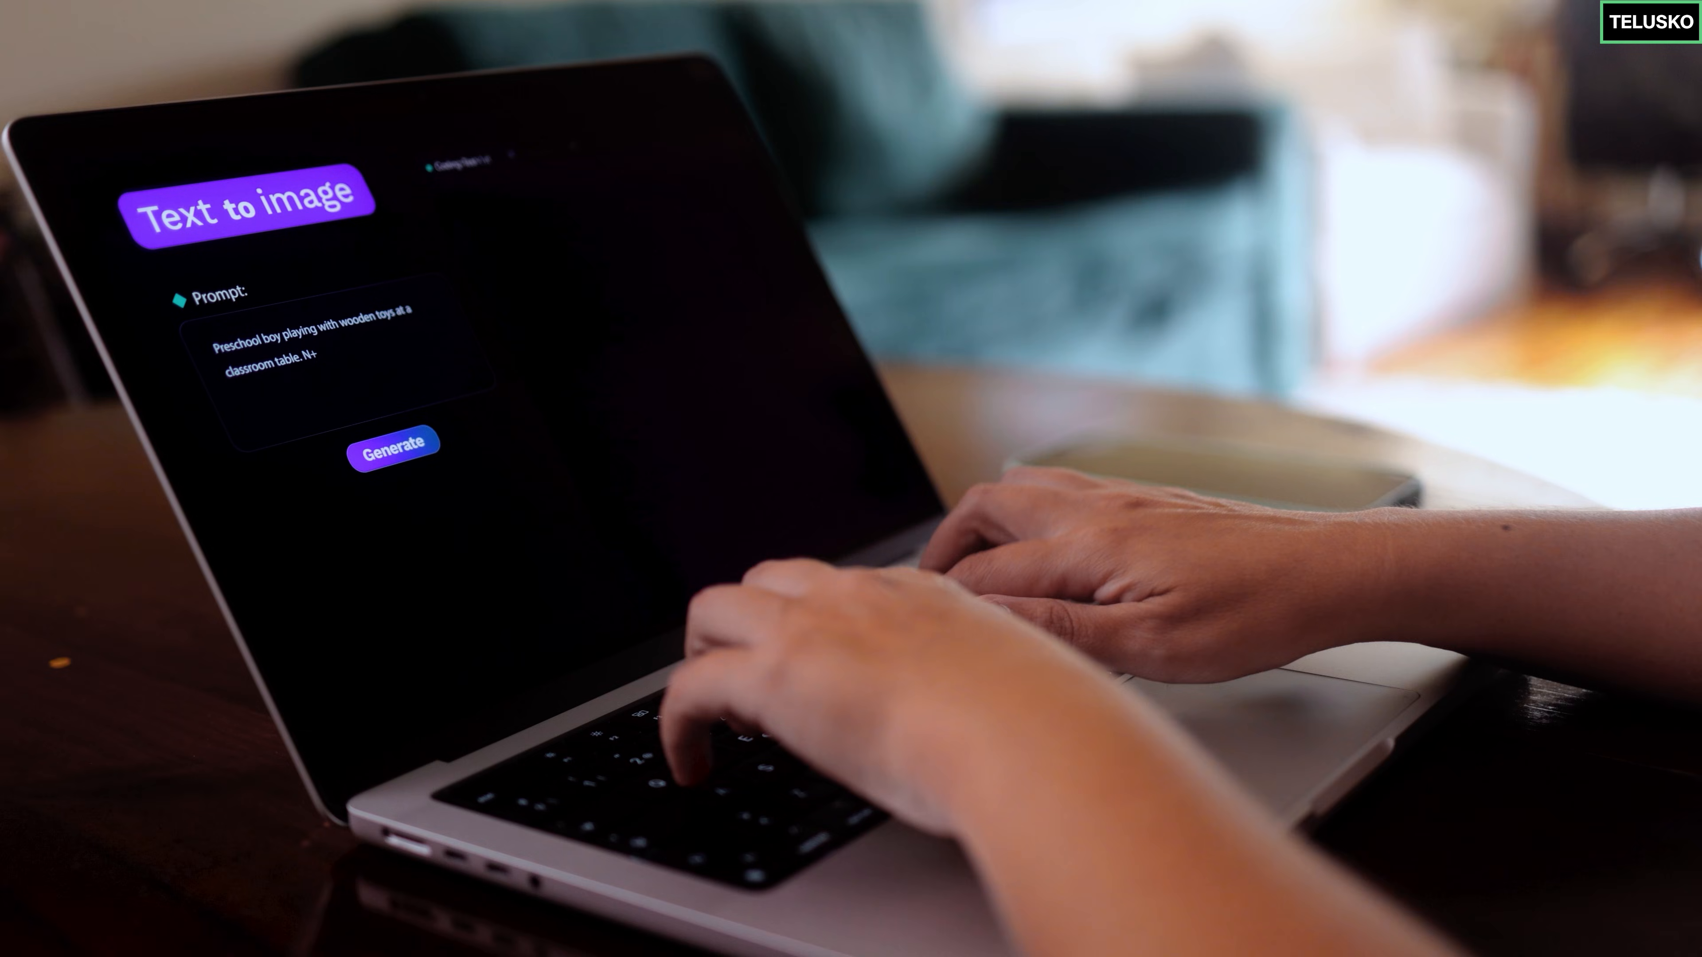
Jump to the 'What are embeddings?' section and scroll through the listed embedding uses.
{"action": "left_click", "coordinate": [393, 443]}
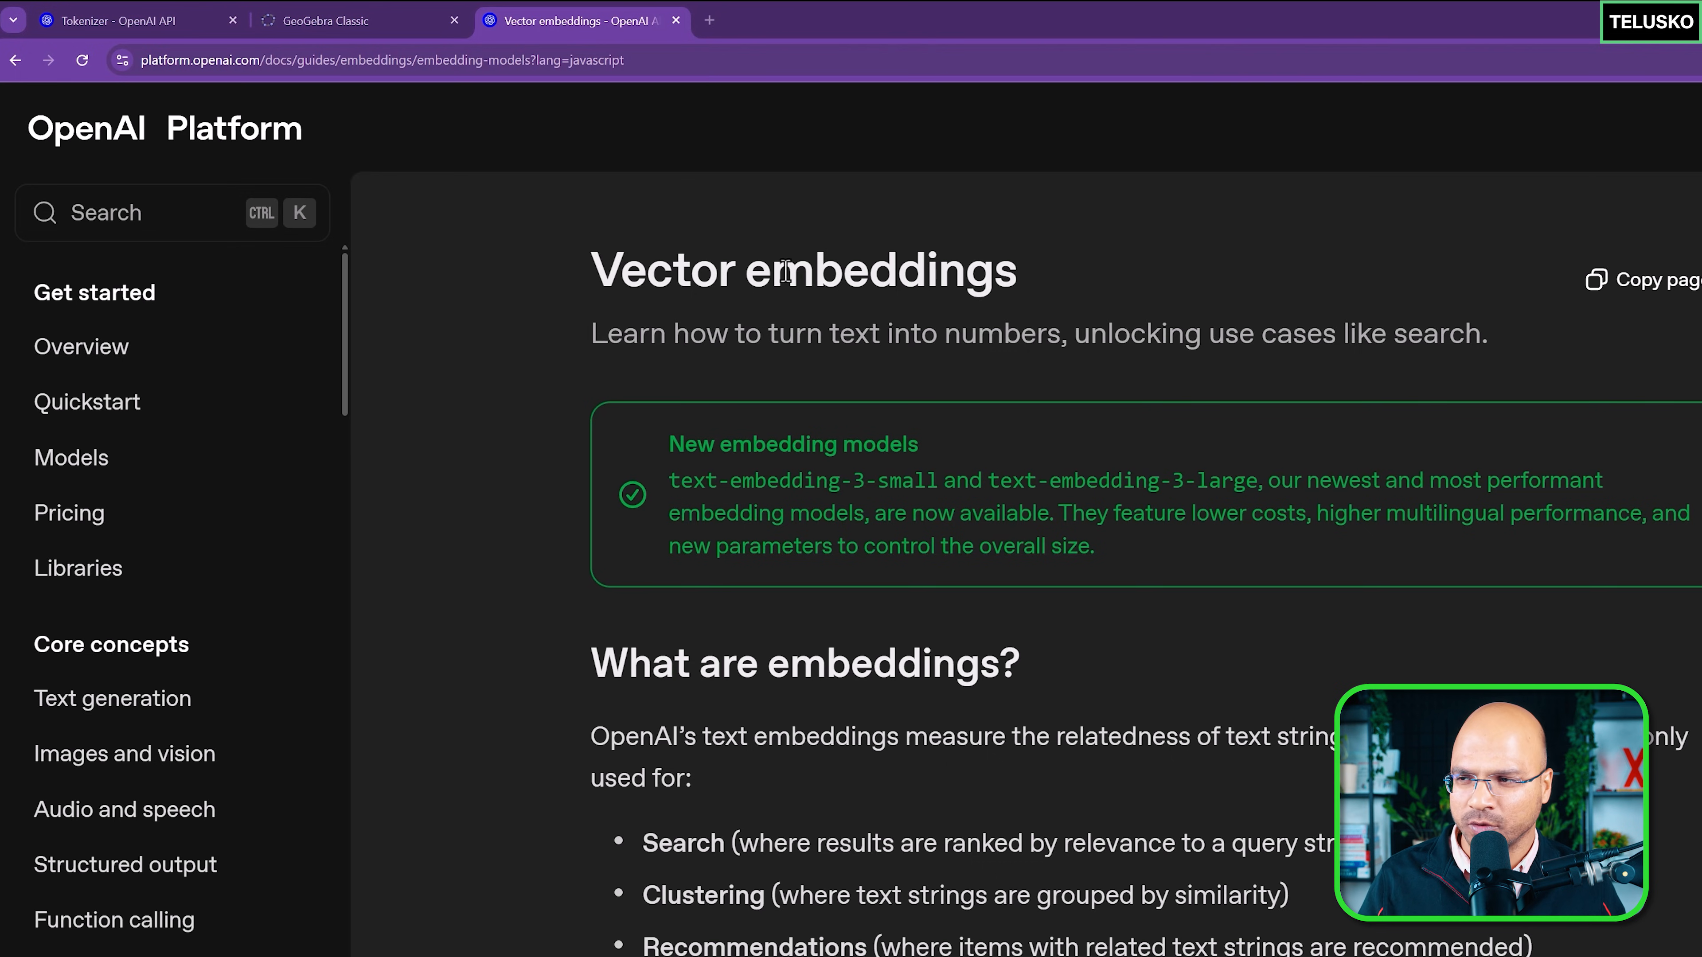
{"action": "double_click", "coordinate": [803, 269]}
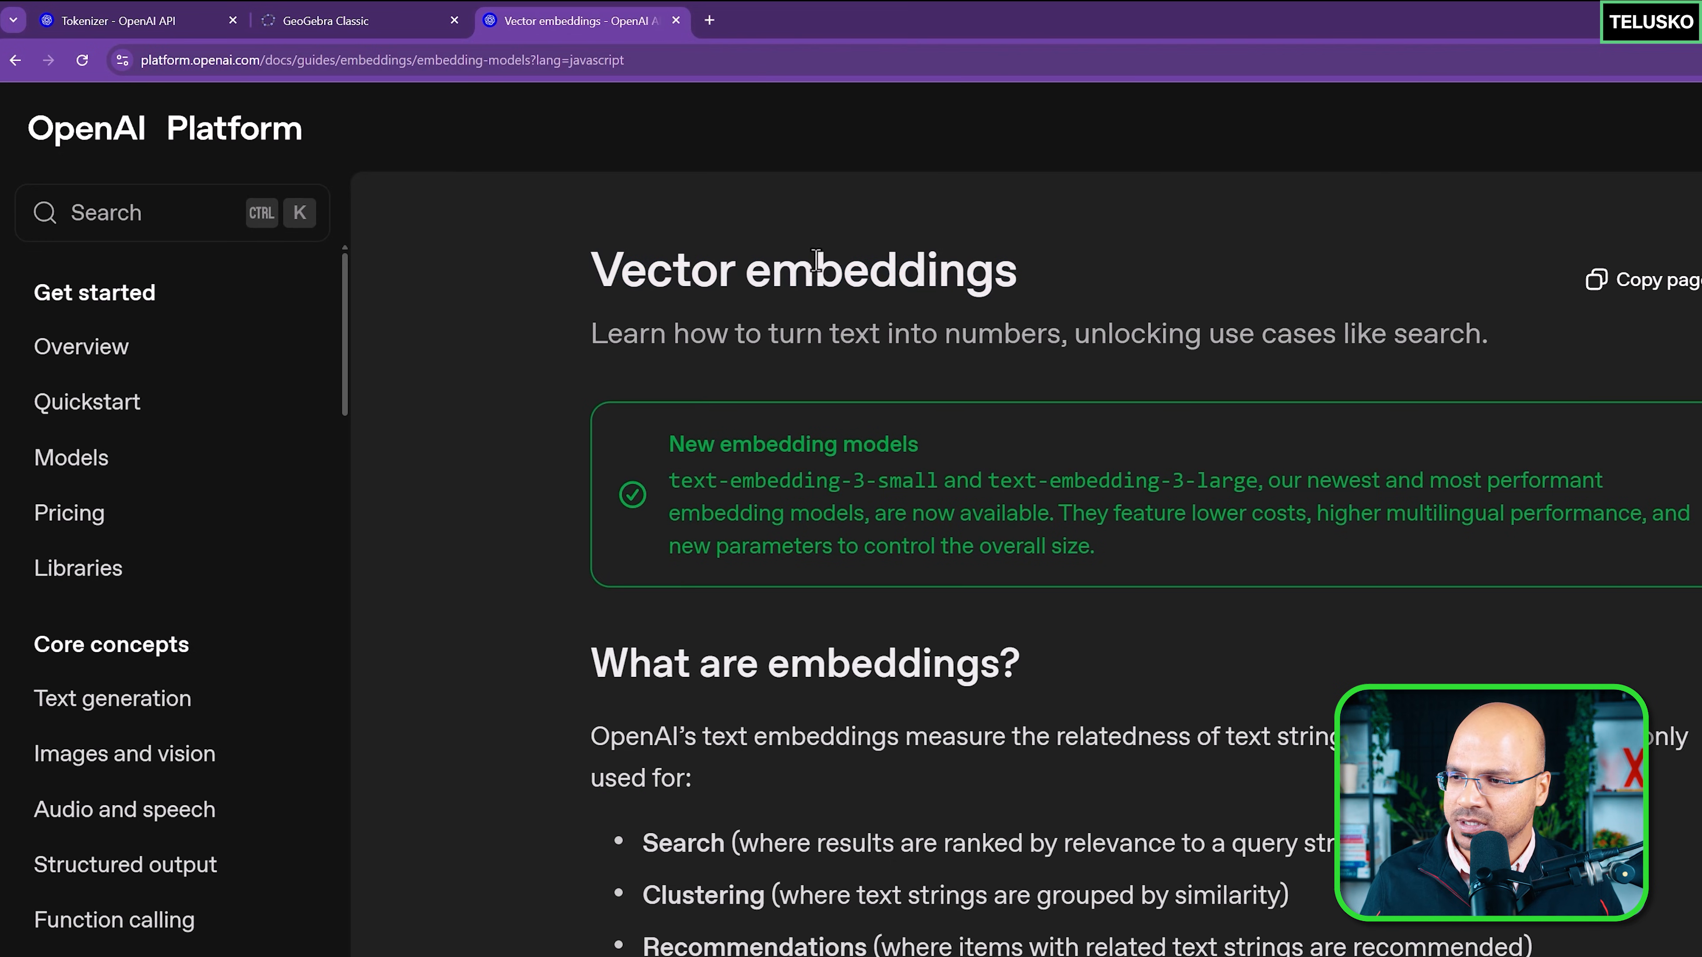
{"action": "scroll", "scroll_direction": "down", "scroll_amount": 3}
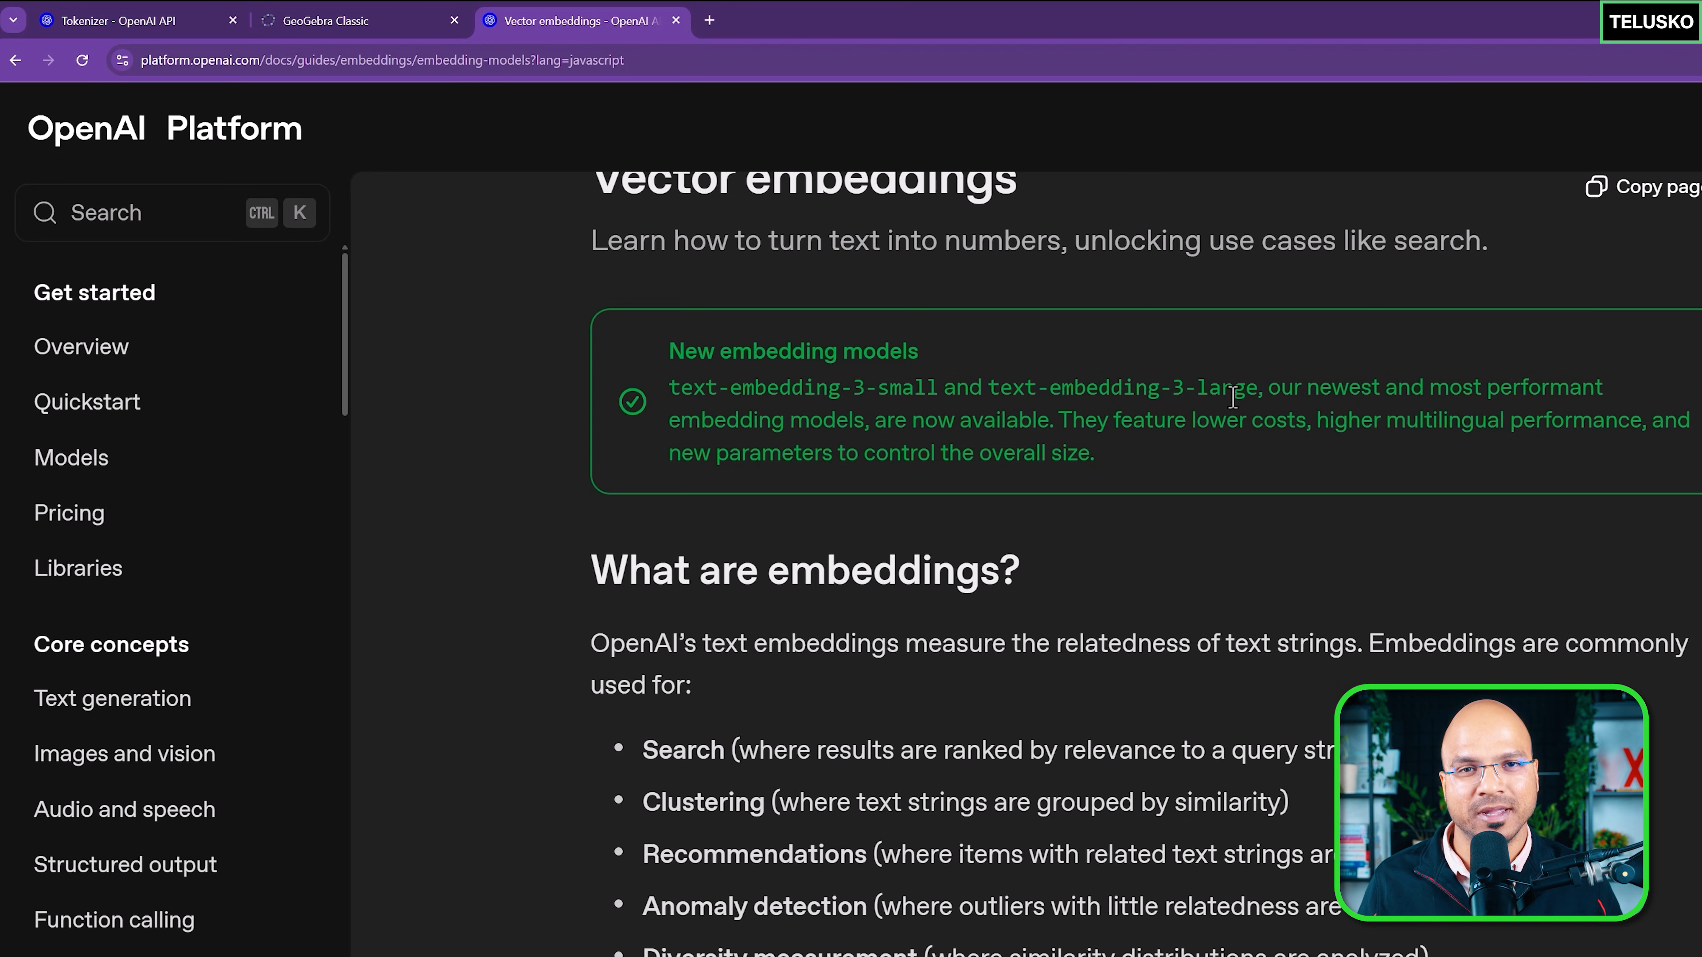
{"action": "mouse_move", "coordinate": [1226, 417]}
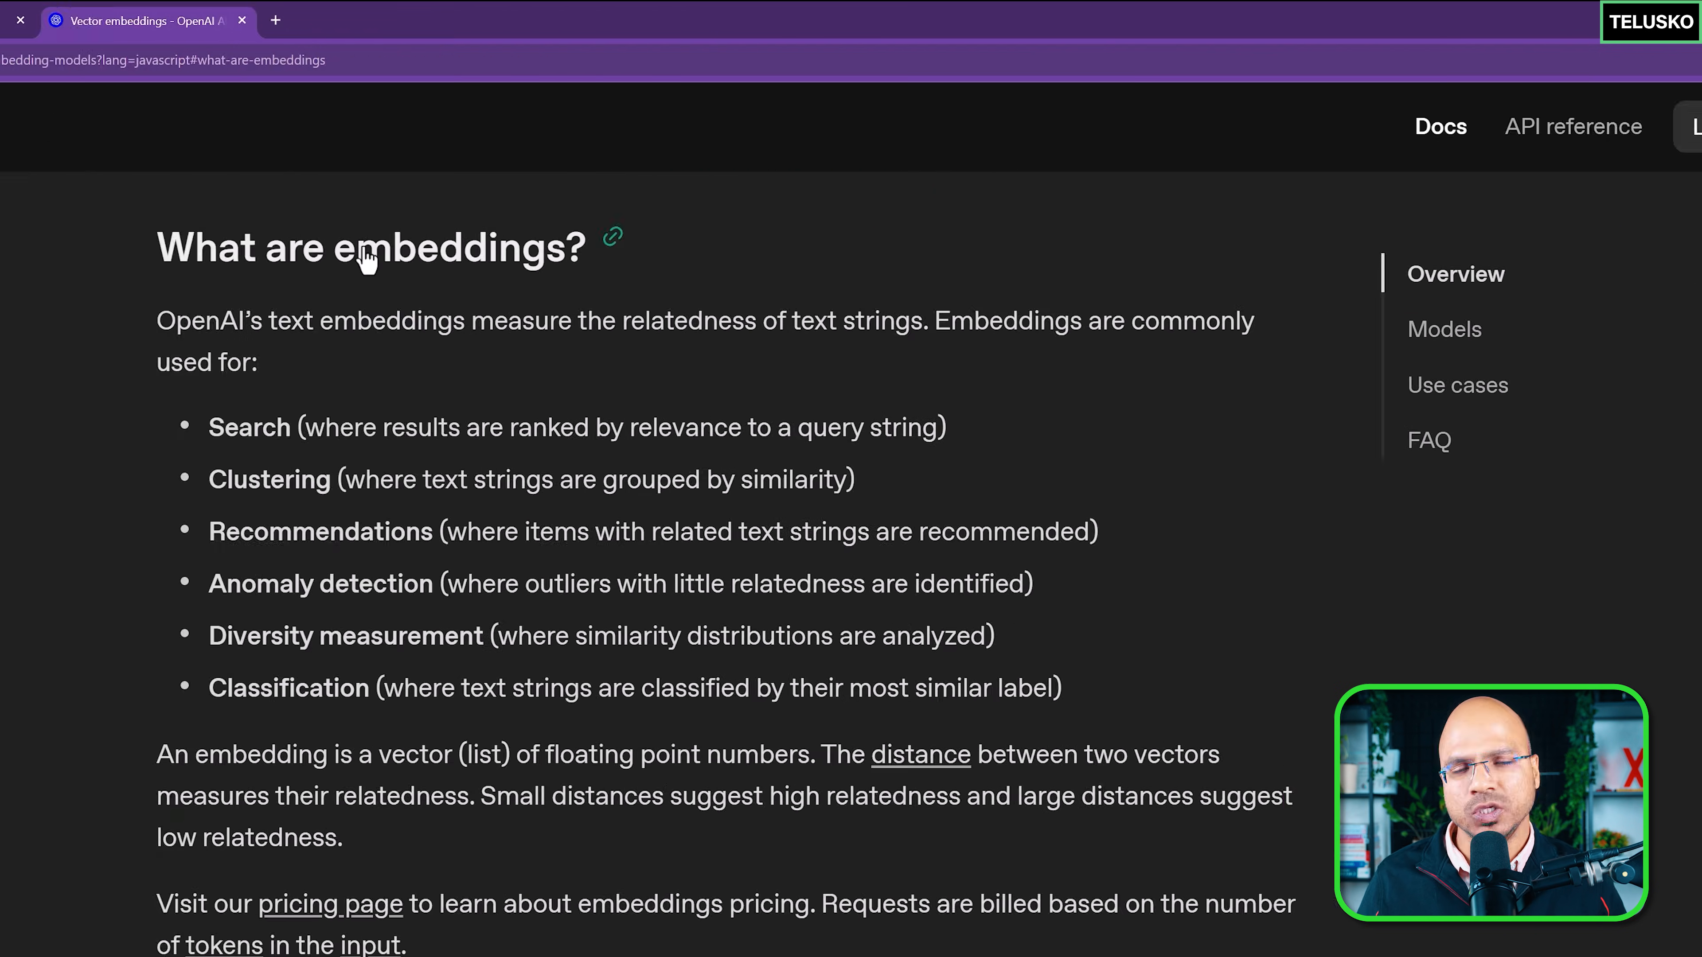
{"action": "double_click", "coordinate": [248, 426]}
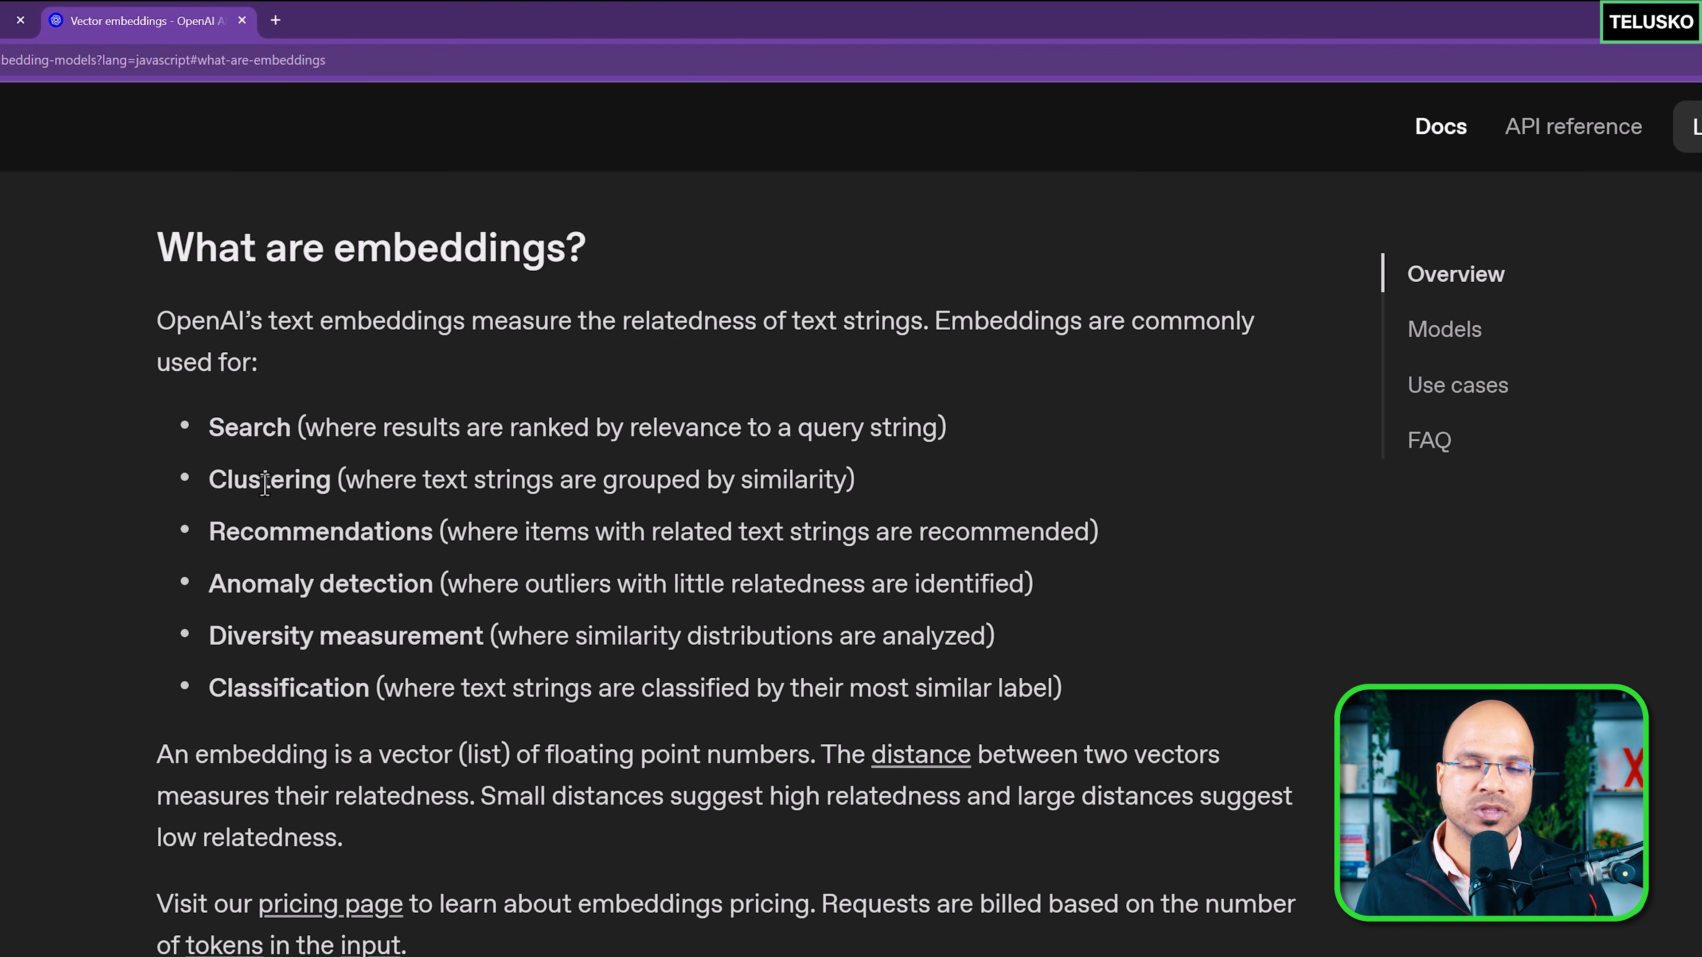
{"action": "double_click", "coordinate": [320, 531]}
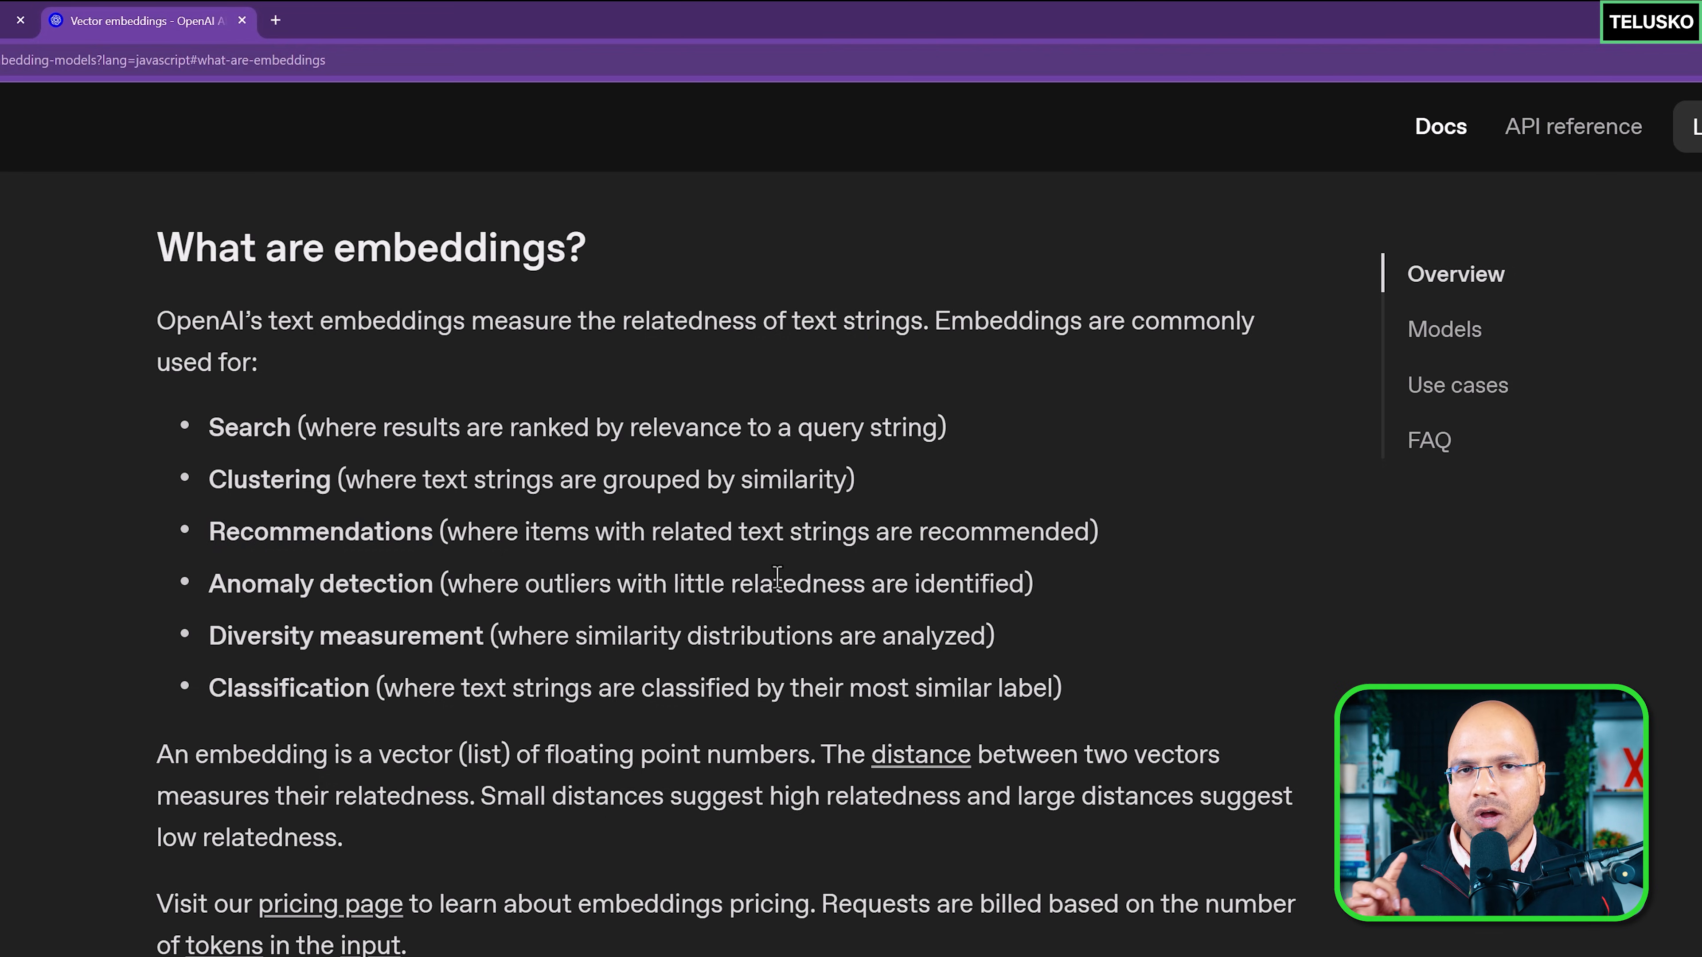
{"action": "mouse_move", "coordinate": [405, 762]}
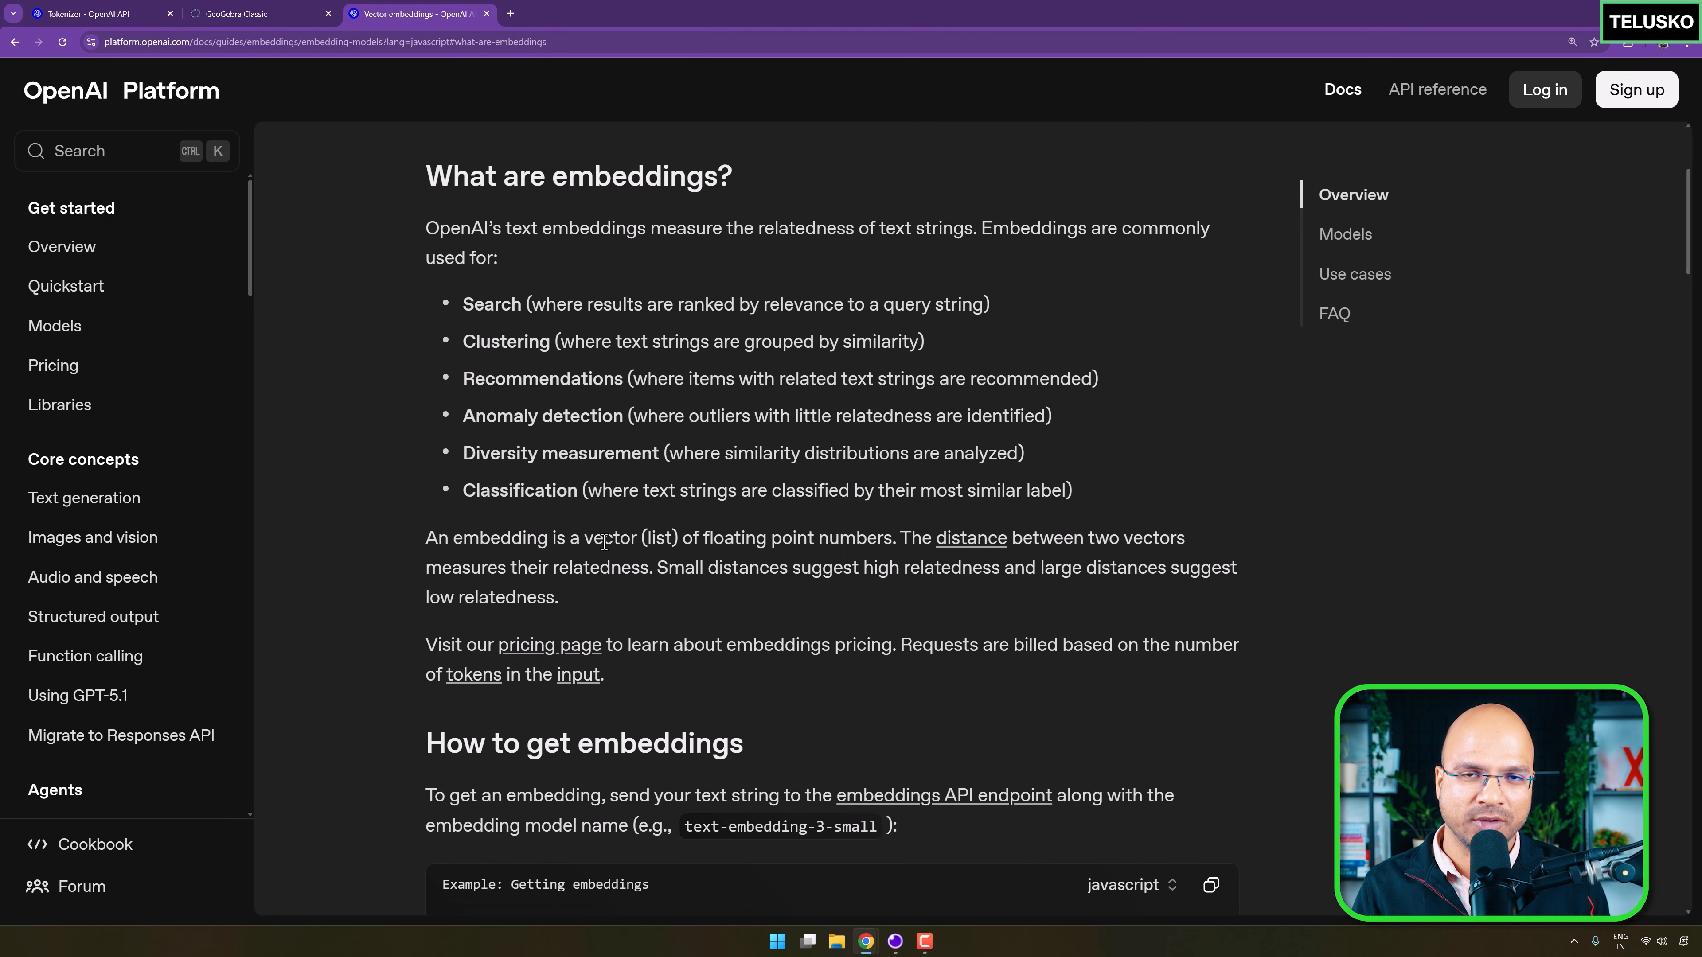
{"action": "mouse_move", "coordinate": [136, 606]}
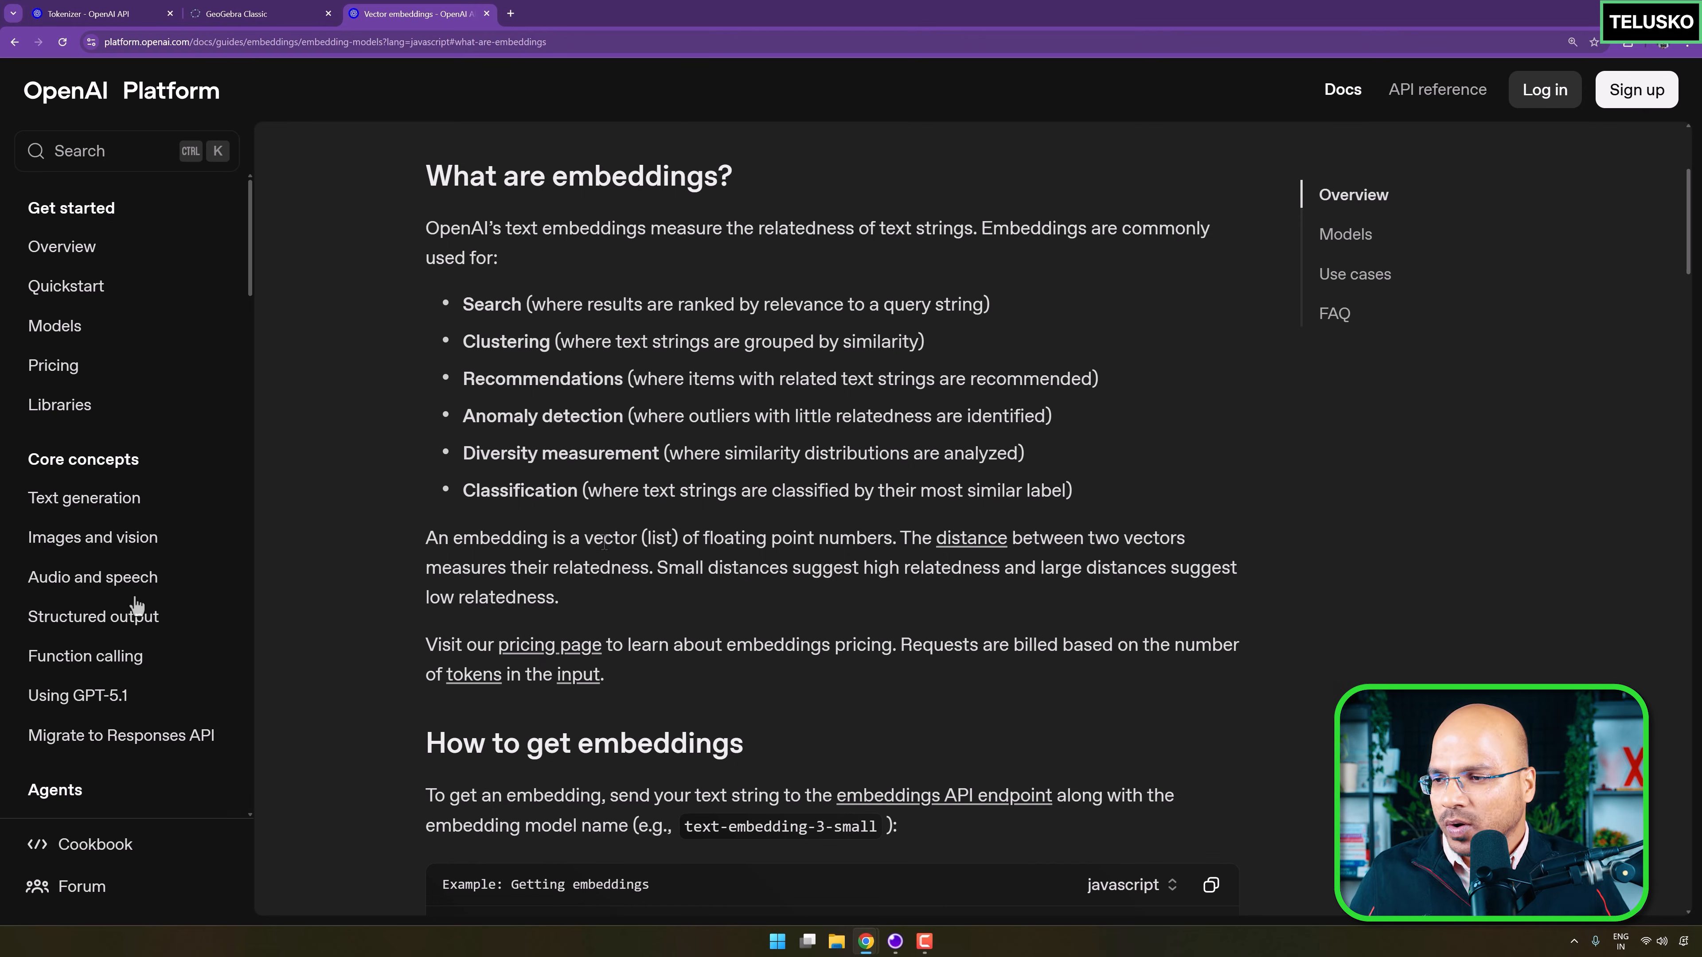
{"action": "mouse_move", "coordinate": [787, 420]}
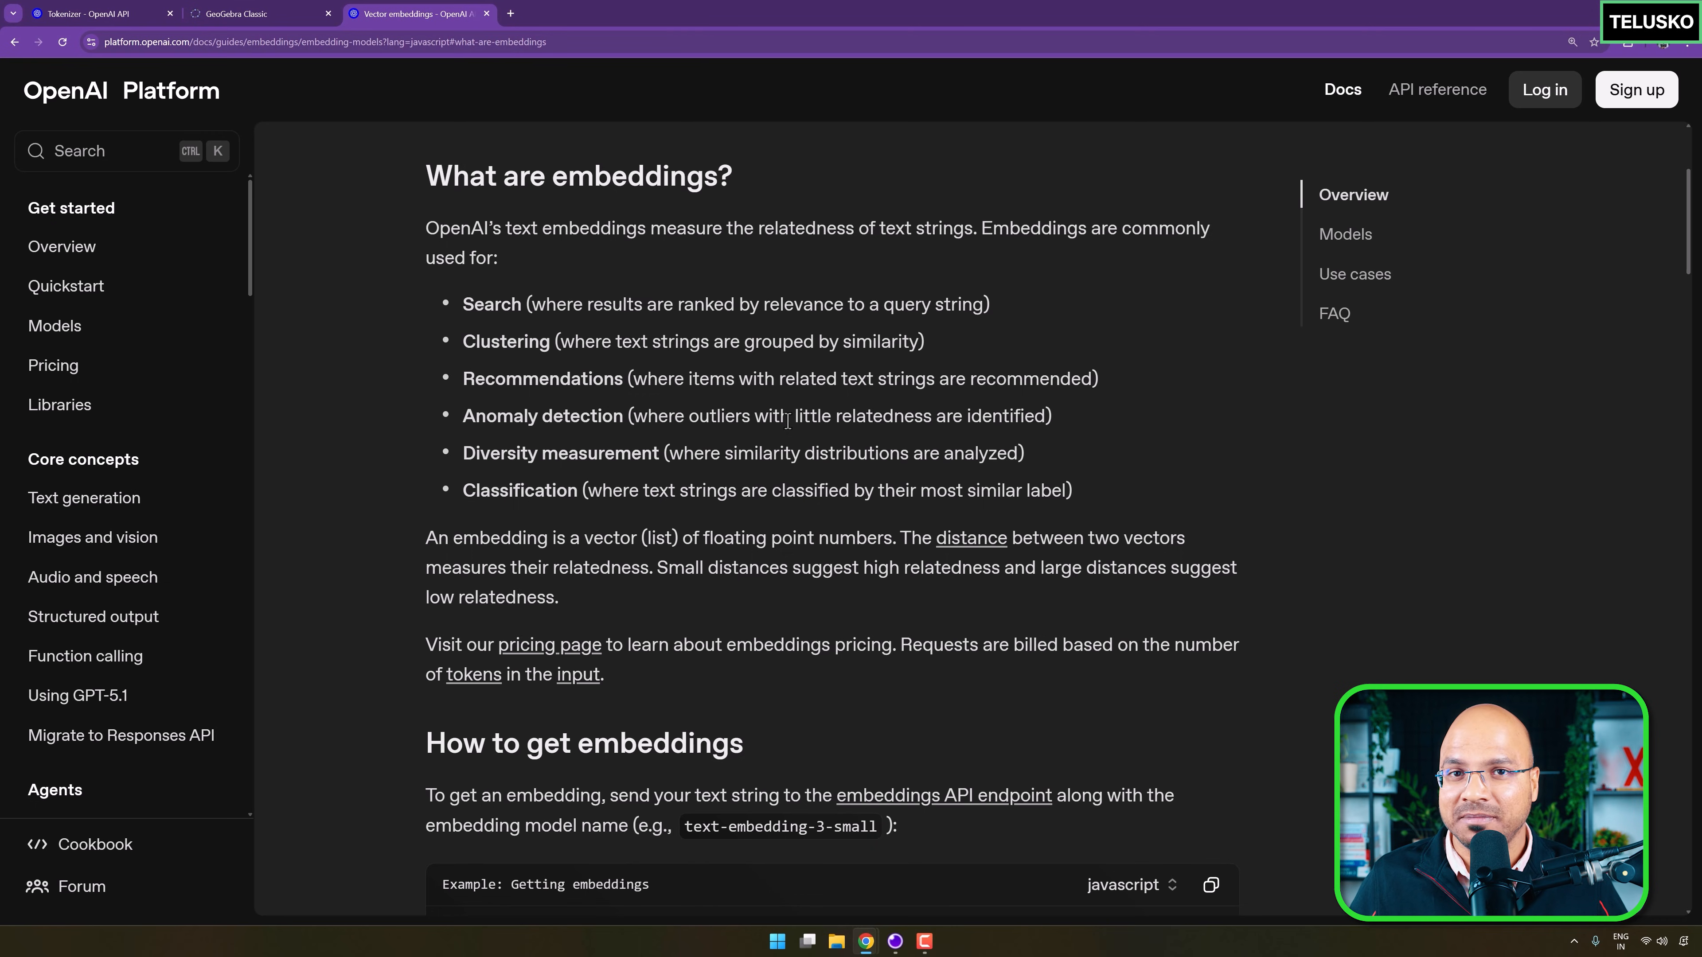
Scroll to the default vector lengths paragraph and highlight the 3072 value for text-embedding-3-large, then clear it.
{"action": "scroll", "scroll_direction": "down", "scroll_amount": 3}
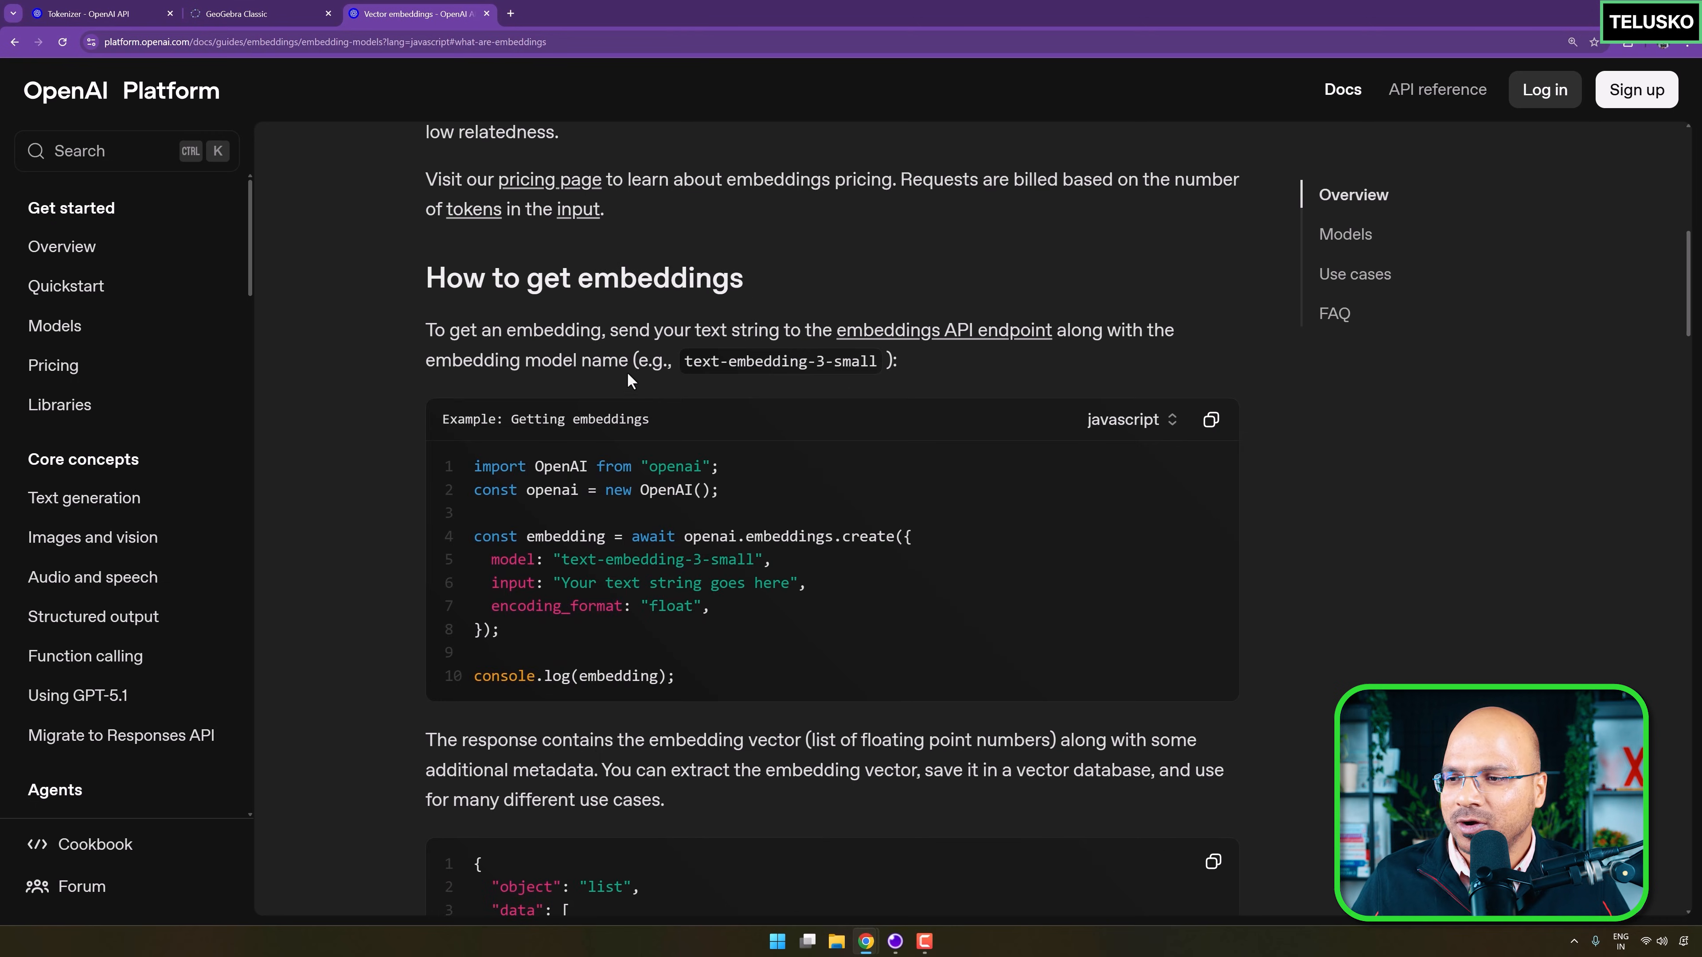
{"action": "scroll", "scroll_direction": "down", "scroll_amount": 3}
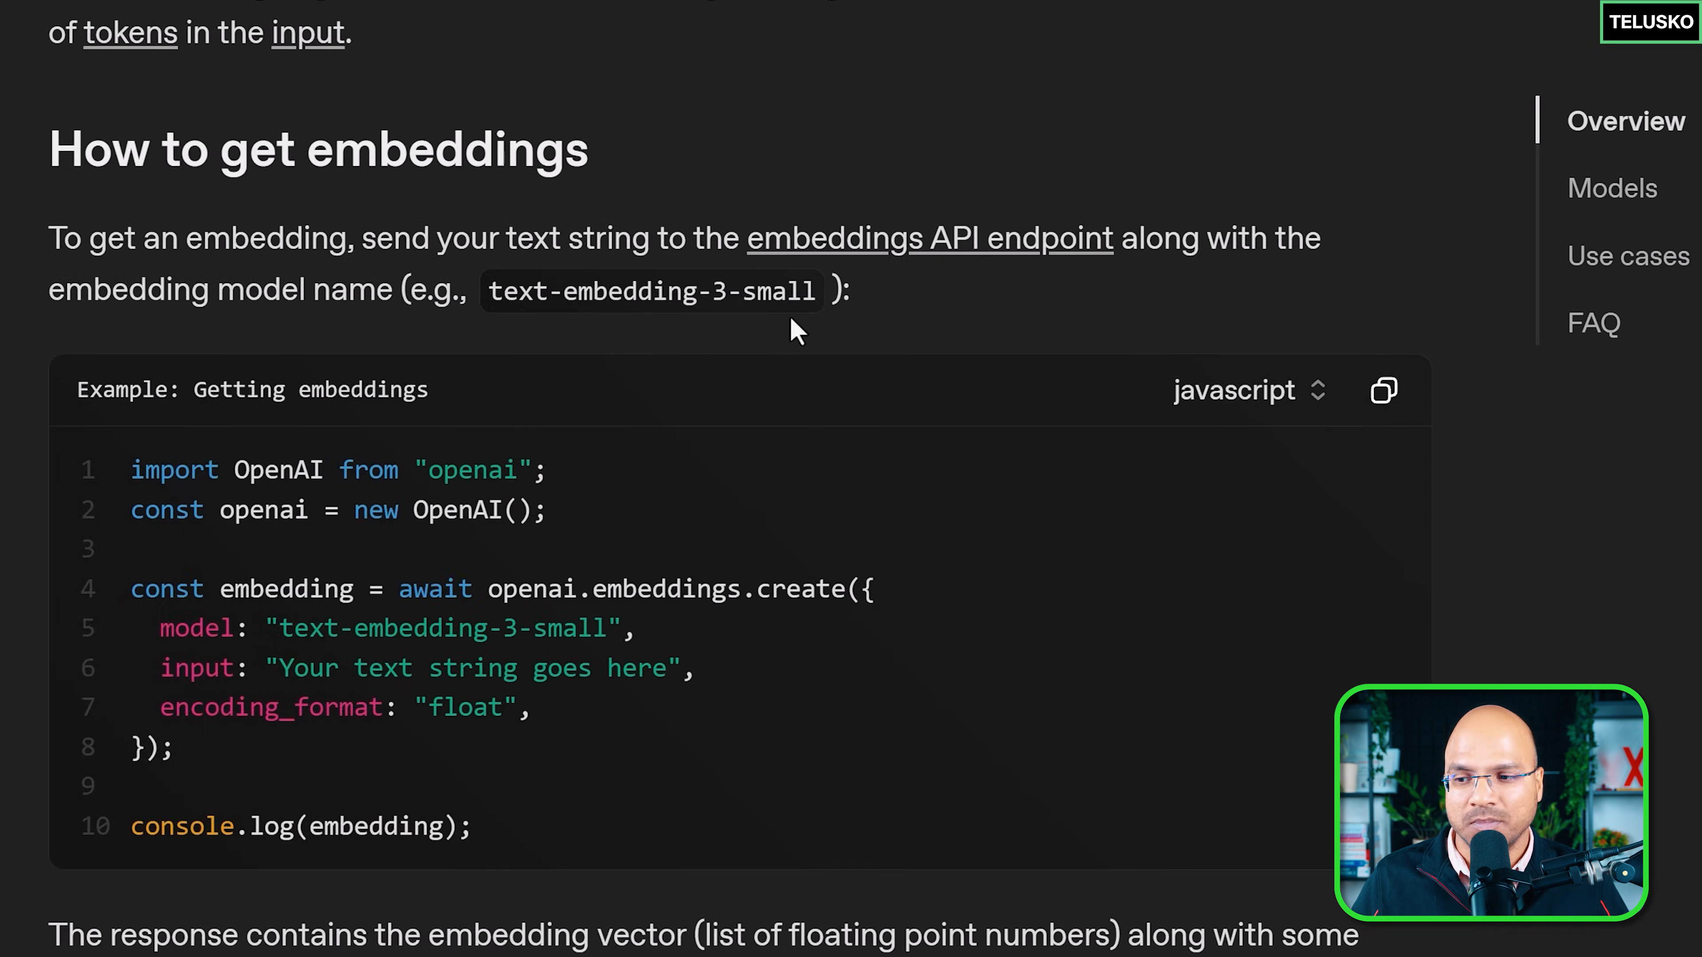
{"action": "scroll", "scroll_direction": "down", "scroll_amount": 3}
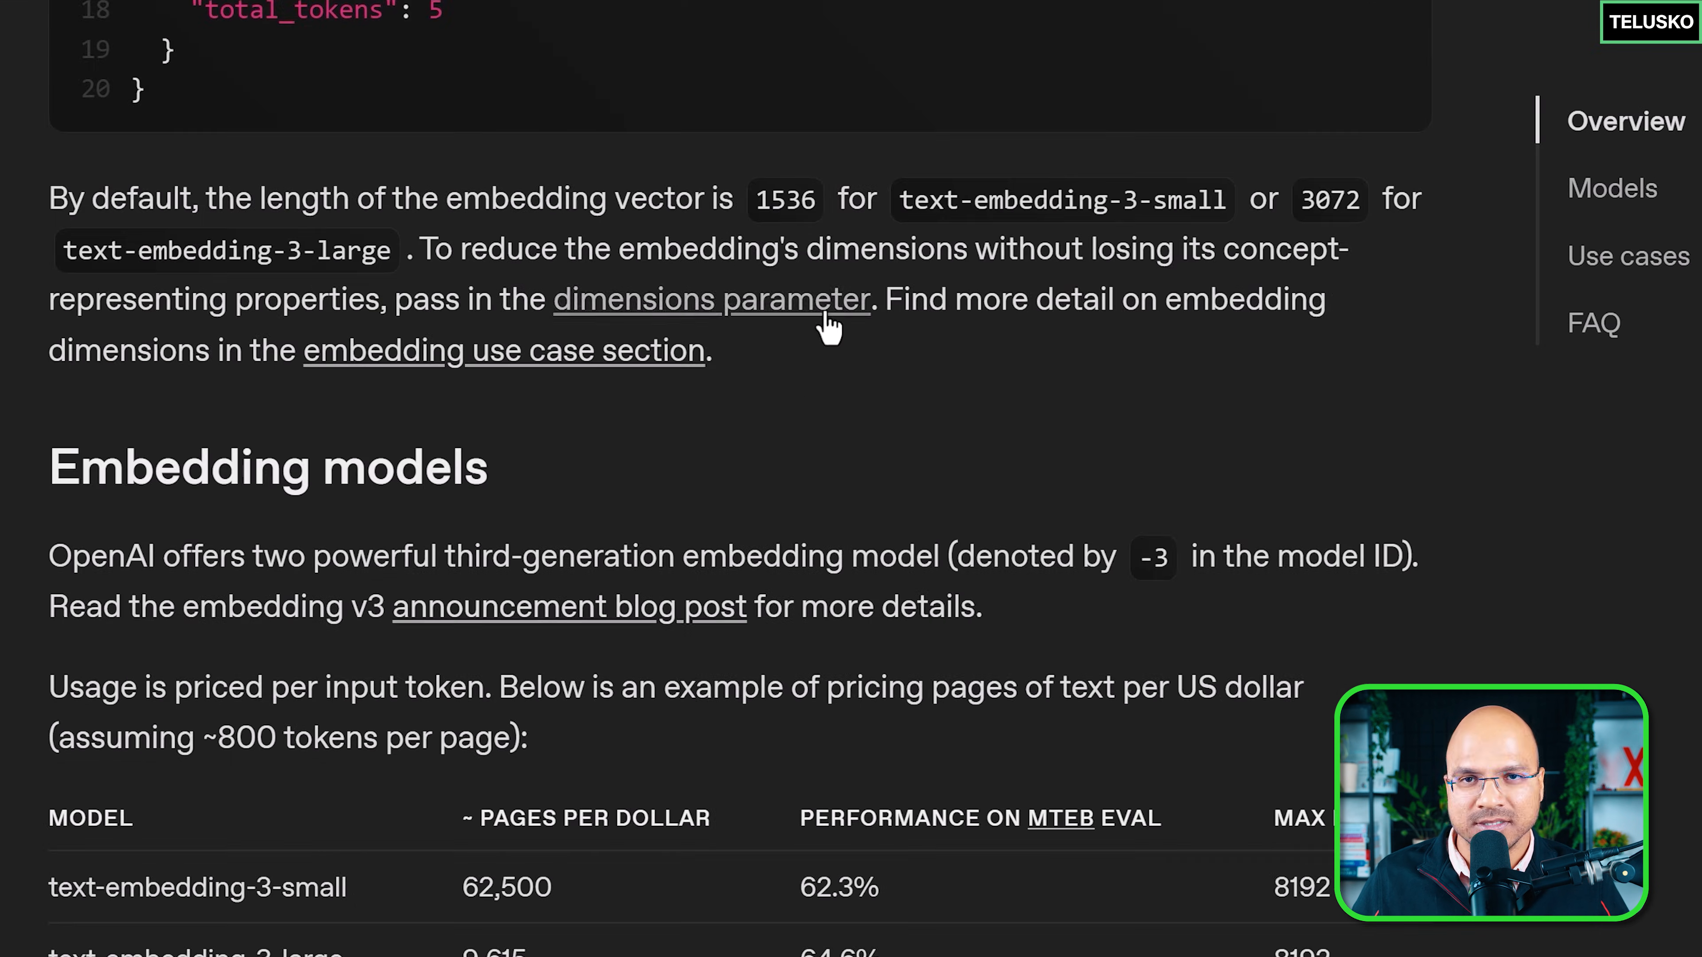
{"action": "left_click_drag", "start_coordinate": [311, 198], "coordinate": [640, 198]}
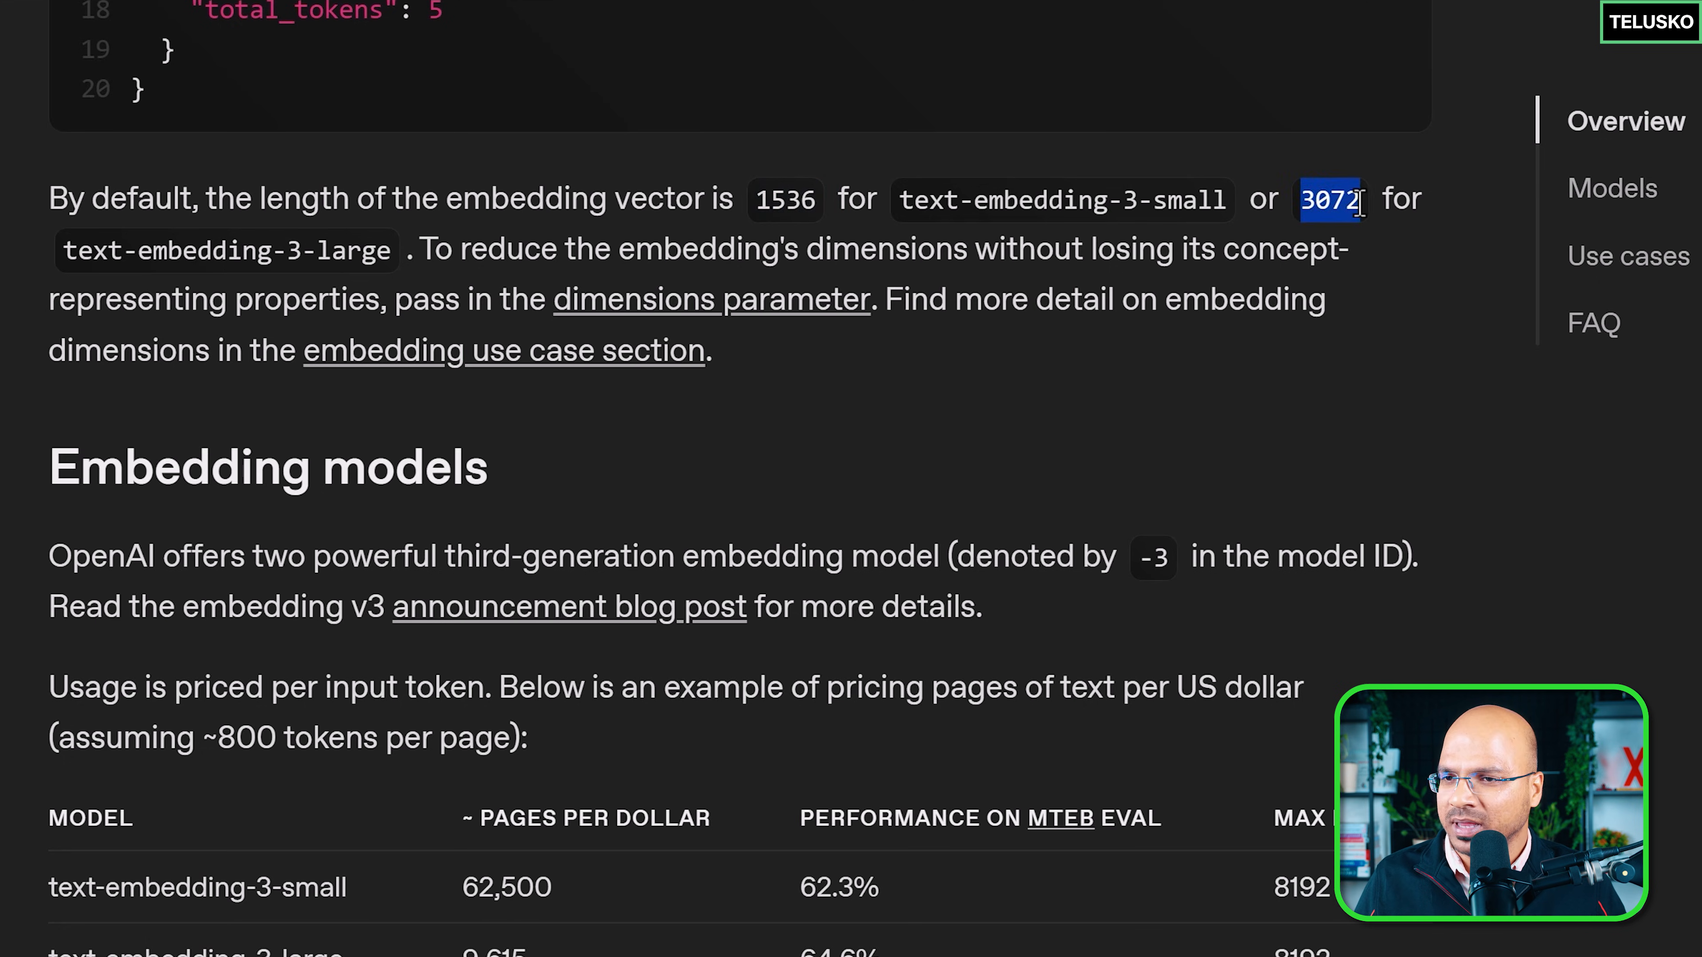
{"action": "left_click", "coordinate": [1330, 198]}
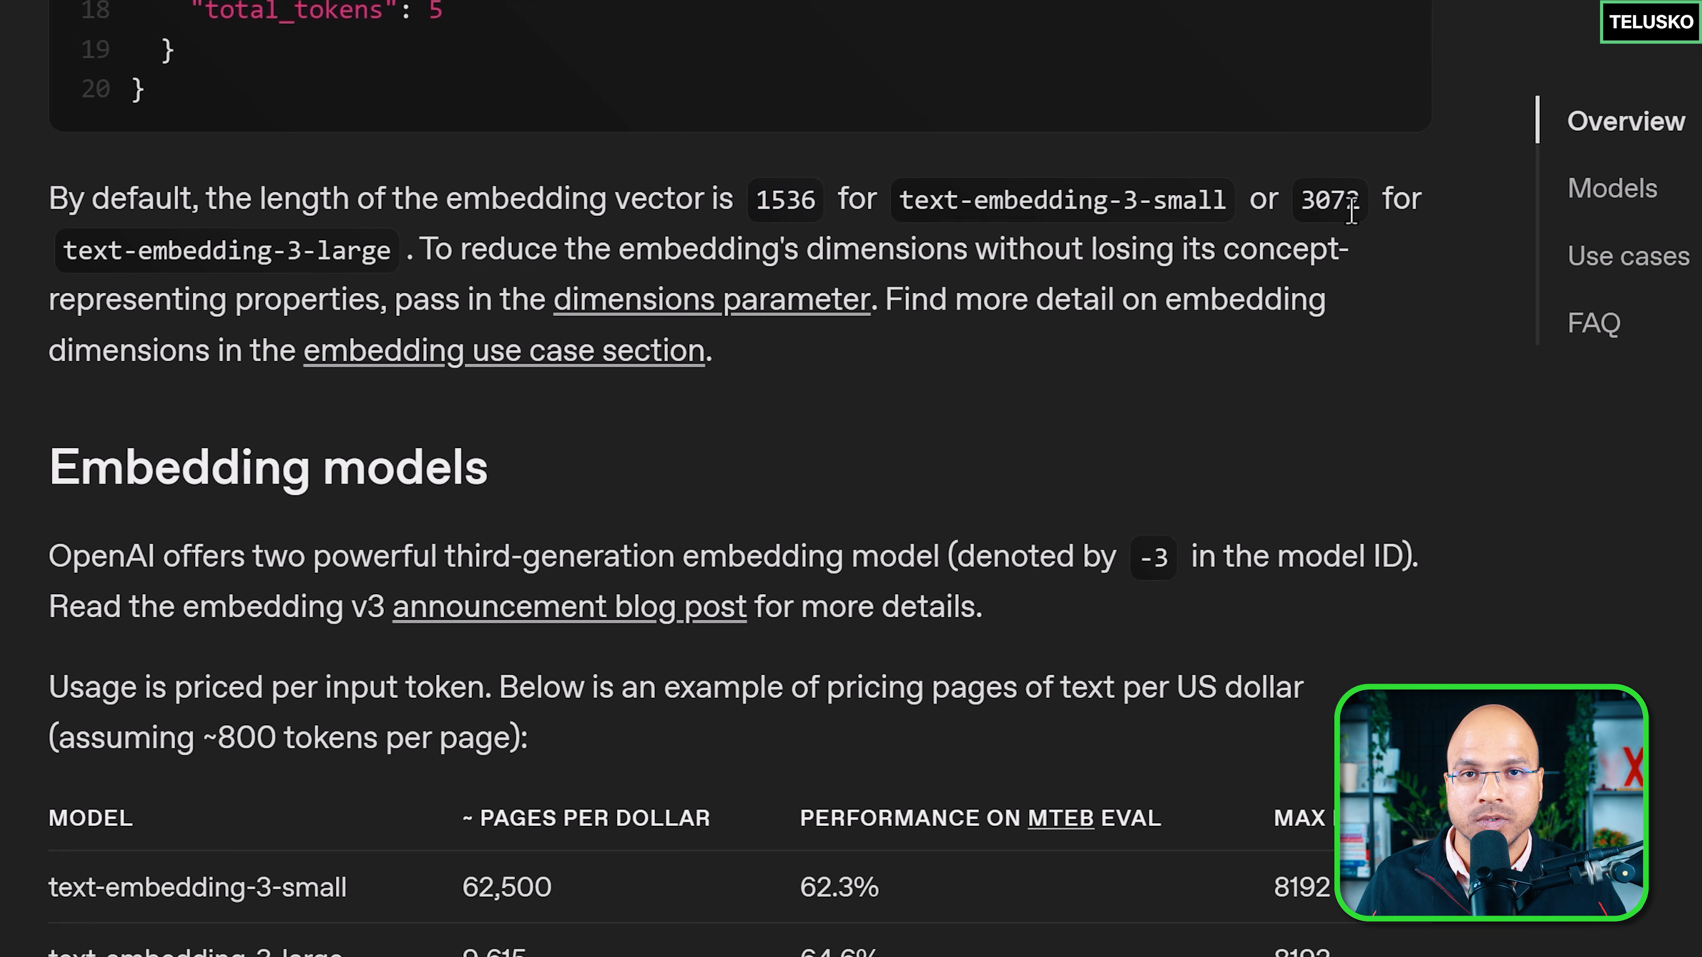
{"action": "mouse_move", "coordinate": [1181, 241]}
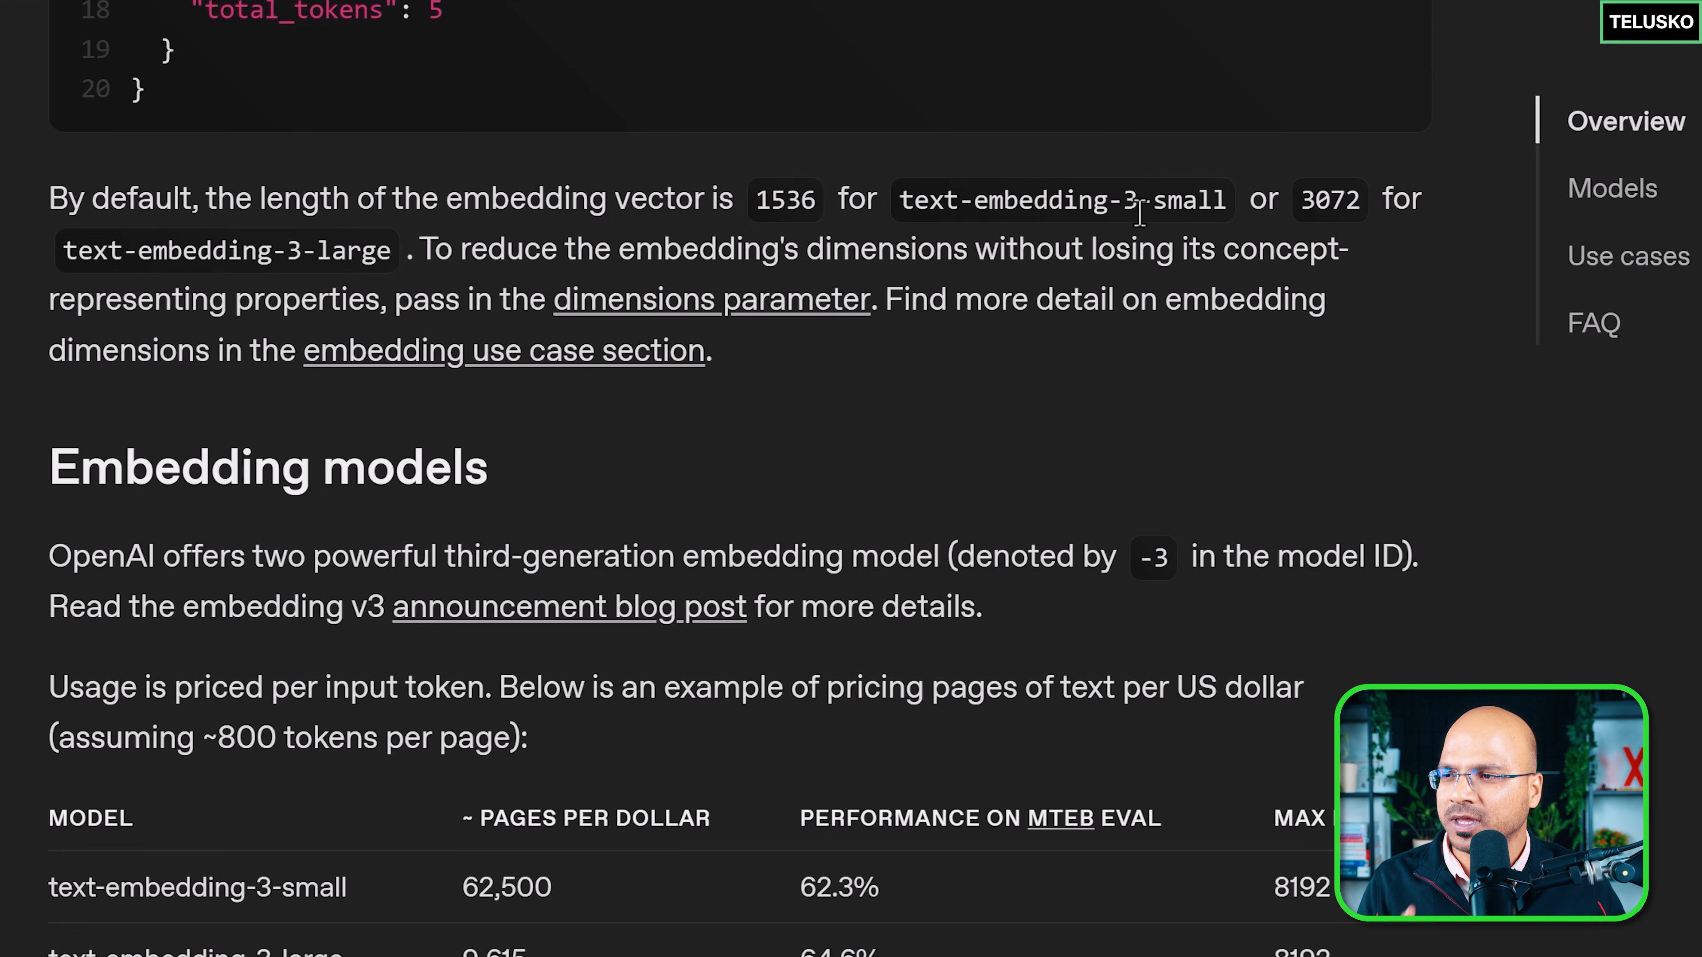
{"action": "mouse_move", "coordinate": [1300, 216]}
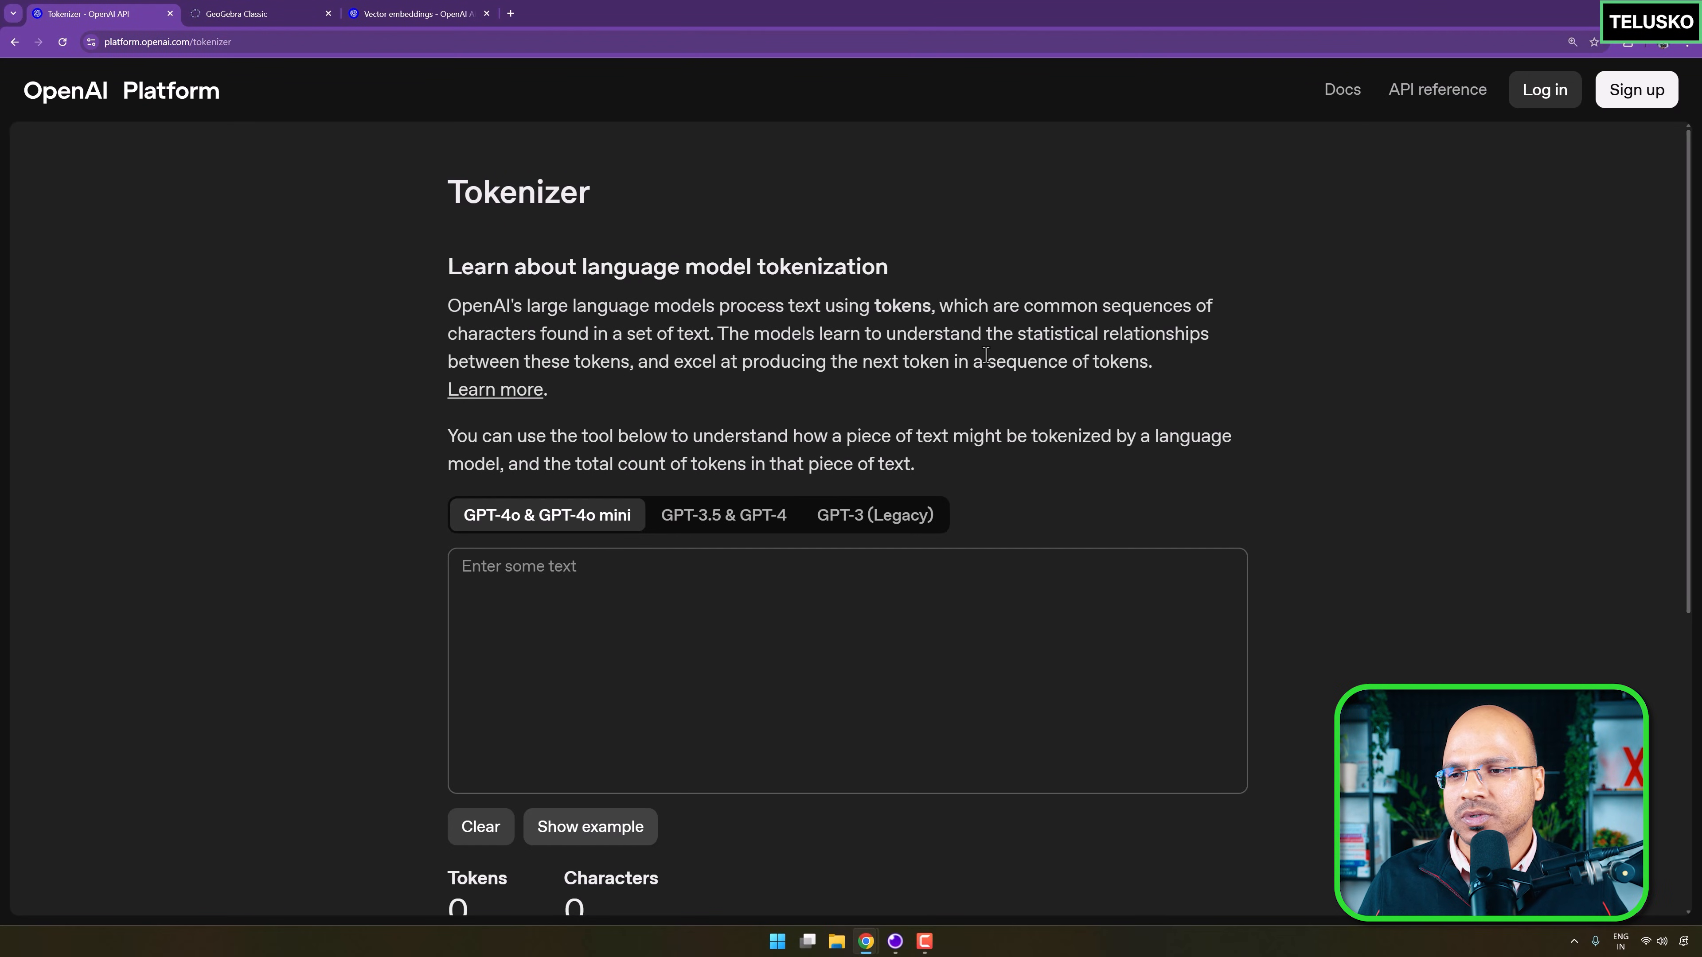
{"action": "scroll", "scroll_direction": "down", "scroll_amount": 3}
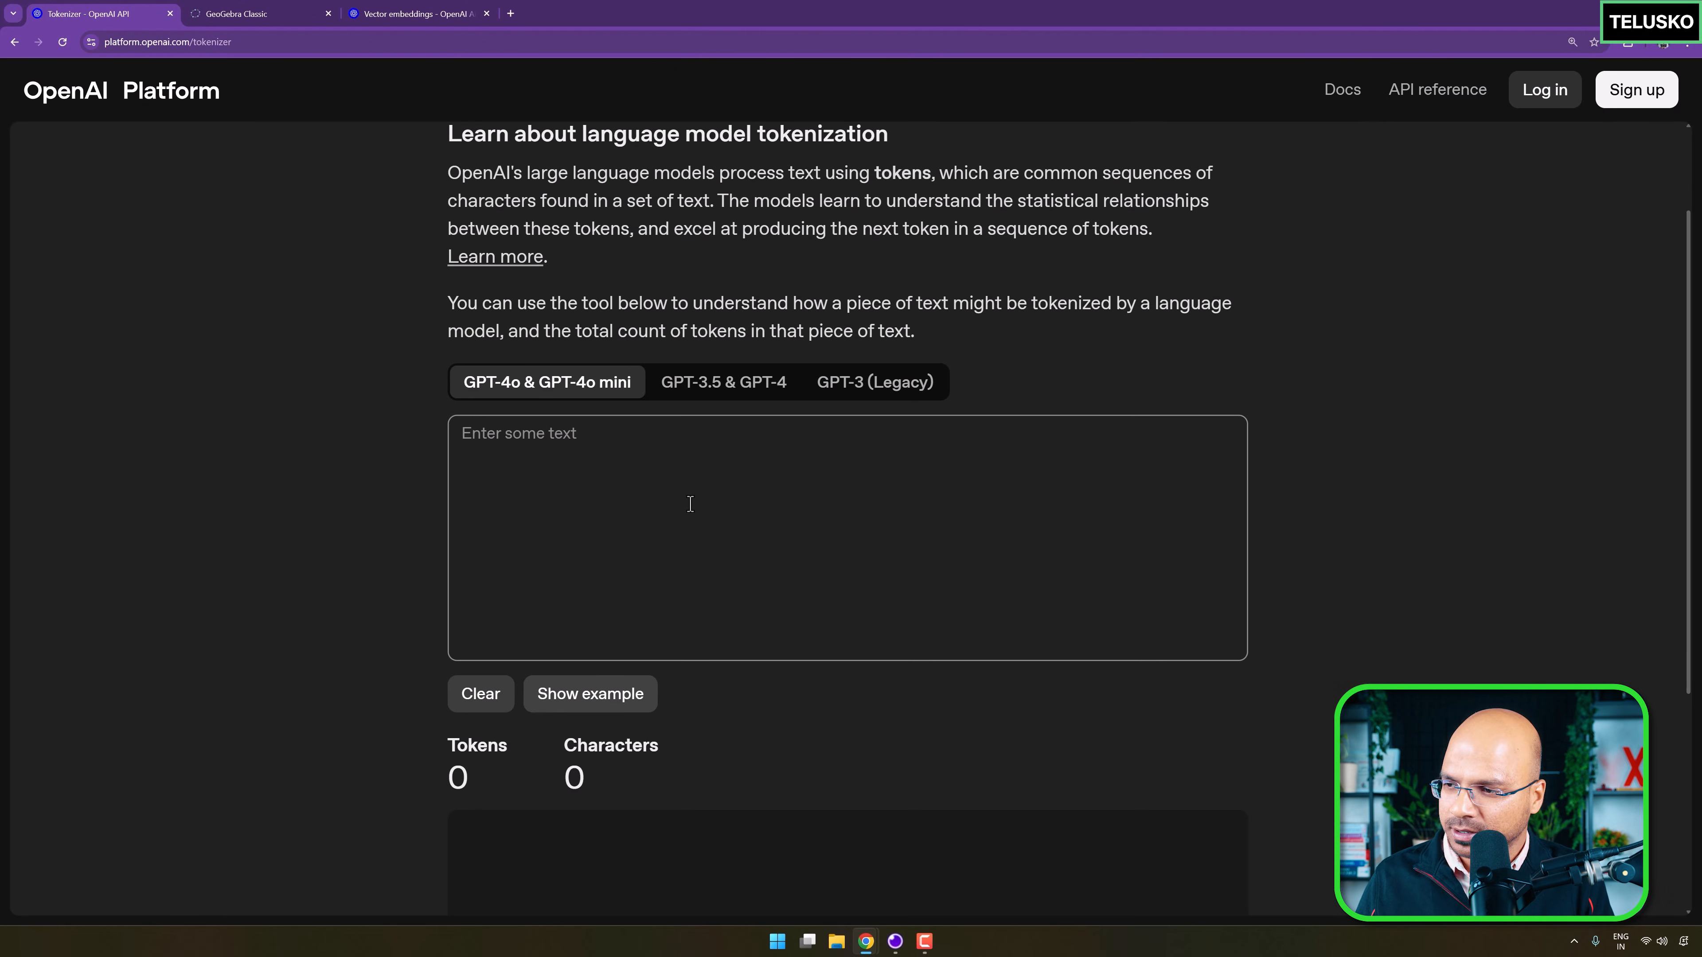
Enter 'My name is Navin Reddy from Telusko' into the Tokenizer, yielding 11 tokens over 35 characters.
{"action": "type", "text": "My name is"}
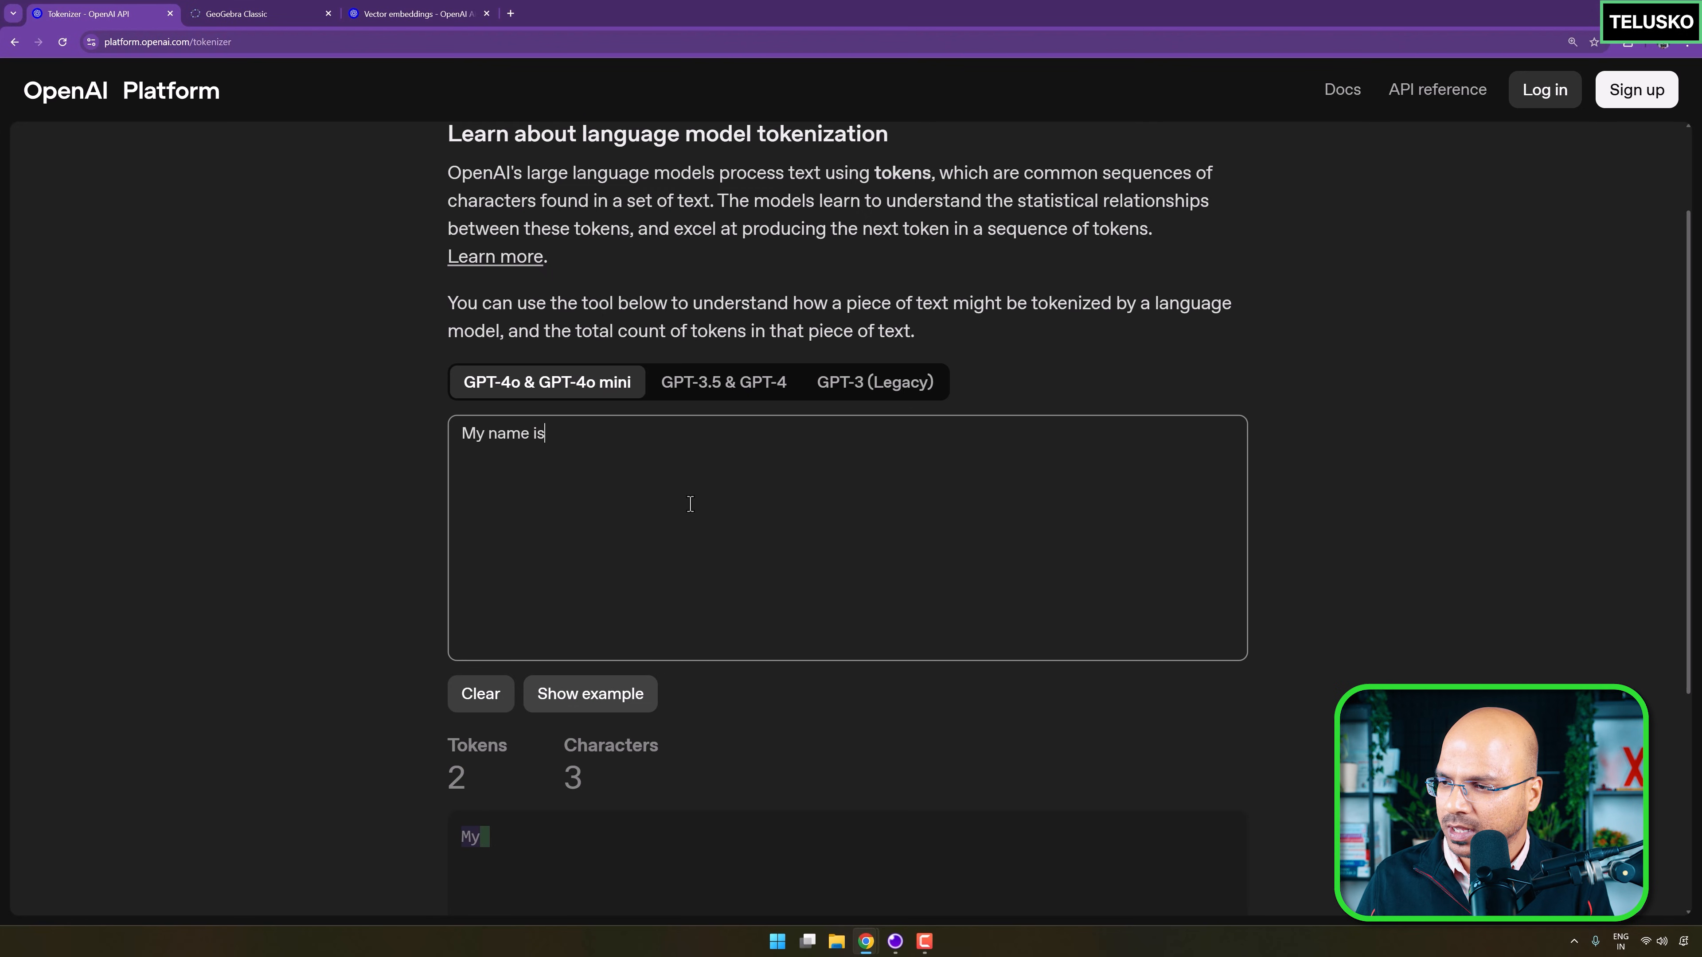
{"action": "type", "text": "Navin Reddy f"}
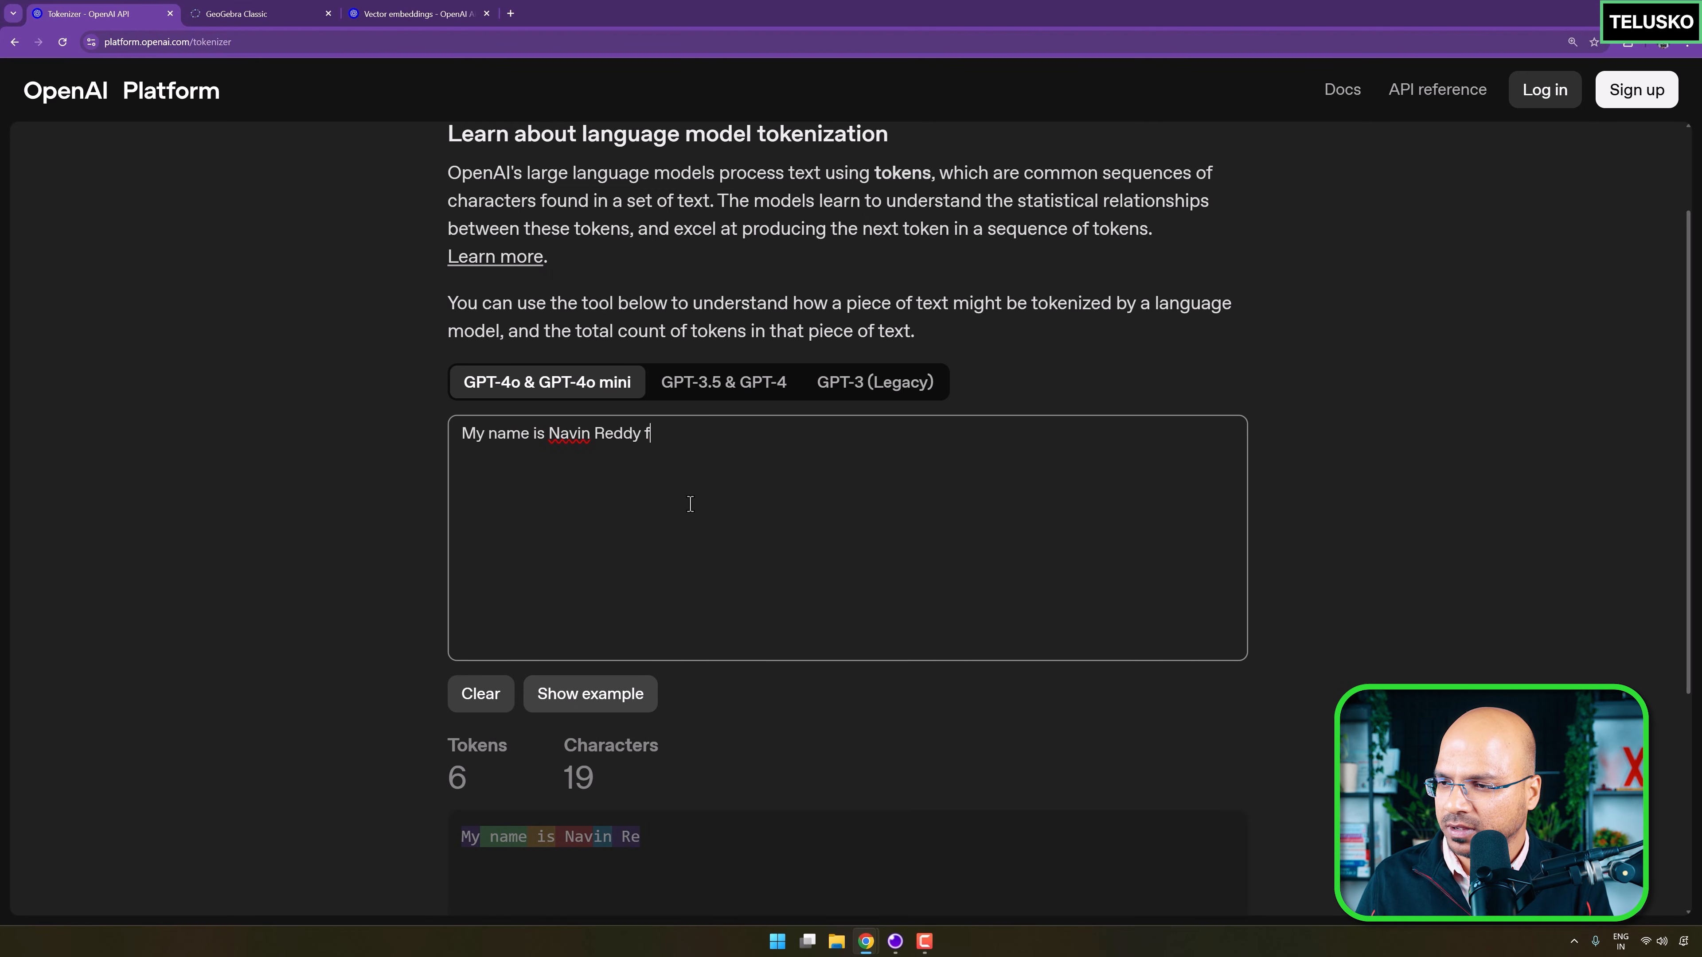
{"action": "type", "text": "rom Telusko"}
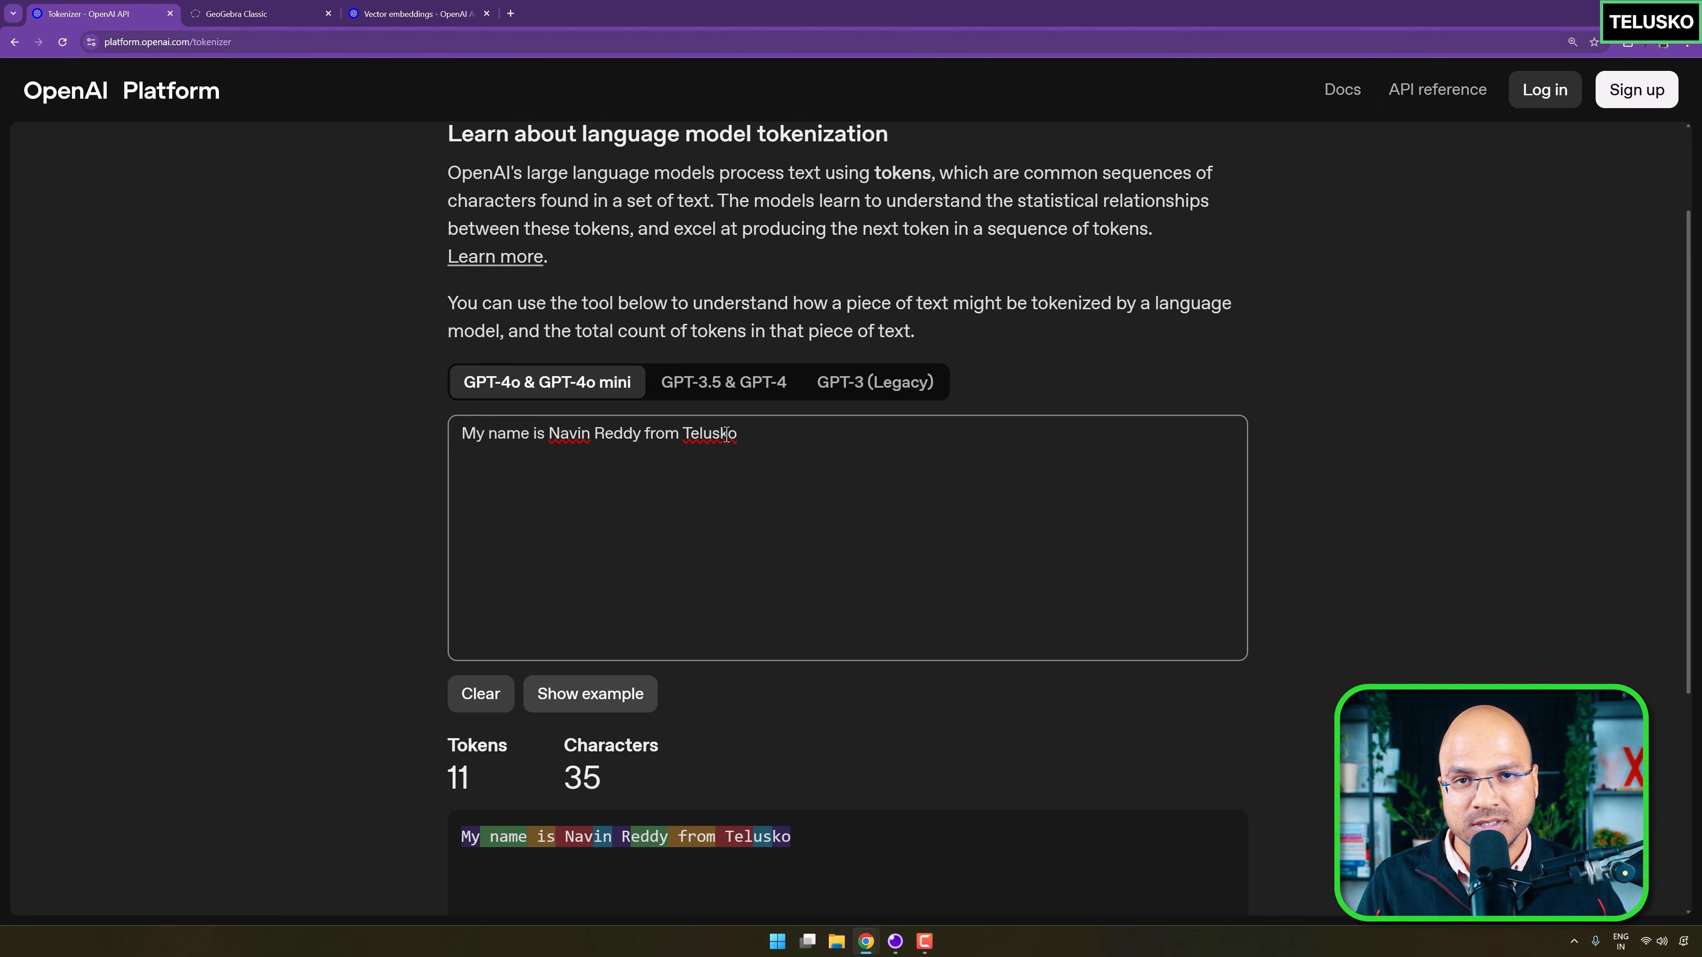
{"action": "scroll", "scroll_direction": "down", "scroll_amount": 3}
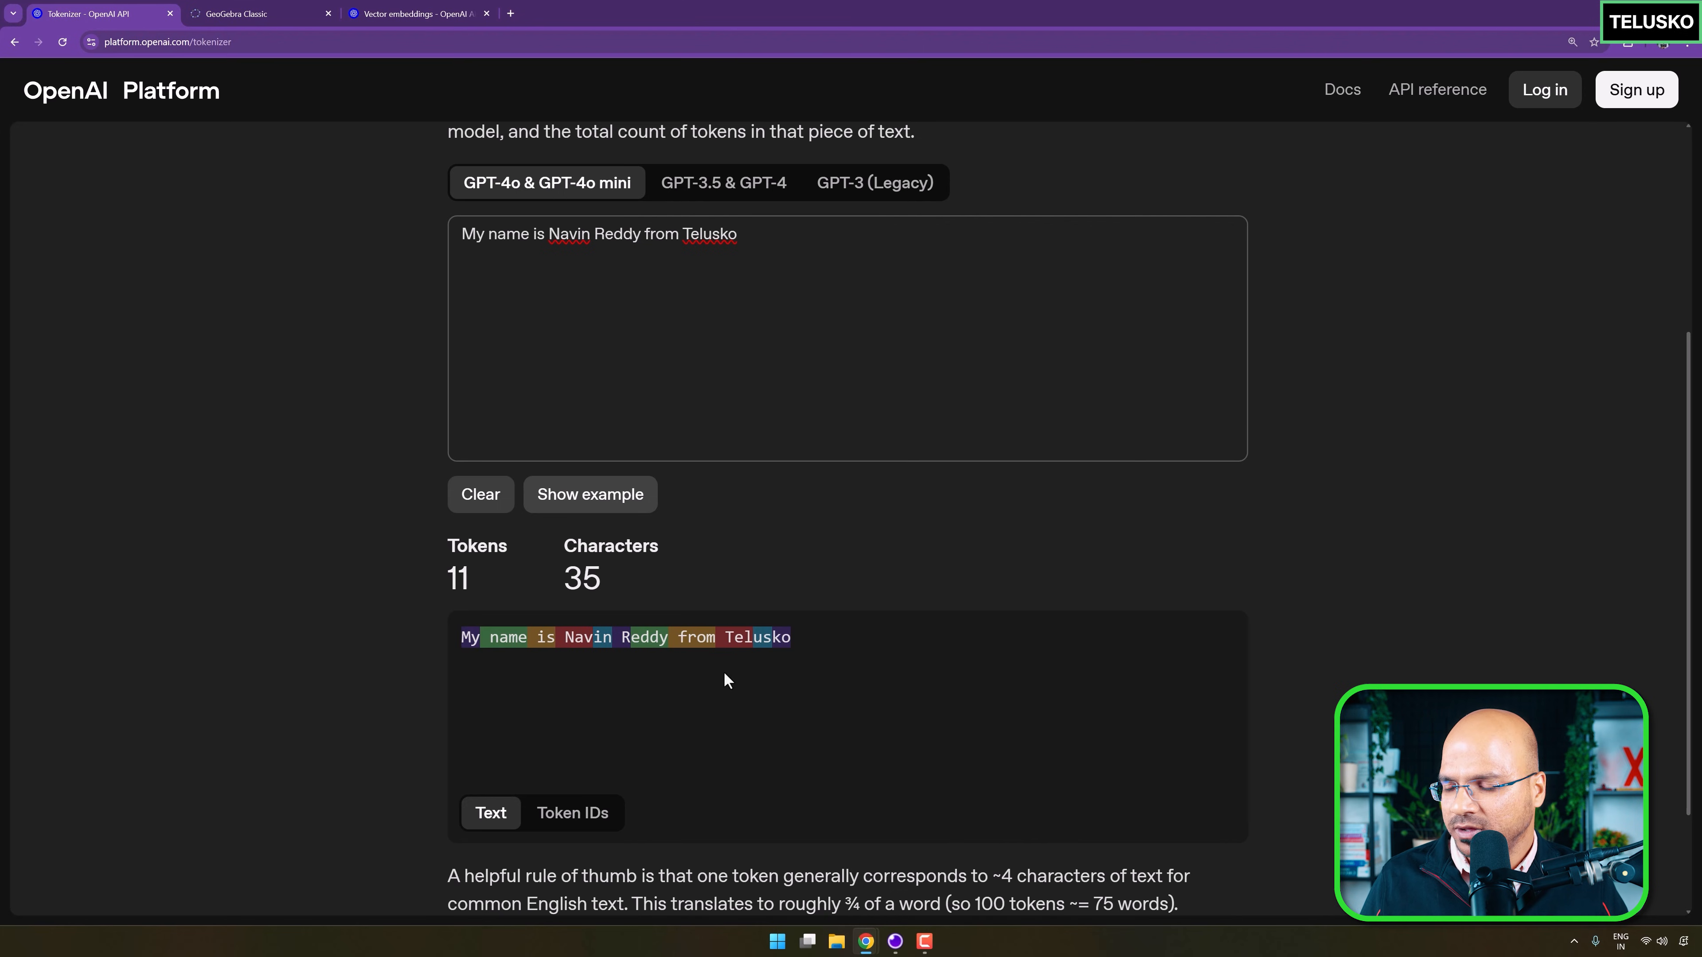
{"action": "mouse_move", "coordinate": [757, 640]}
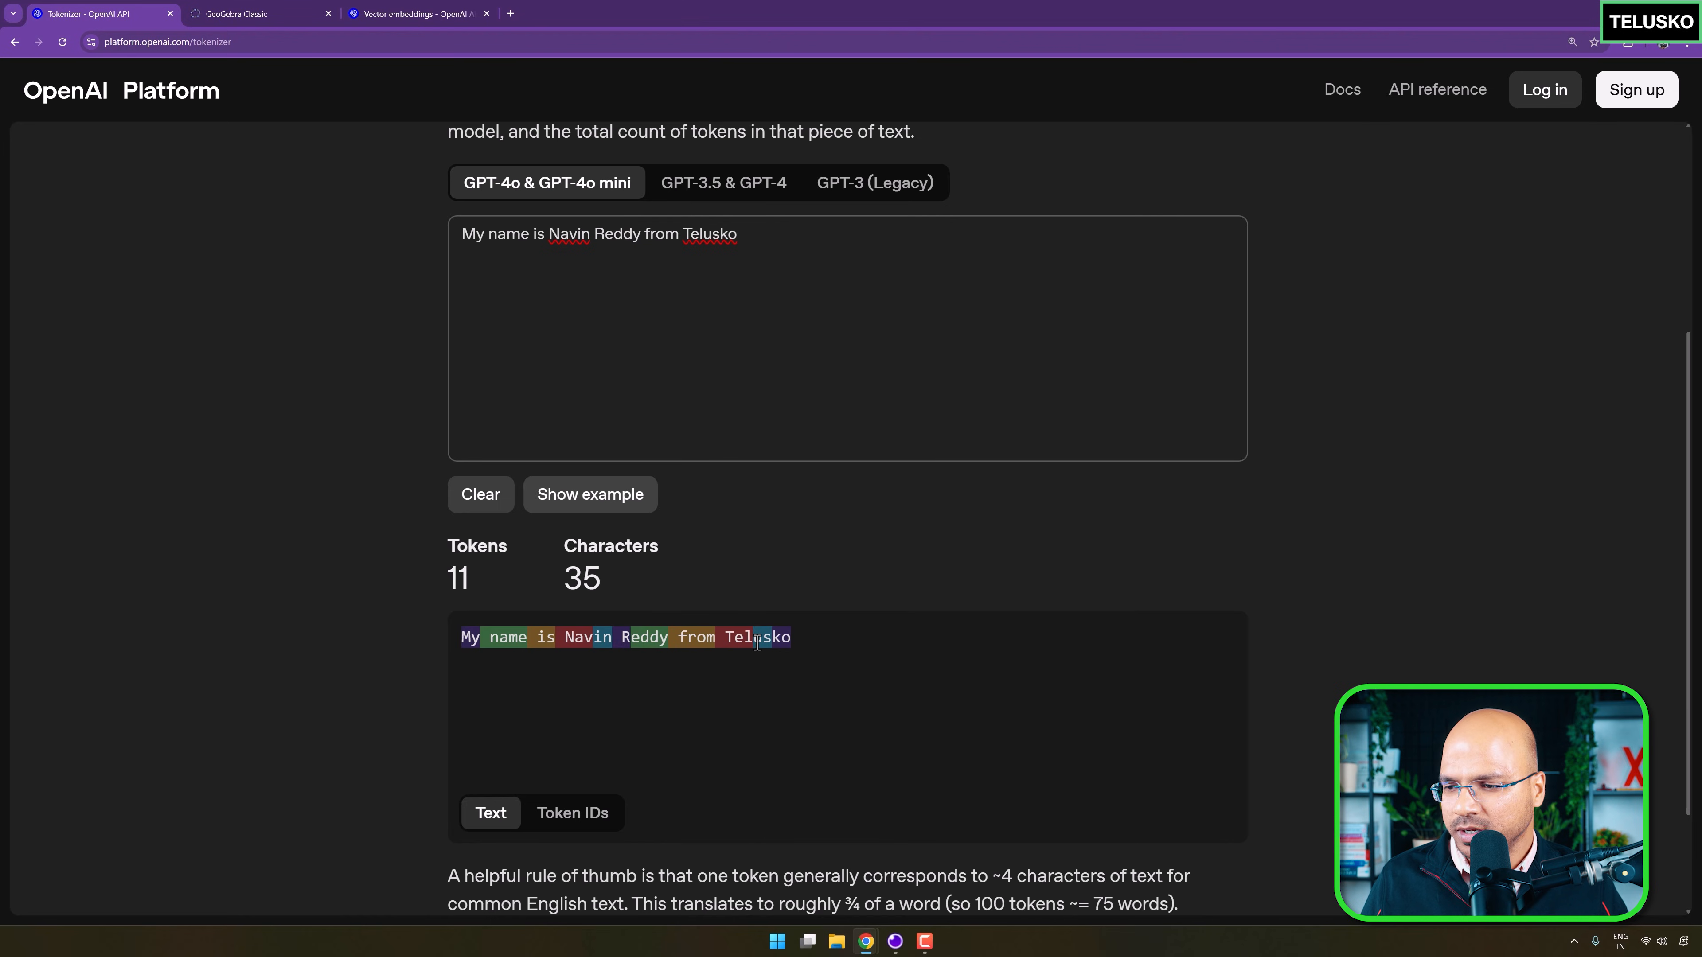
{"action": "mouse_move", "coordinate": [799, 653]}
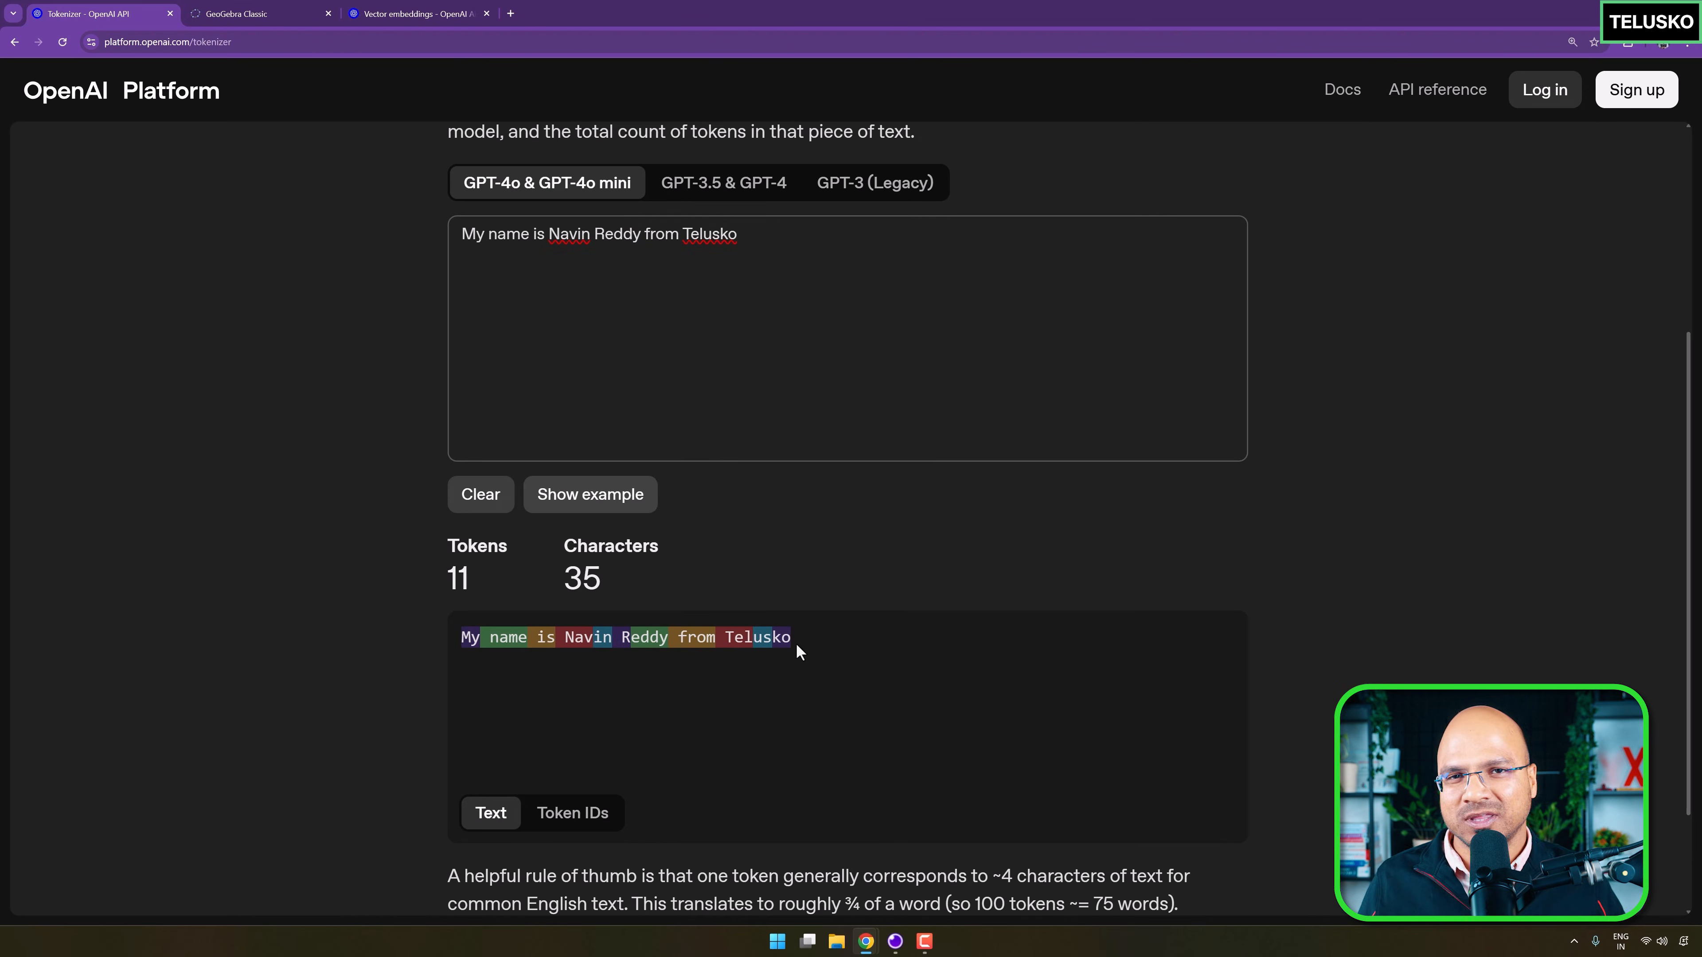
{"action": "mouse_move", "coordinate": [532, 191]}
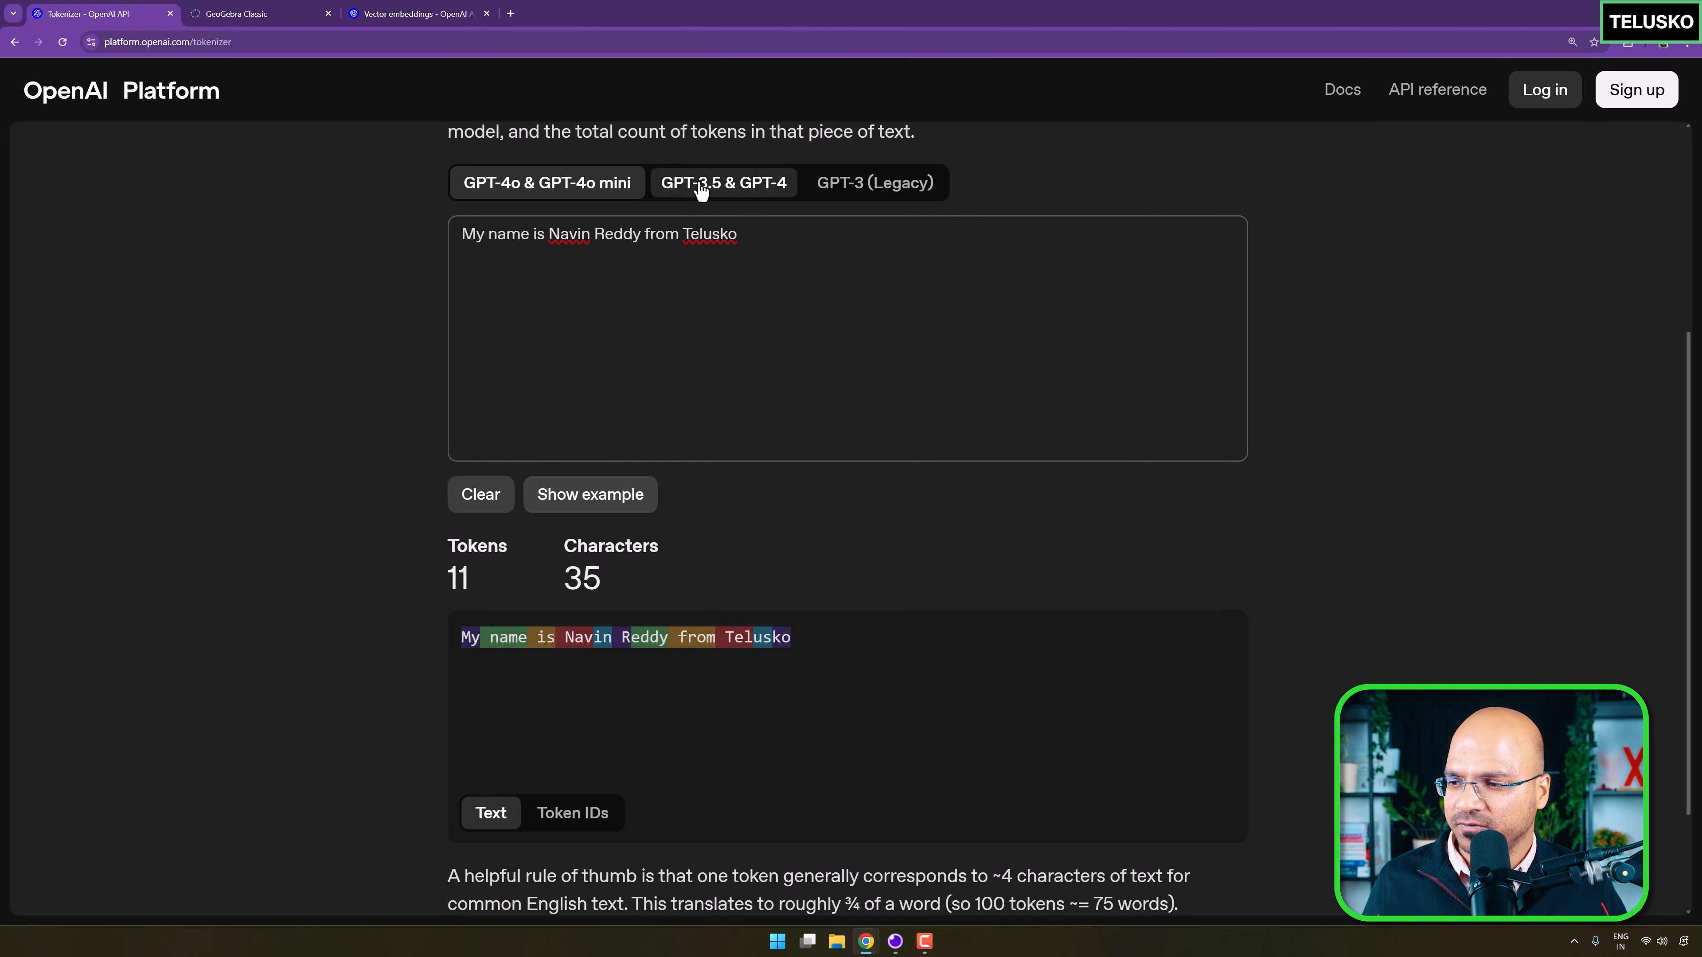
{"action": "left_click", "coordinate": [874, 183]}
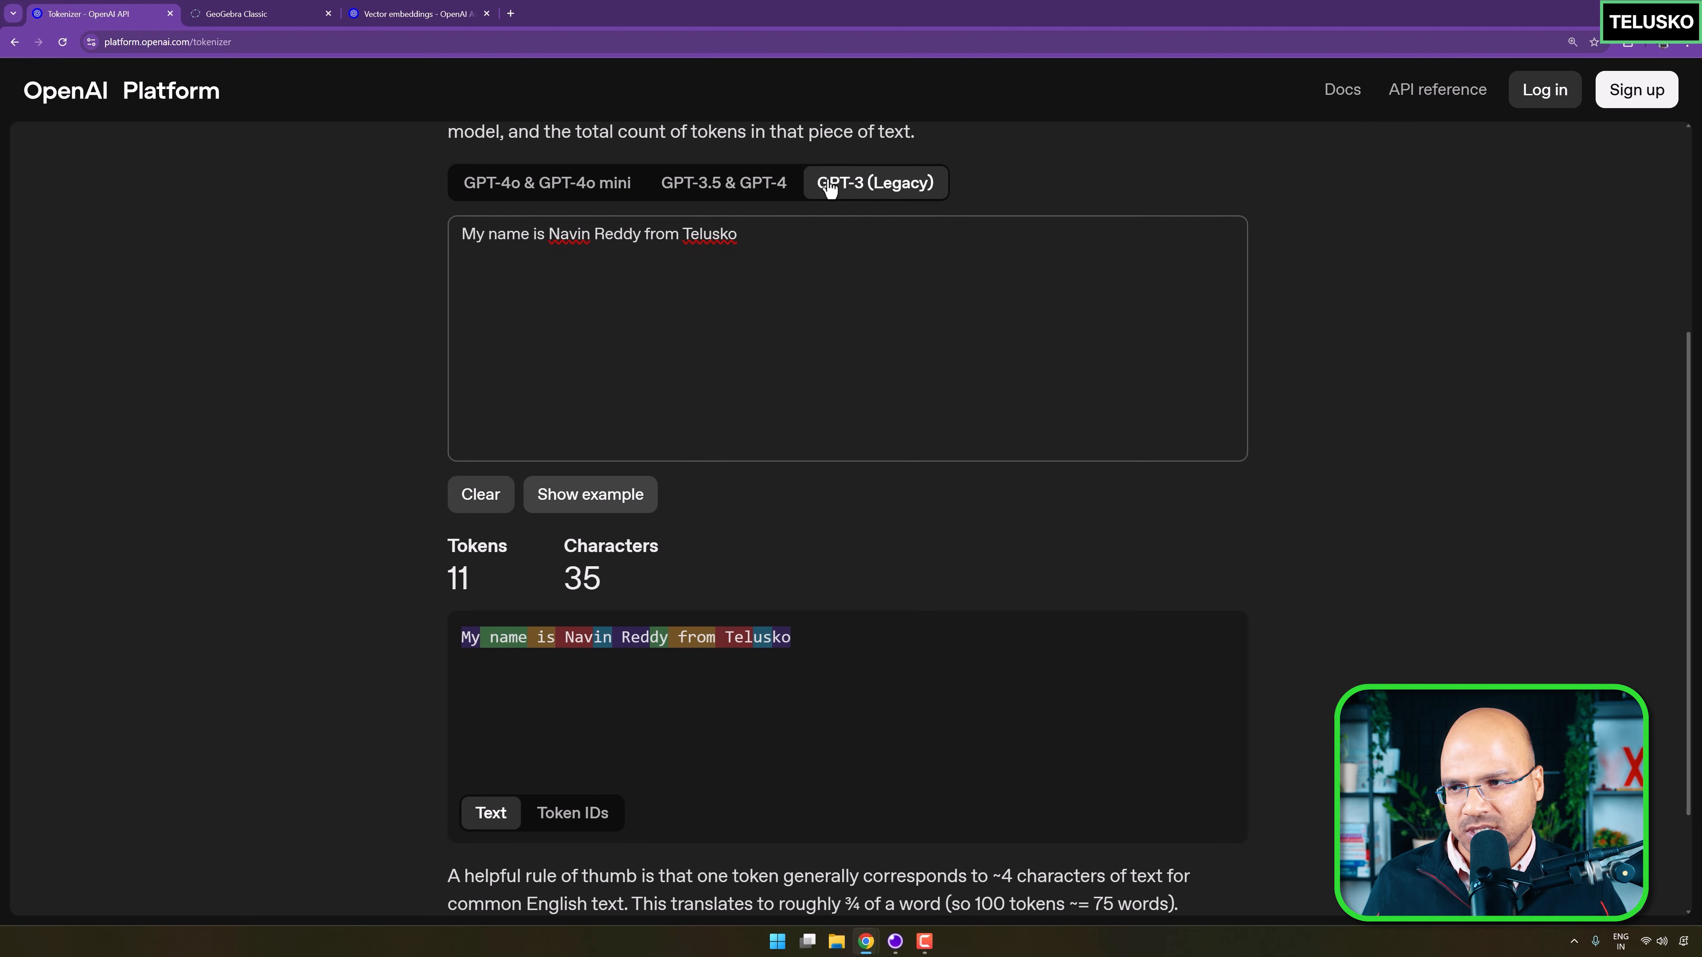
{"action": "left_click", "coordinate": [546, 182]}
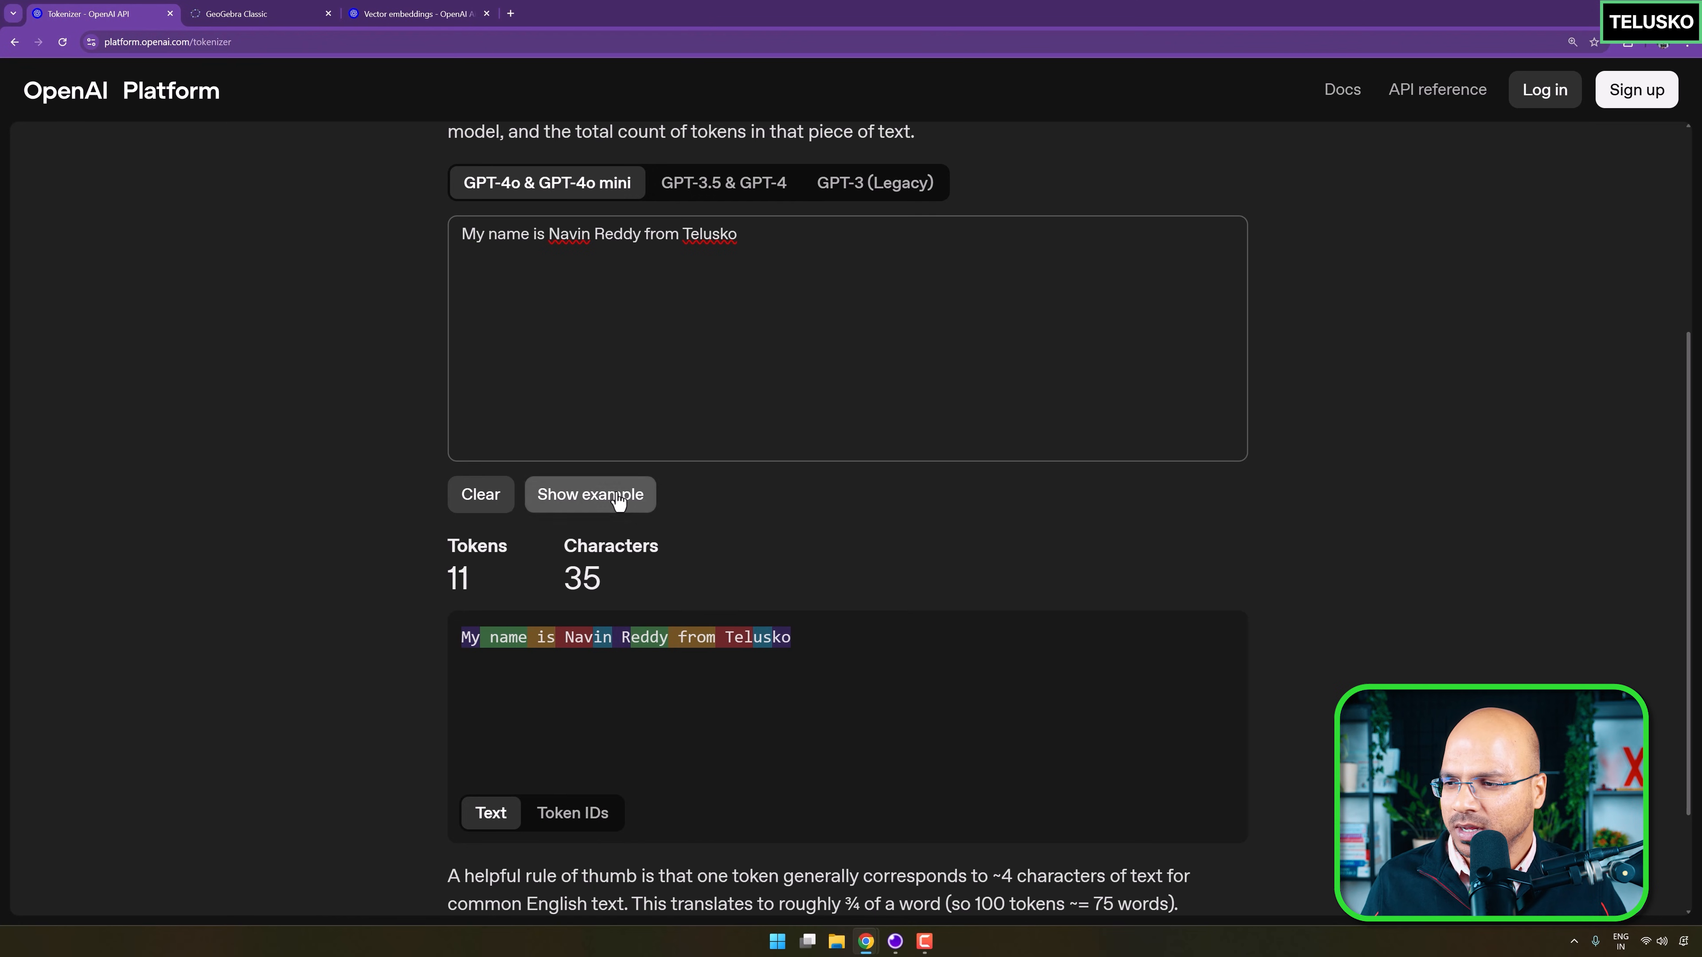
Load the example text and compare its token count under GPT-3.5 & GPT-4 versus GPT-4o & GPT-4o mini.
{"action": "left_click", "coordinate": [590, 493]}
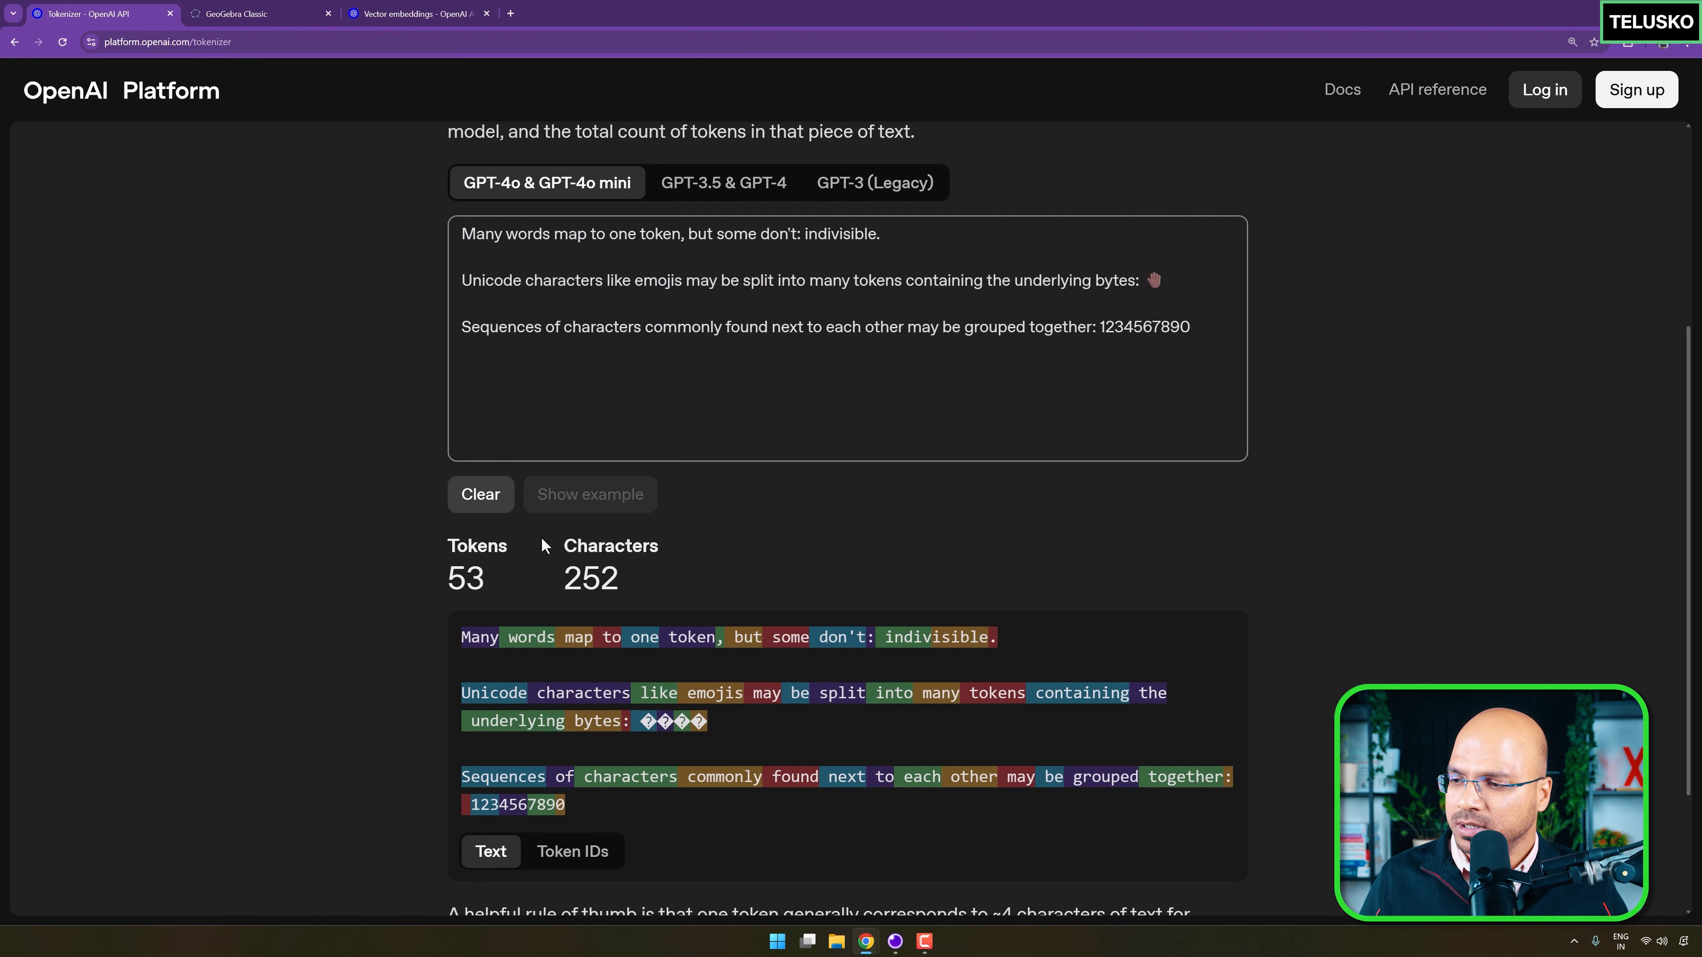
{"action": "mouse_move", "coordinate": [573, 170]}
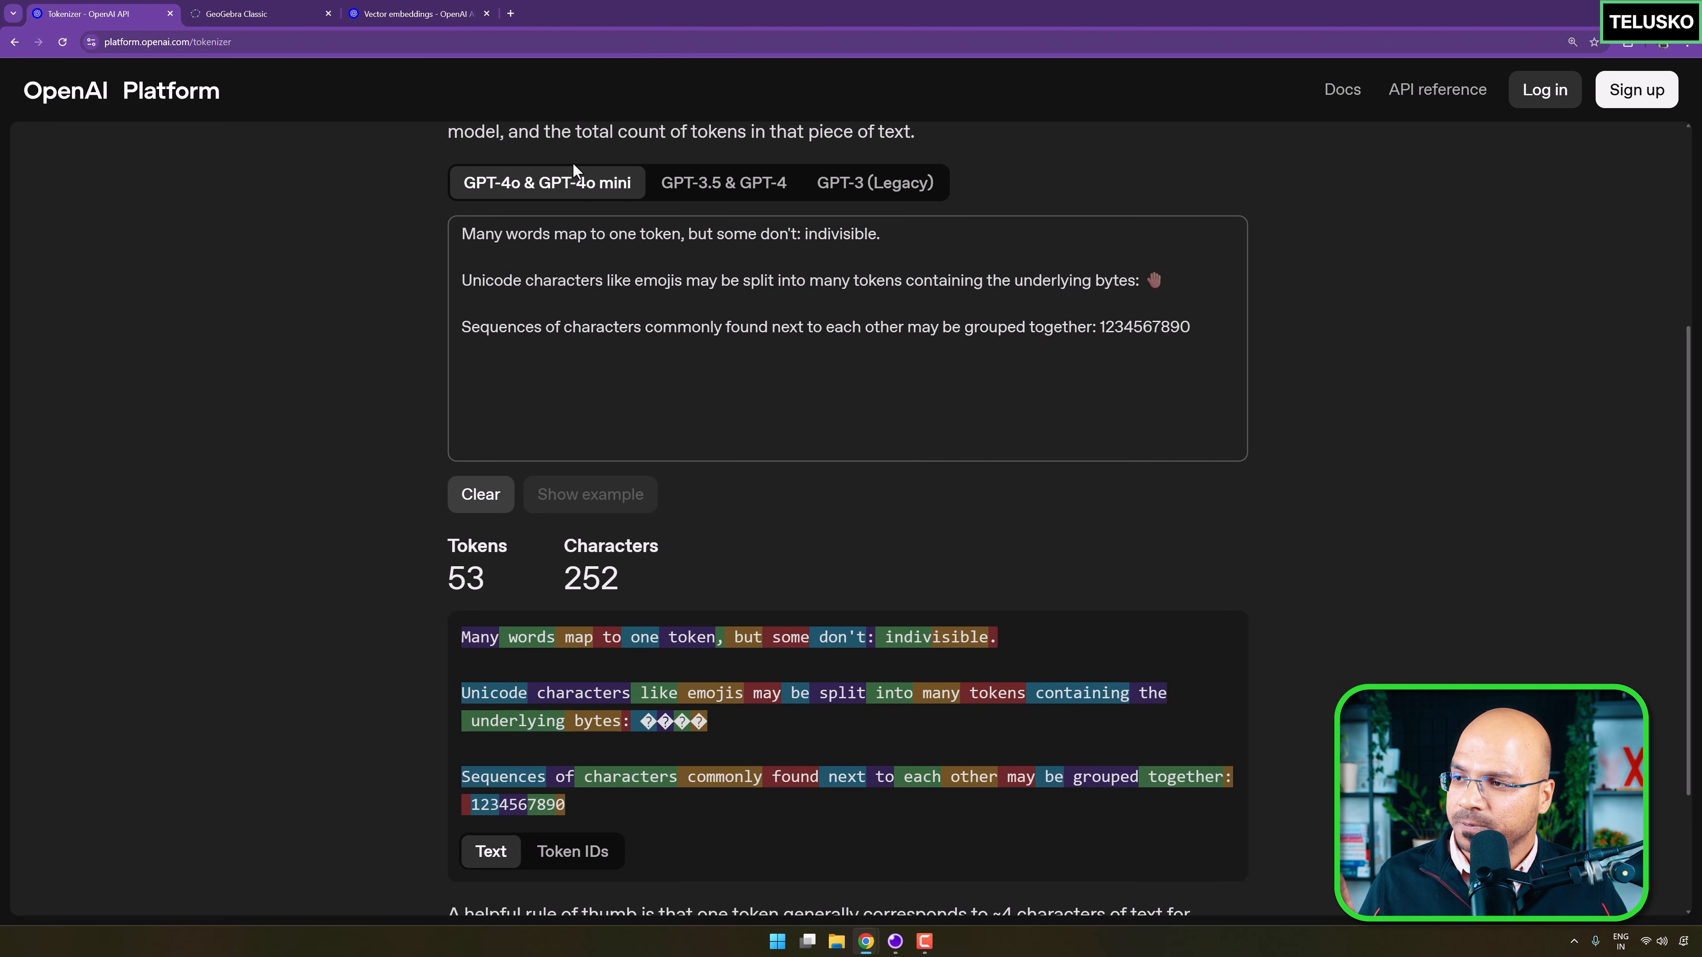
{"action": "left_click", "coordinate": [722, 183]}
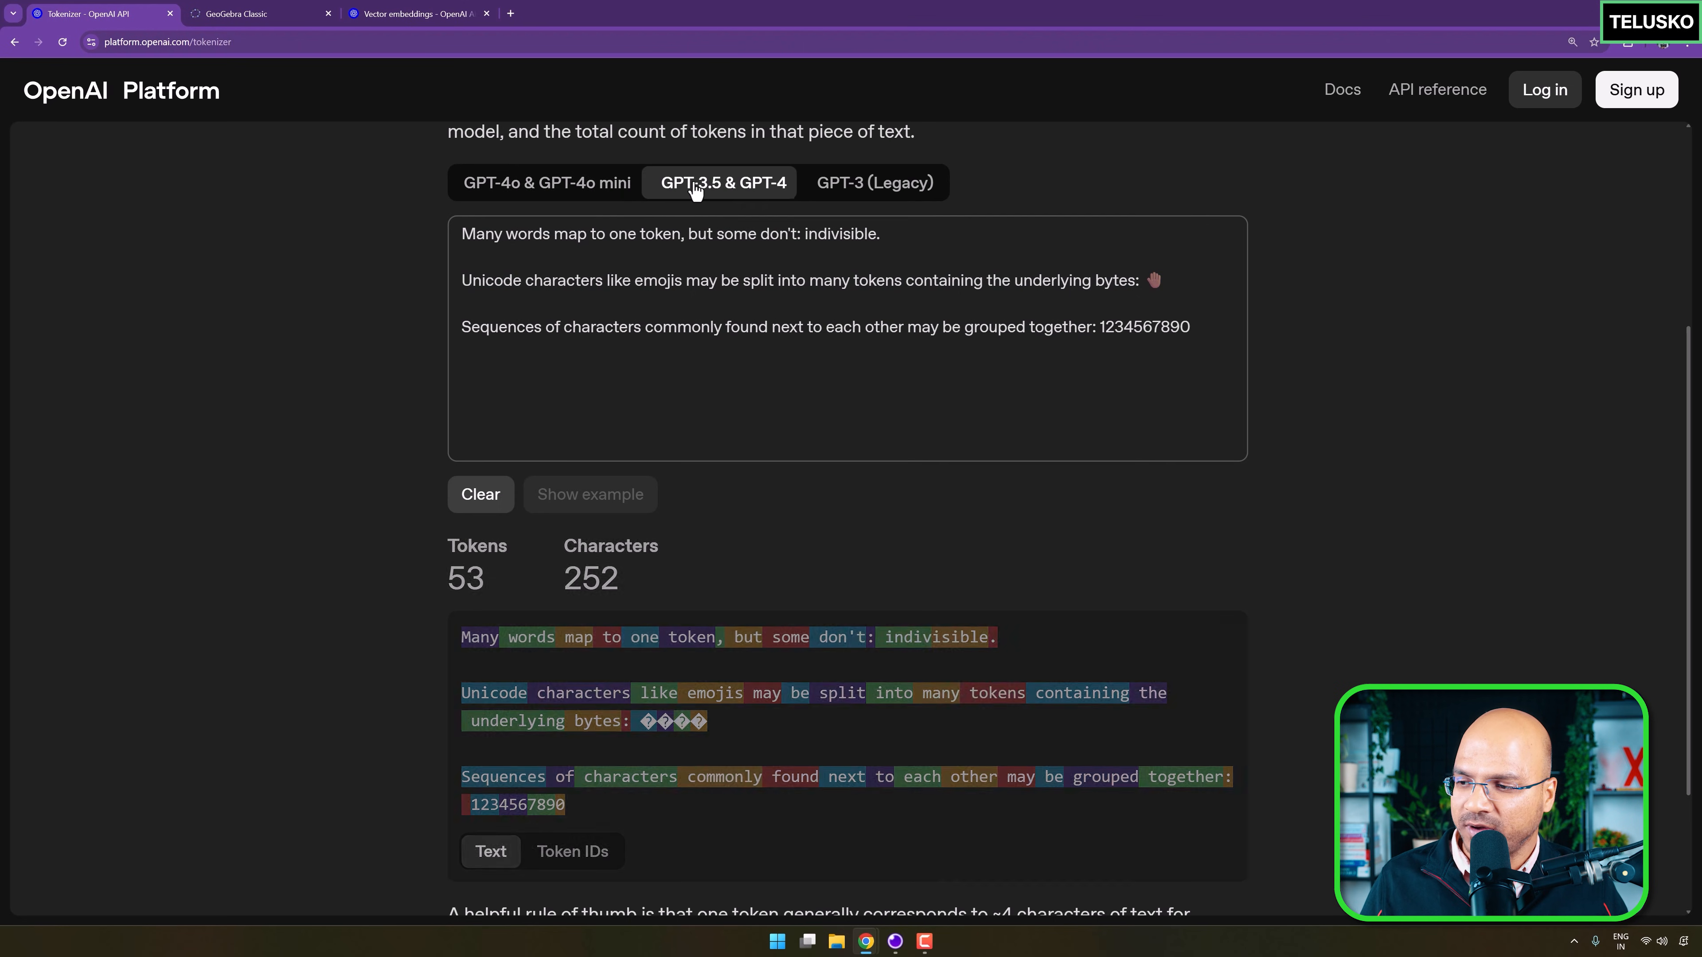
{"action": "left_click", "coordinate": [875, 183]}
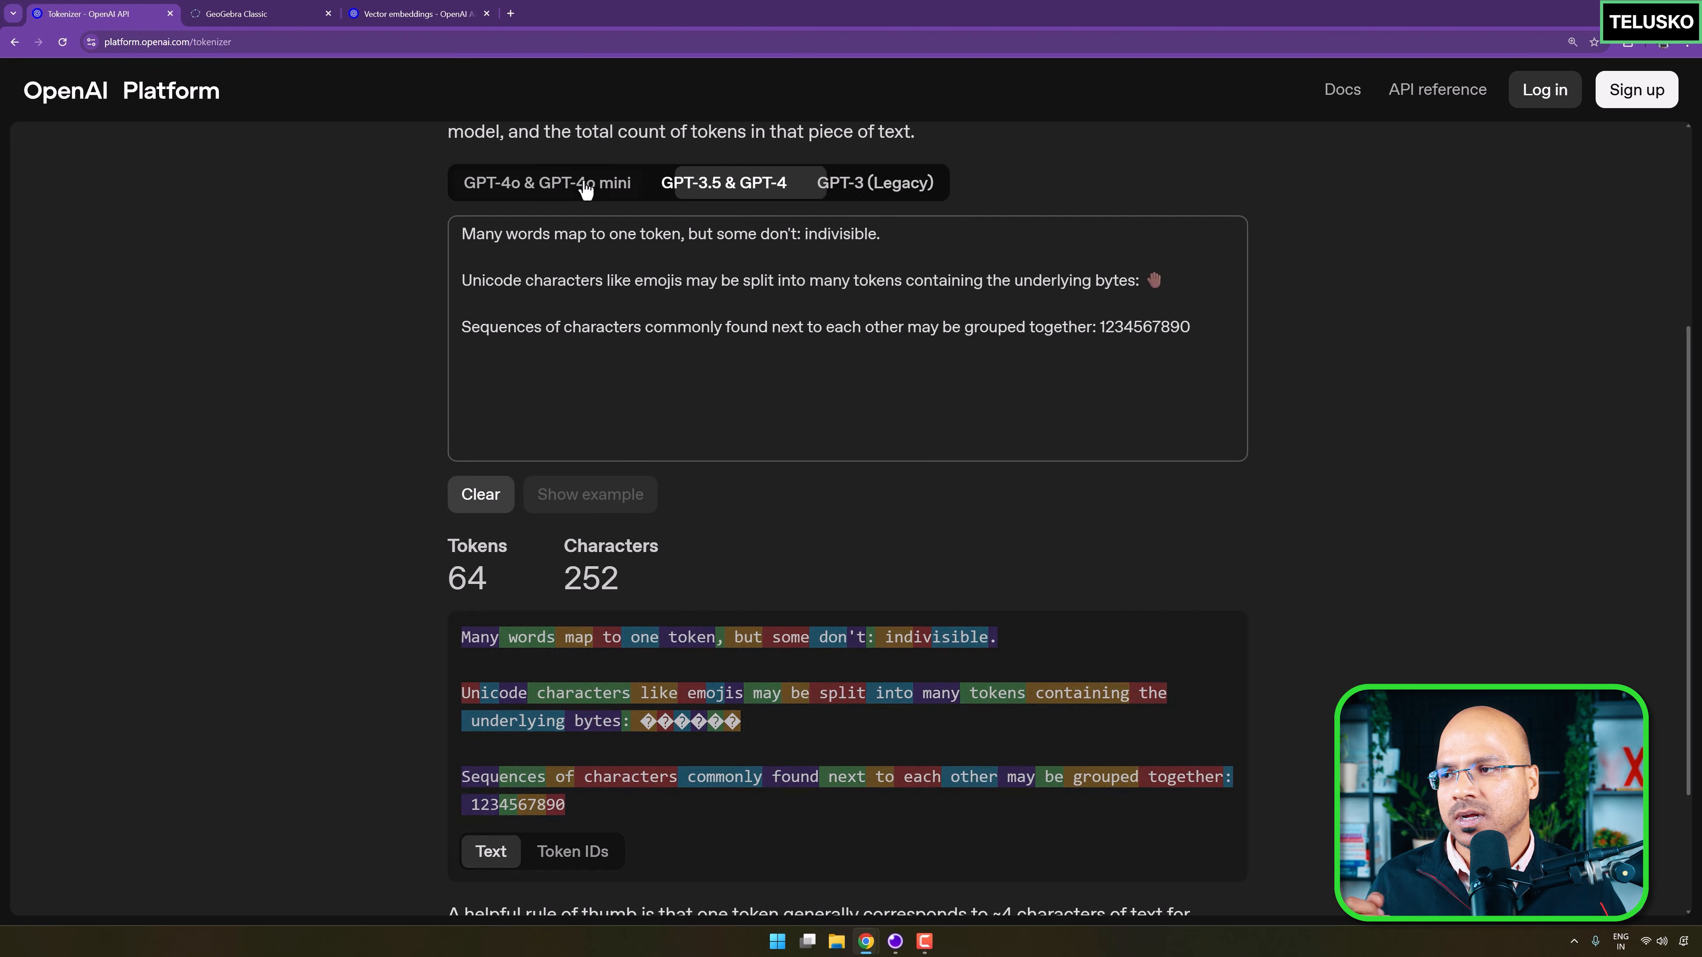
{"action": "left_click", "coordinate": [546, 182]}
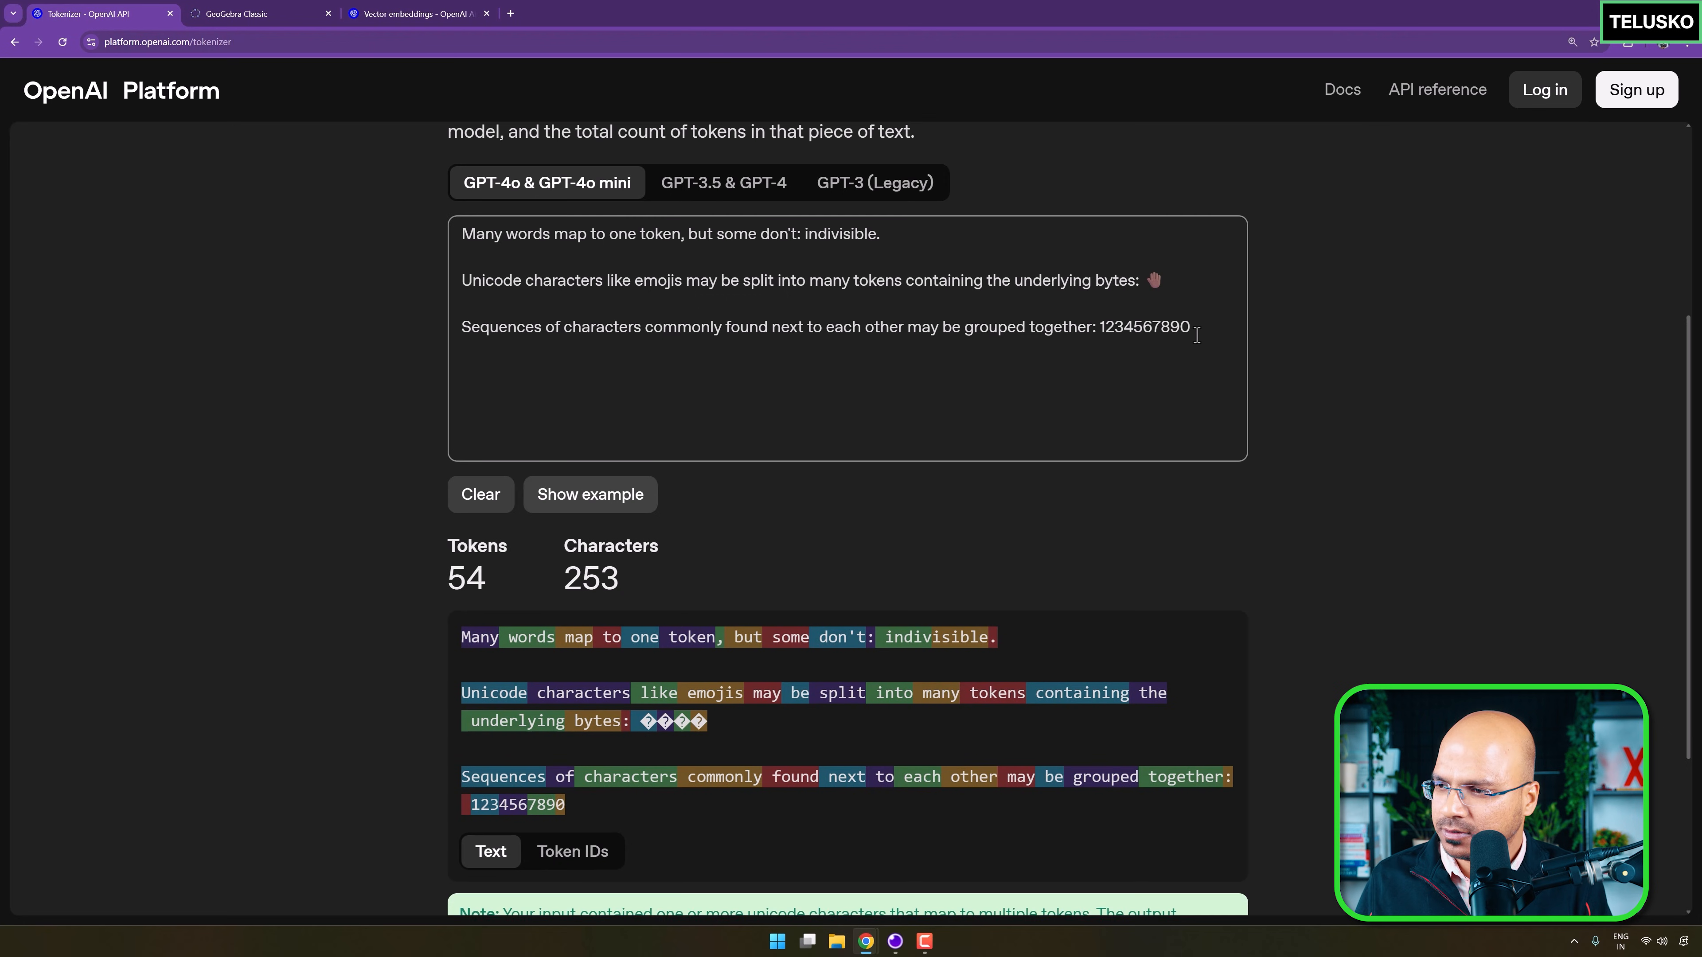
Append 'googling searching' on a new line, raising the count to 57 tokens, and inspect one token's split.
{"action": "type", "text": "googin"}
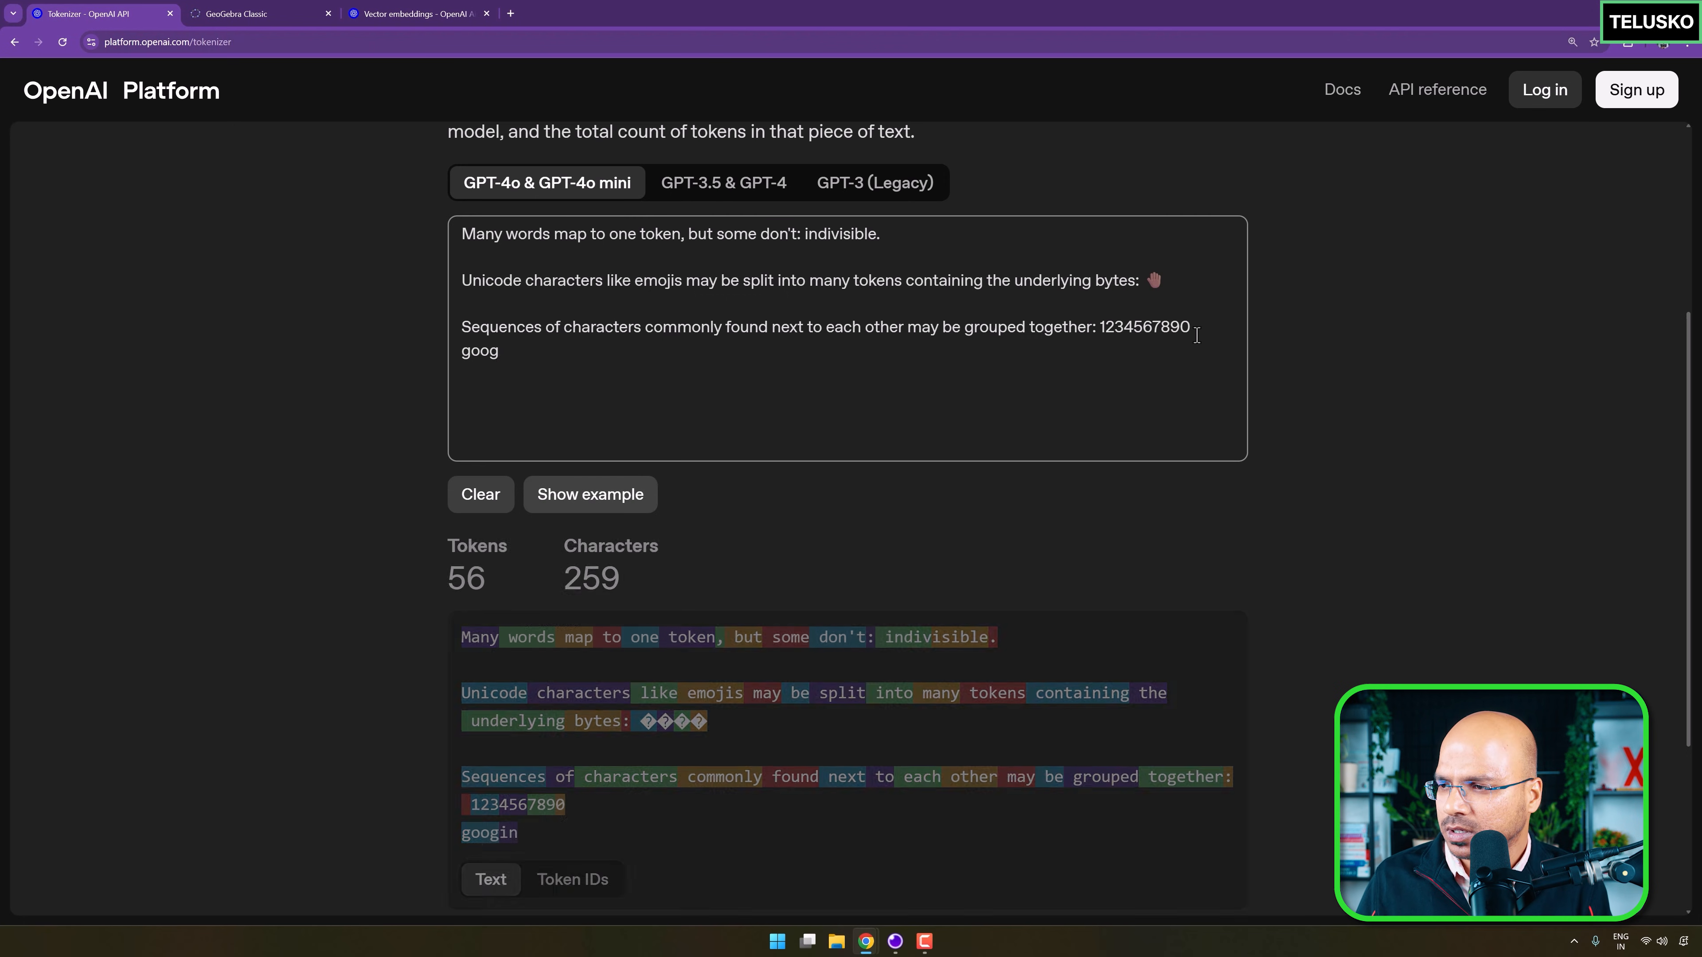
{"action": "type", "text": "ling"}
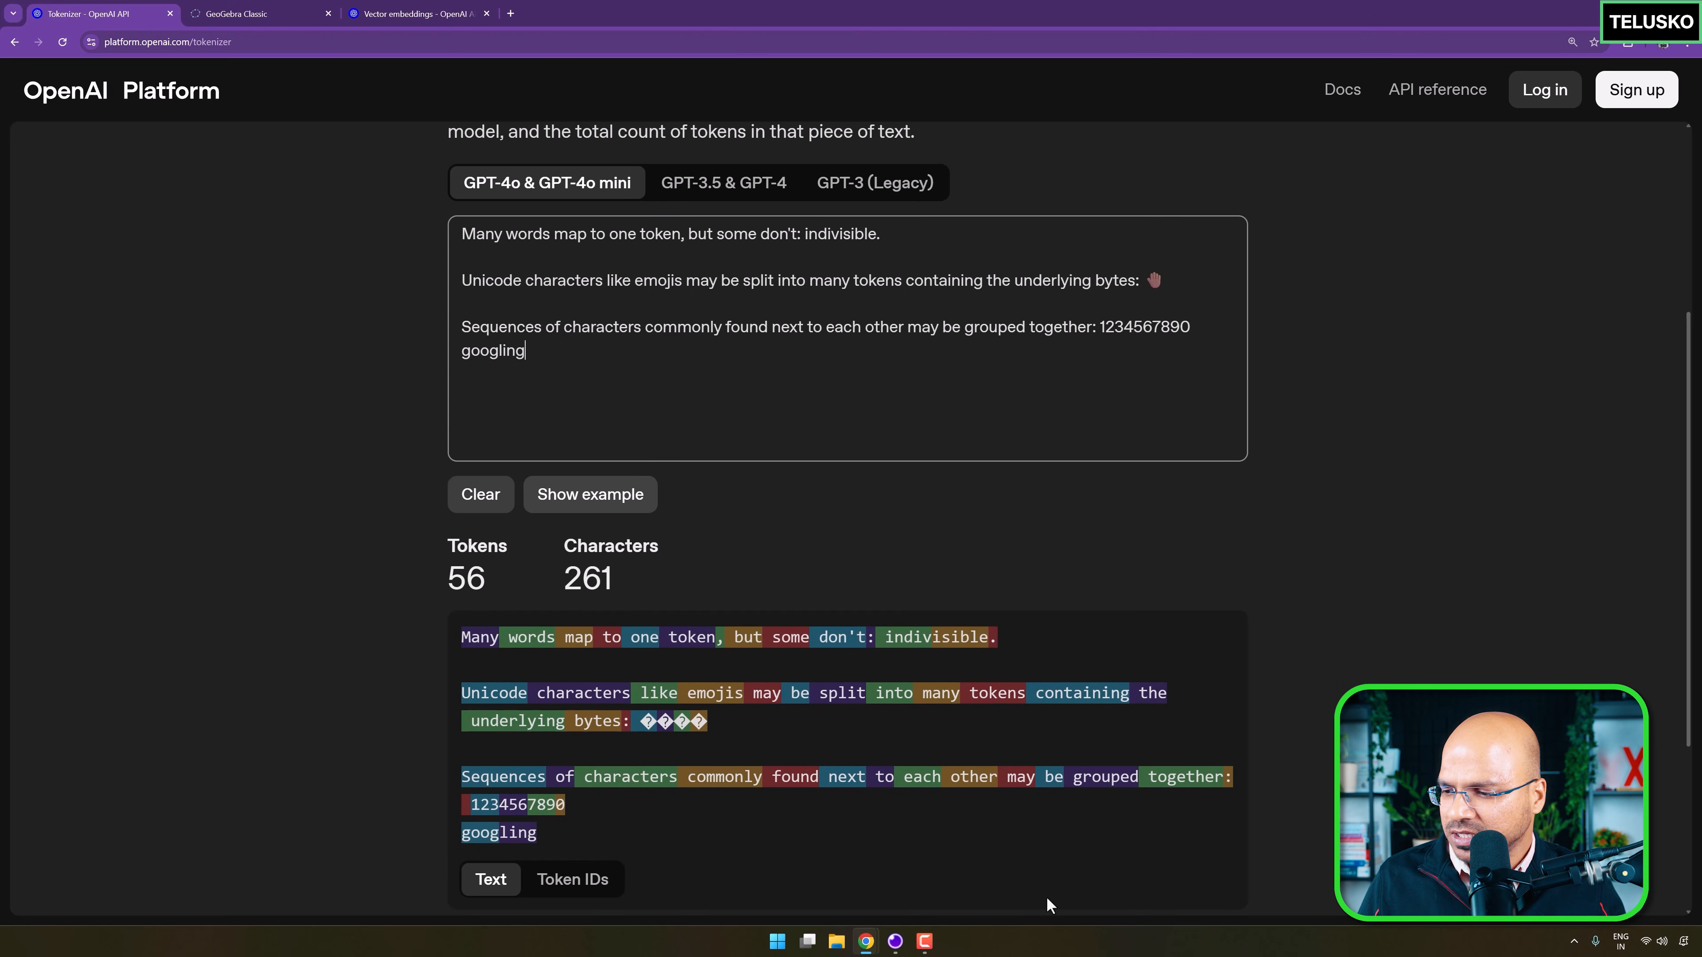
{"action": "scroll", "scroll_direction": "down", "scroll_amount": 3}
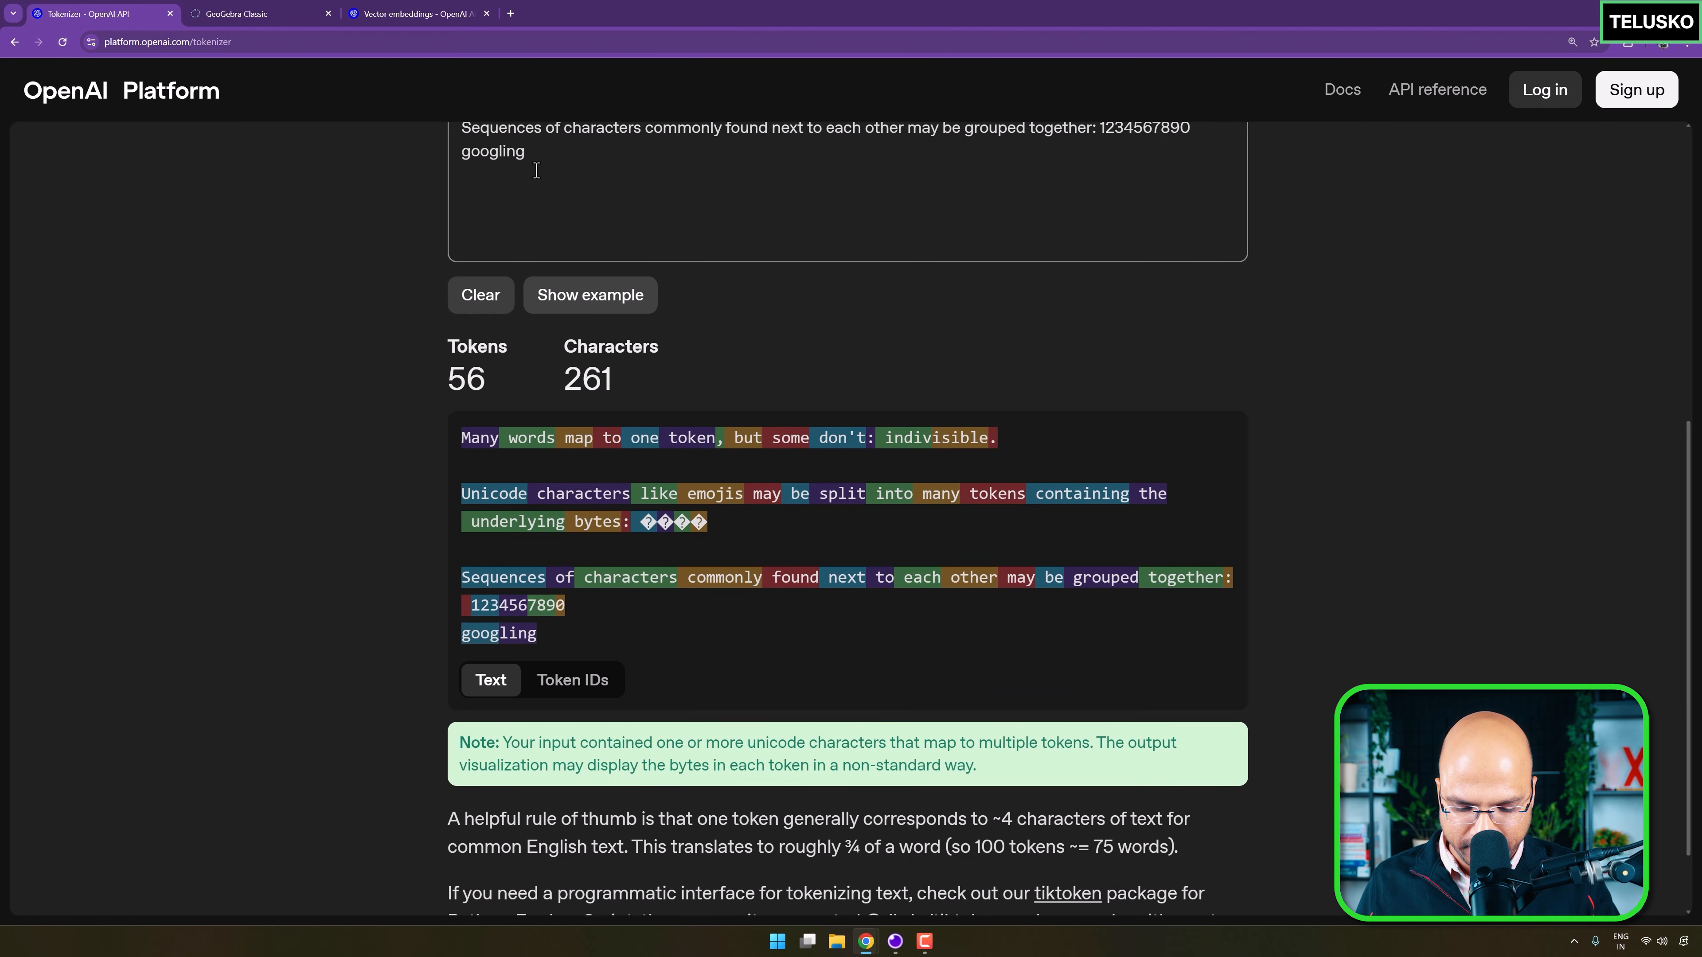
{"action": "type", "text": "searching"}
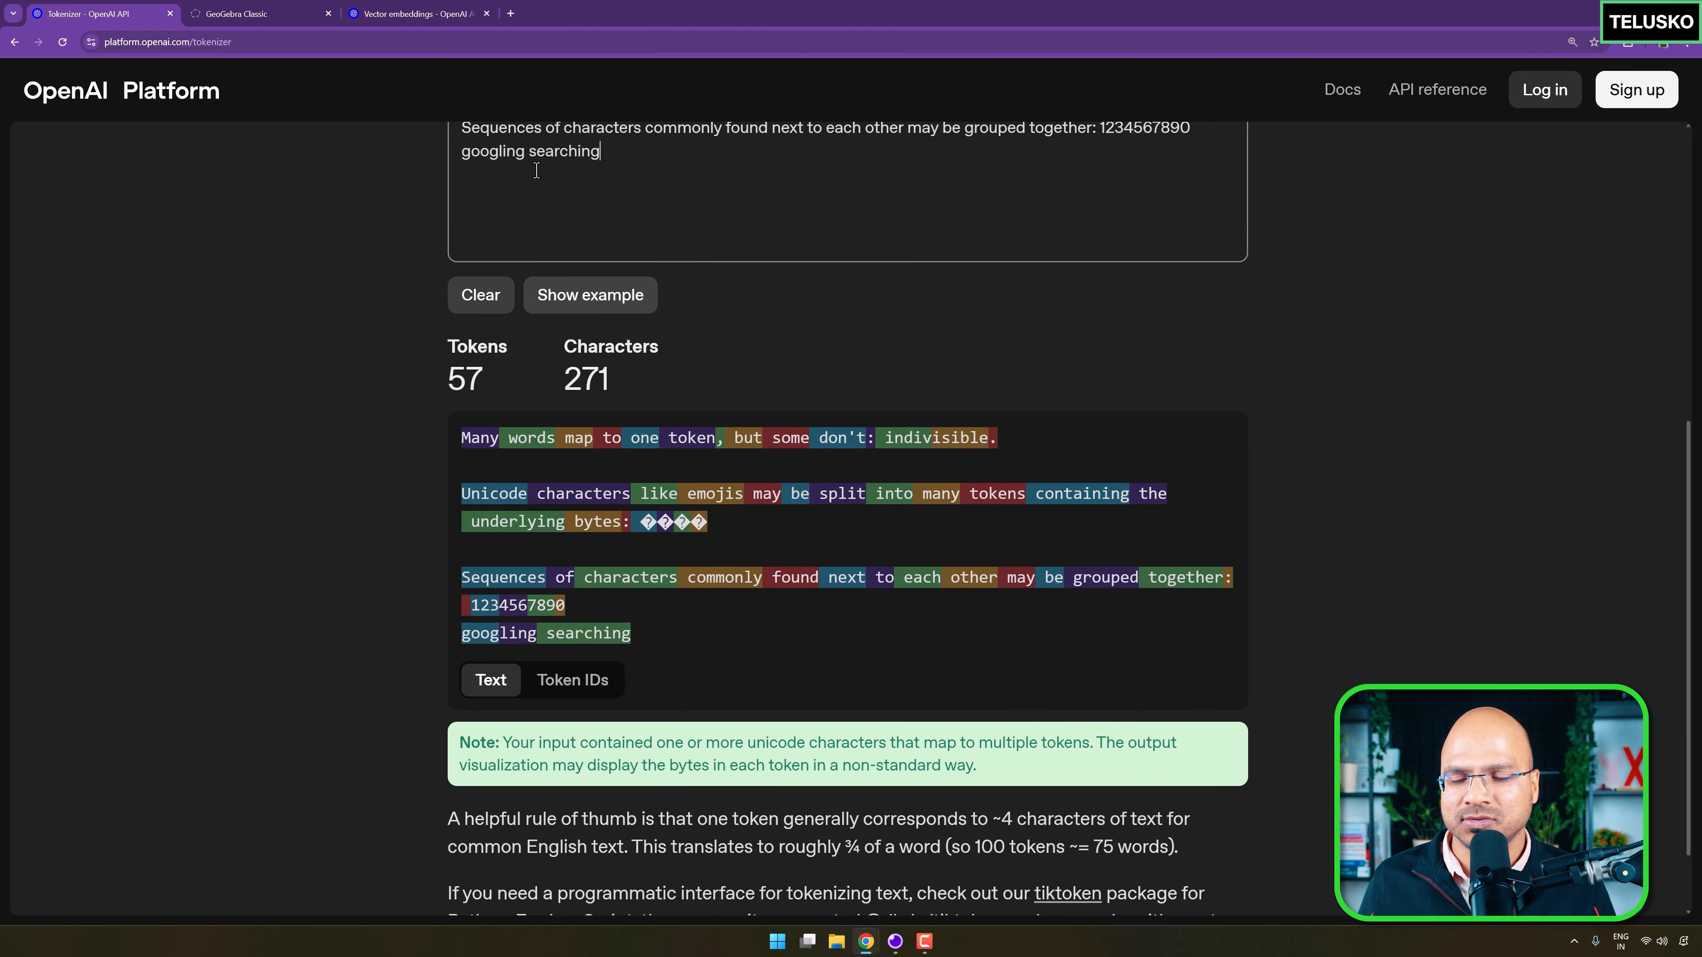
{"action": "mouse_move", "coordinate": [372, 207]}
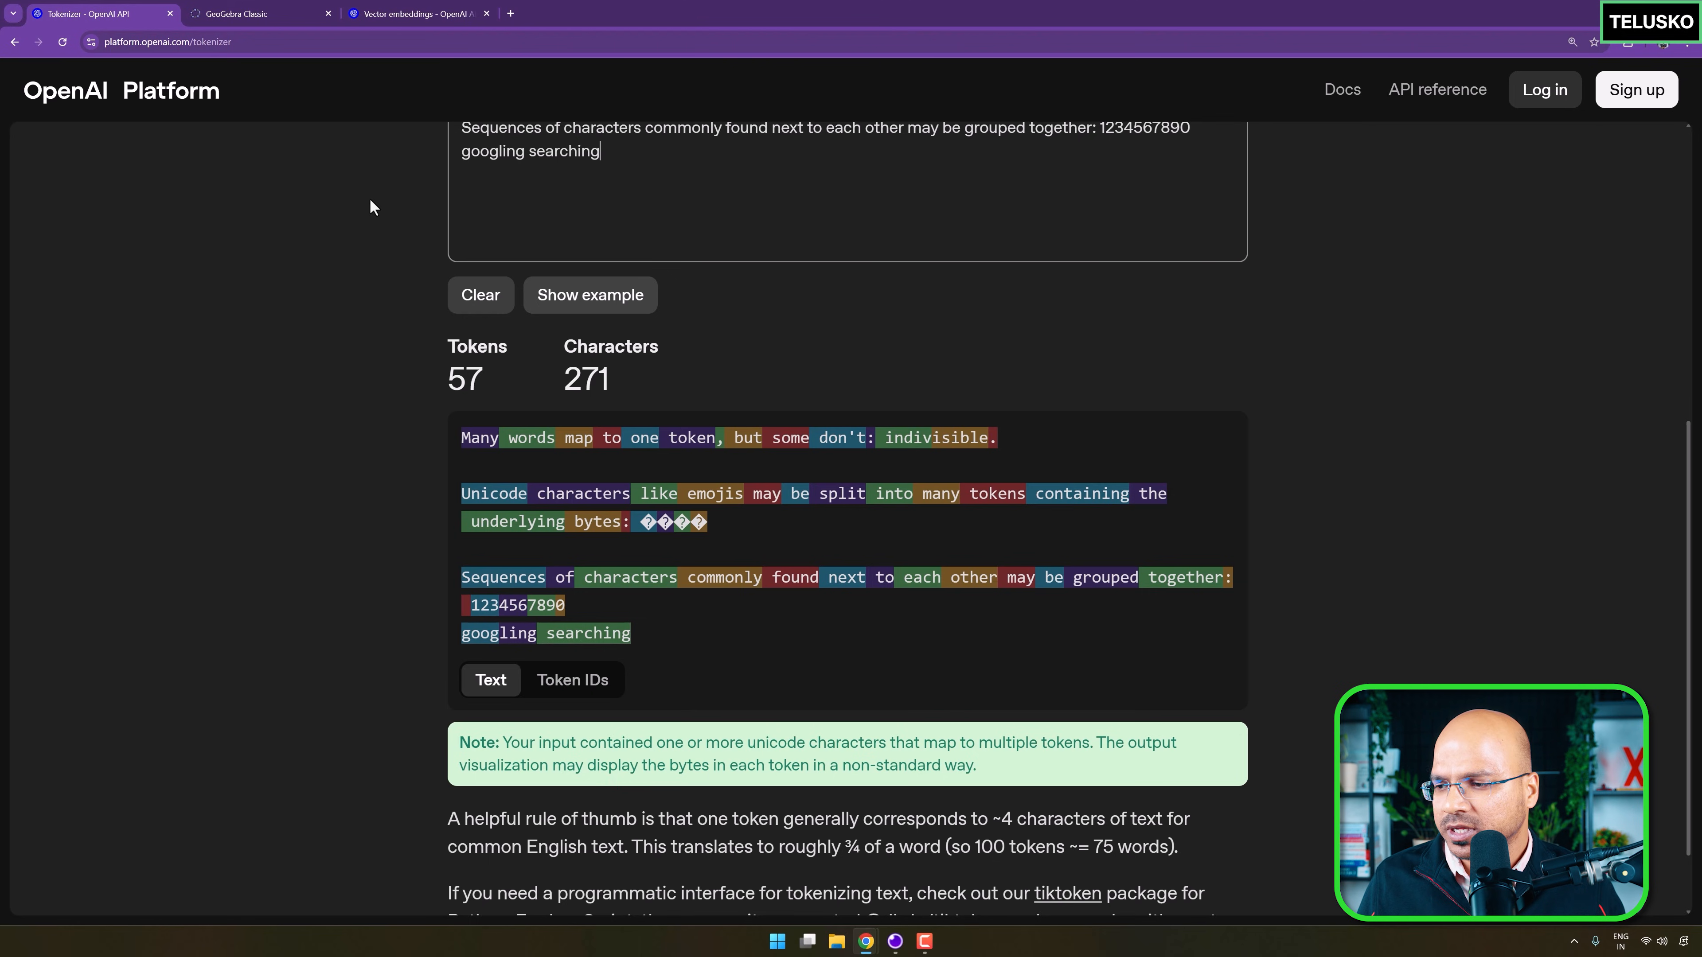
{"action": "mouse_move", "coordinate": [990, 519]}
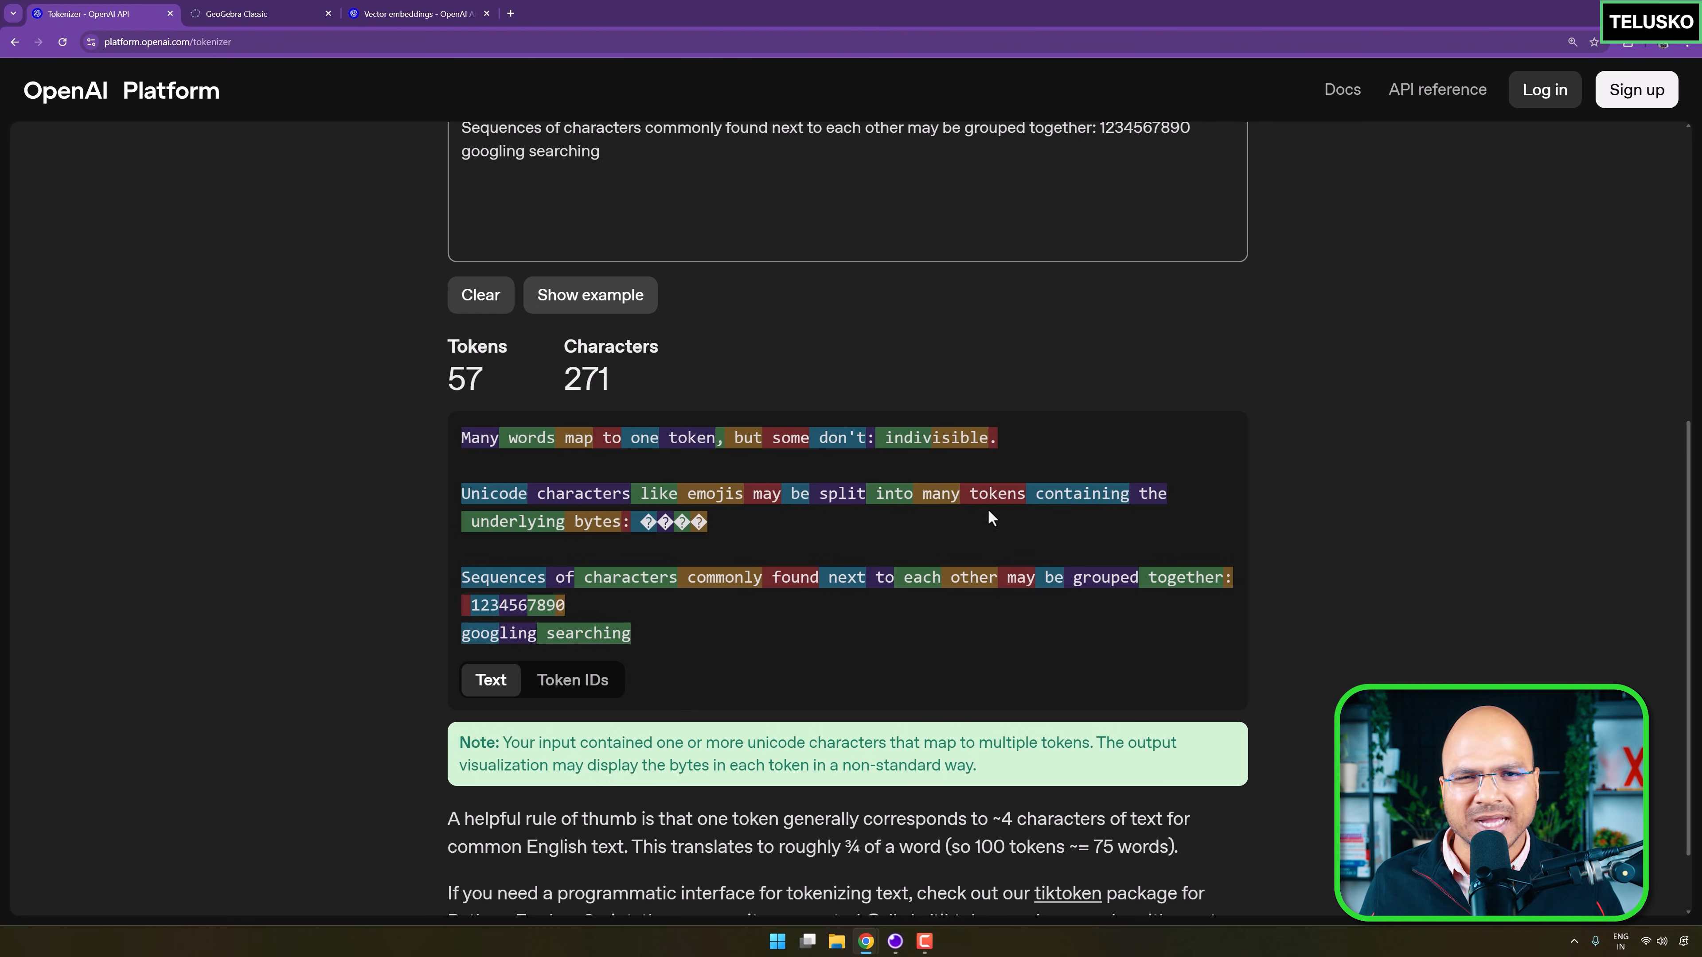
{"action": "double_click", "coordinate": [691, 437]}
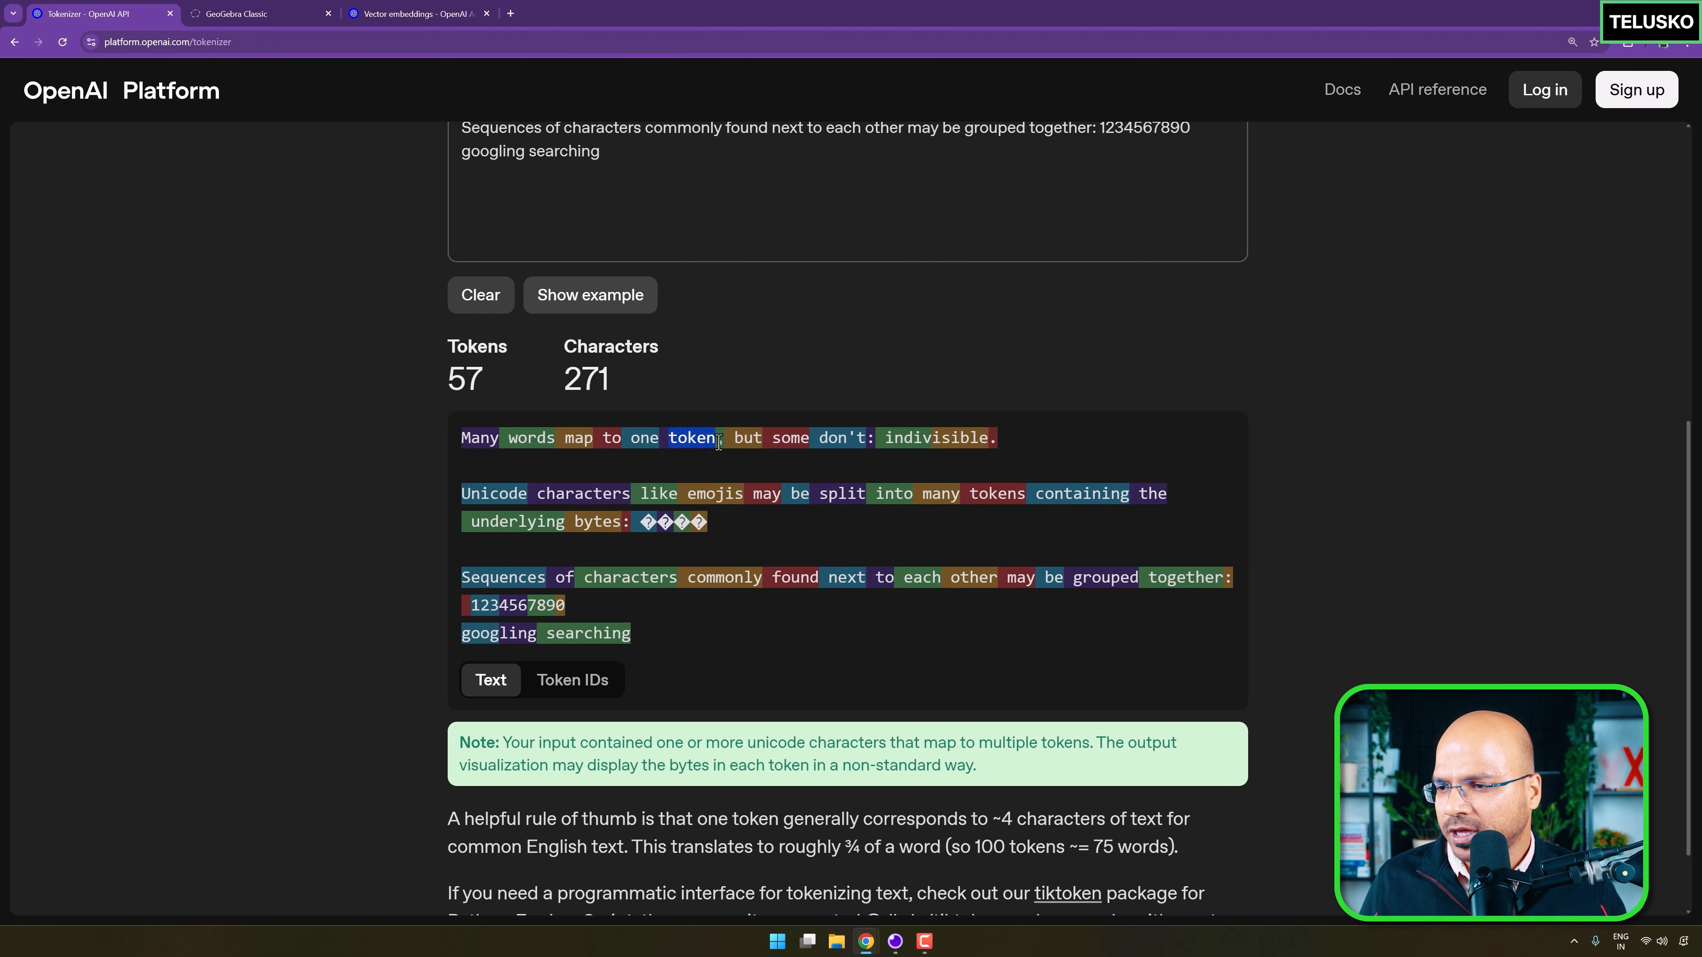
{"action": "mouse_move", "coordinate": [1016, 446]}
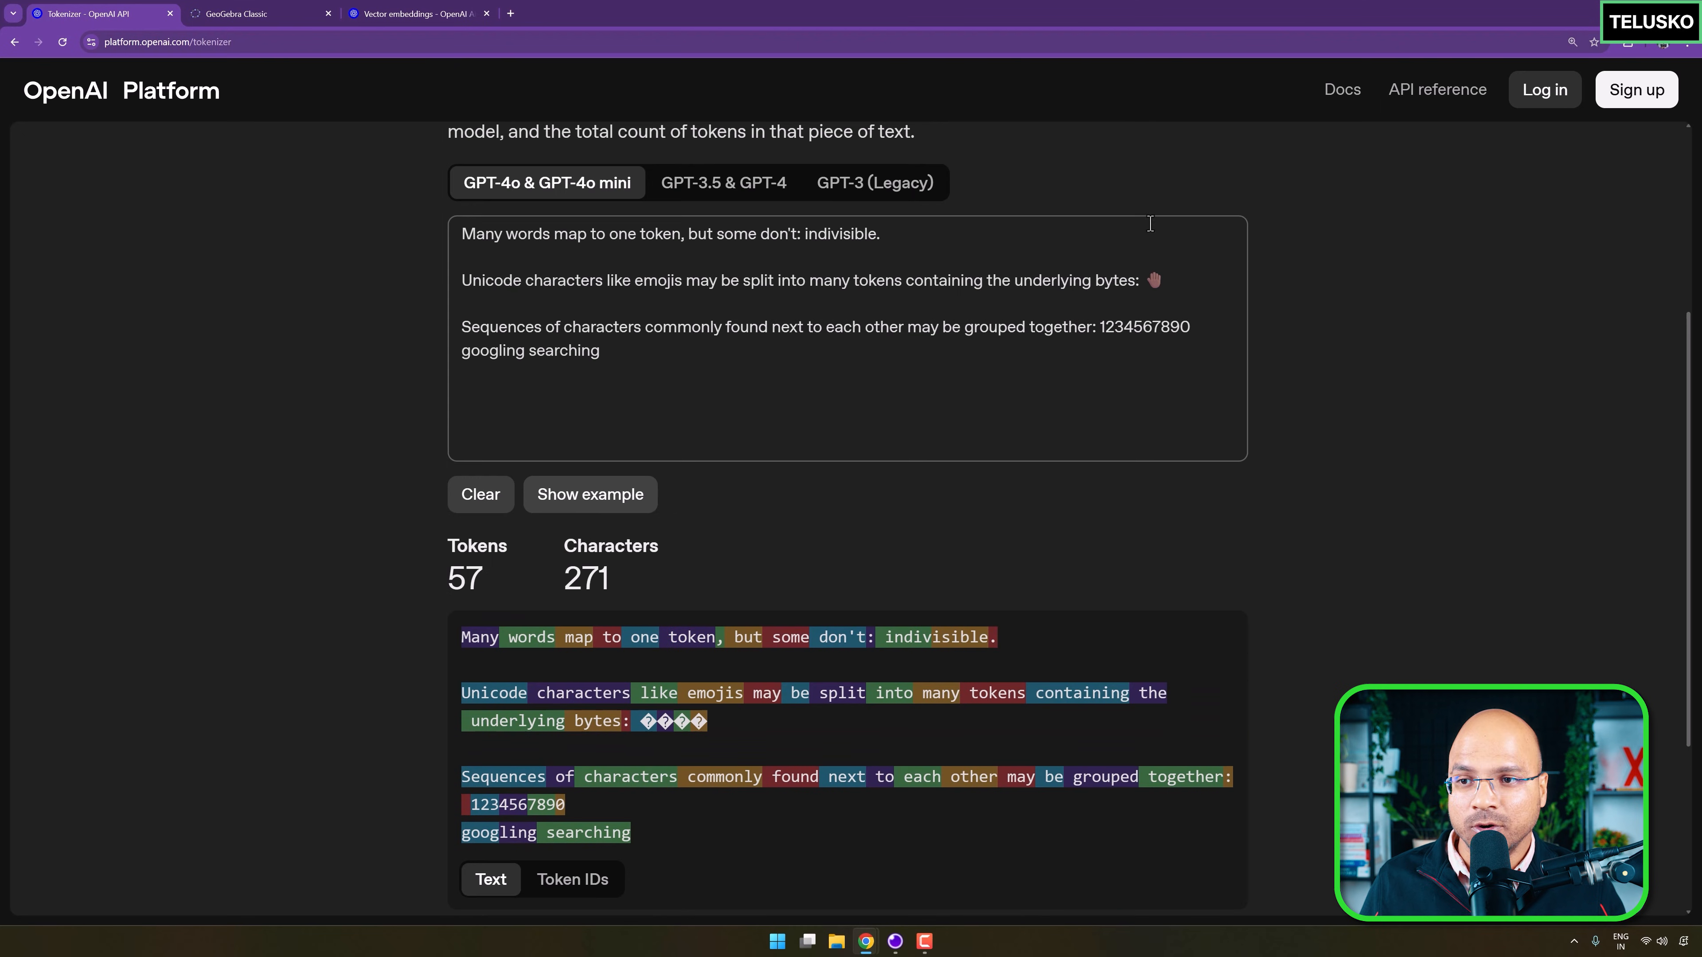
Highlight the 75 words rule-of-thumb figure, then switch to the GeoGebra plot of word vectors.
{"action": "scroll", "scroll_direction": "down", "scroll_amount": 3}
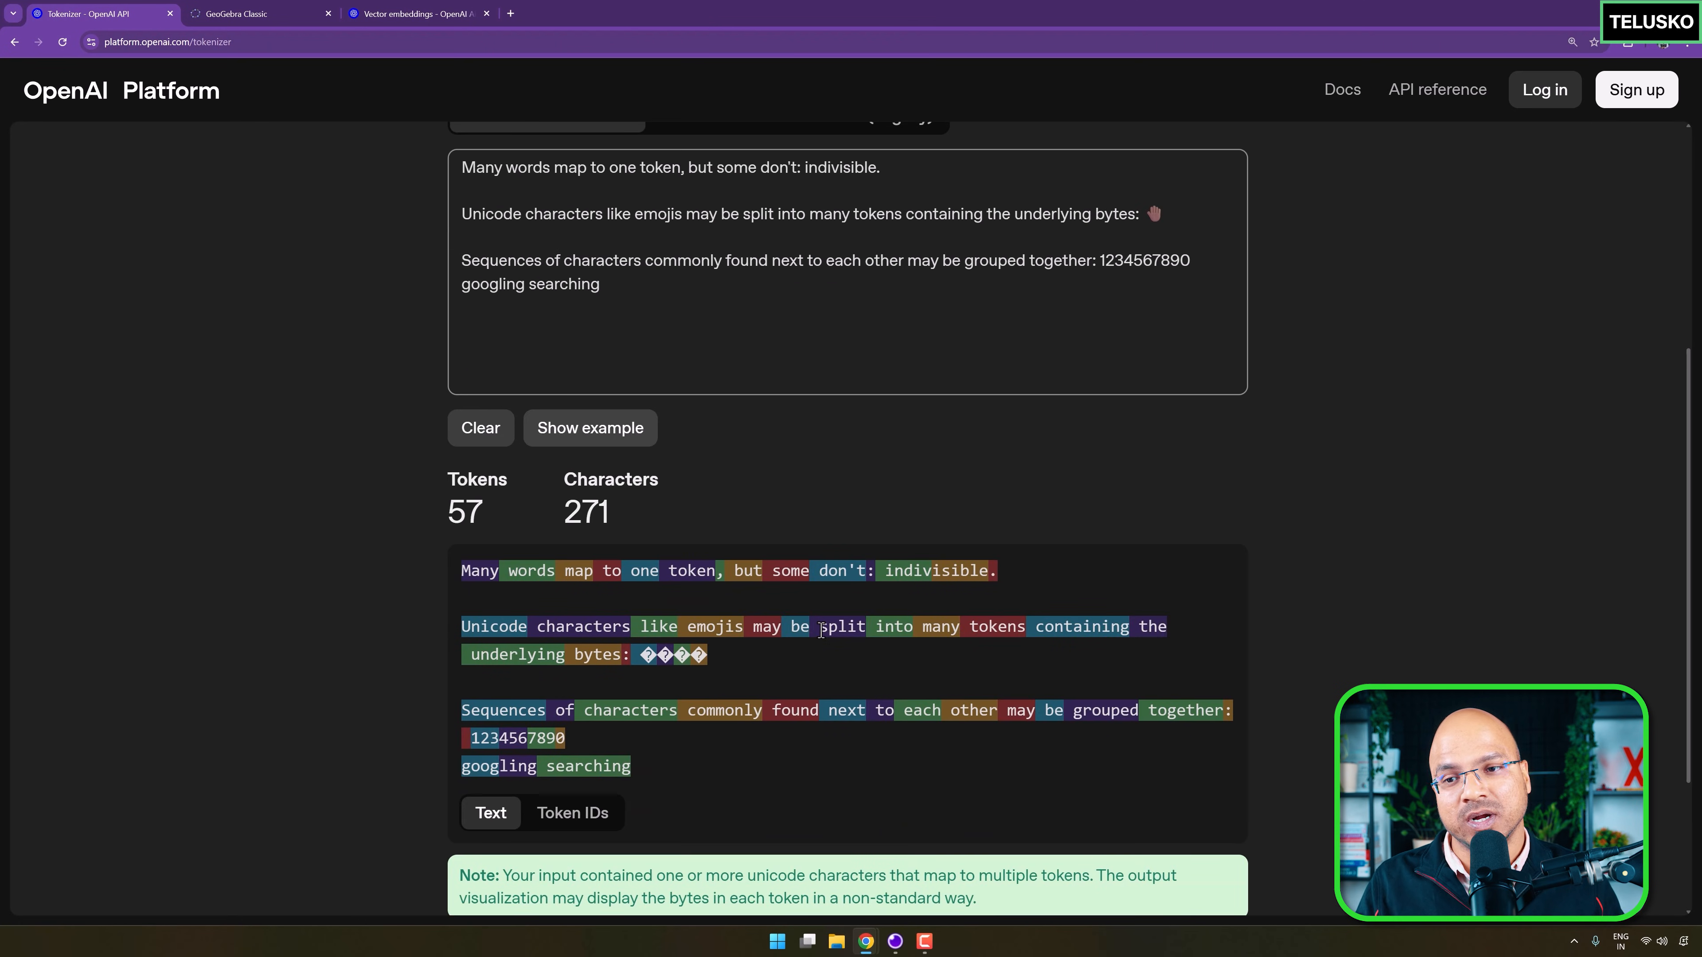
{"action": "scroll", "scroll_direction": "down", "scroll_amount": 3}
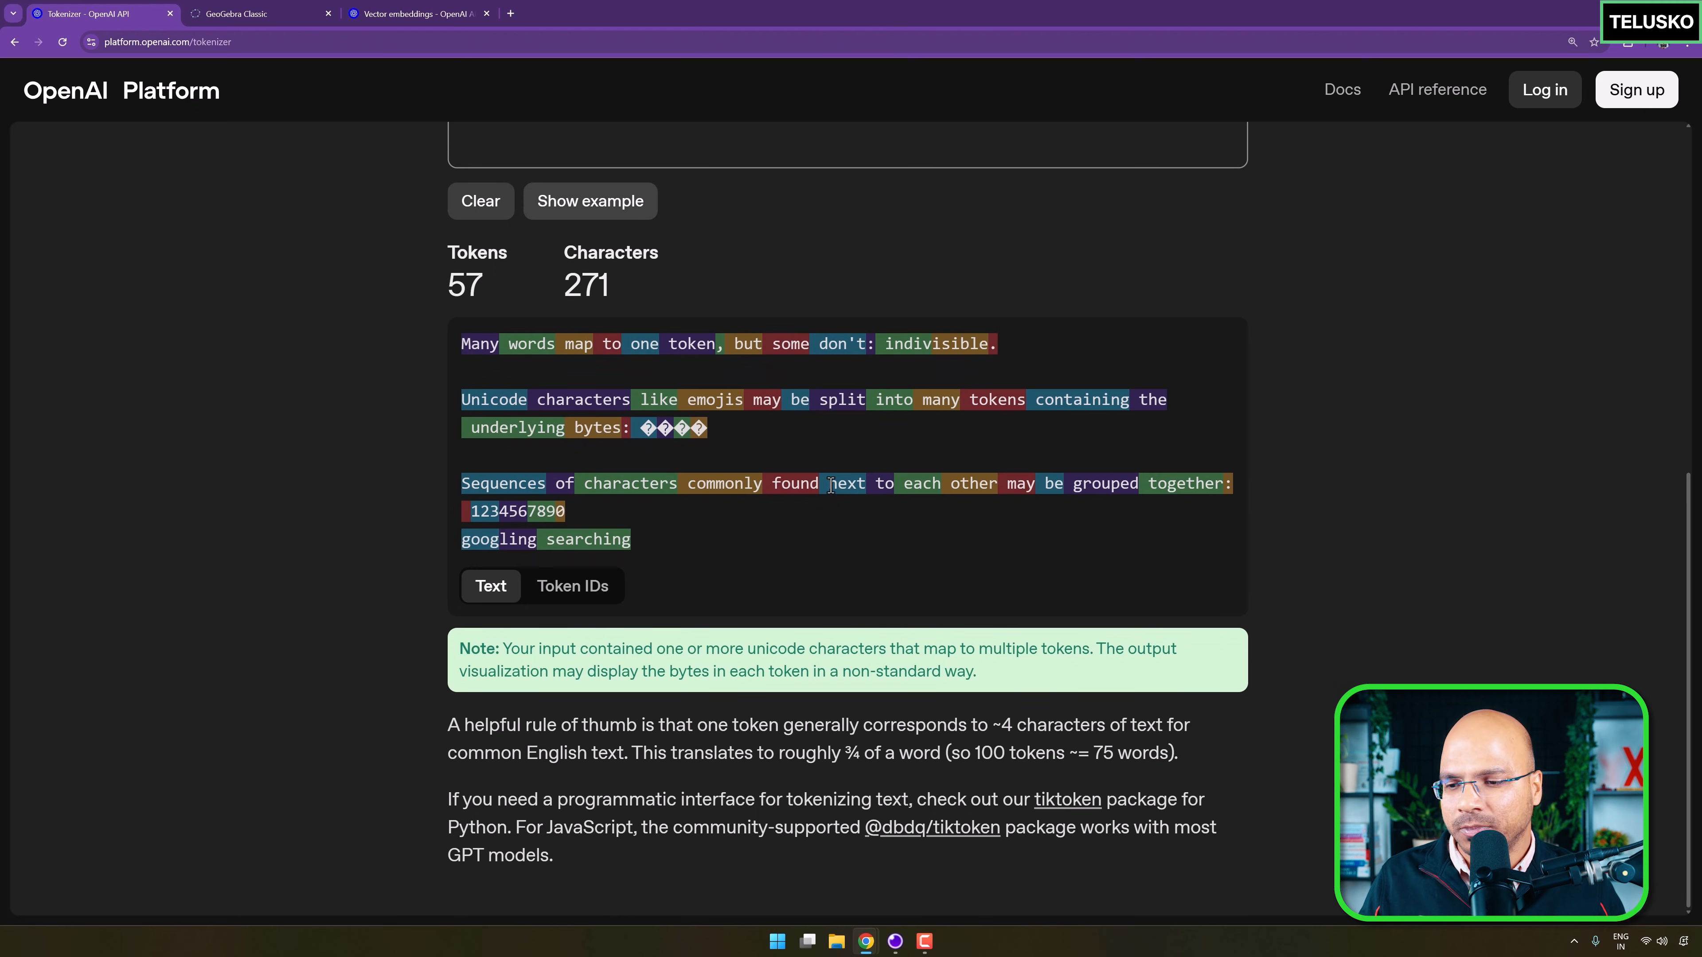
{"action": "mouse_move", "coordinate": [1074, 777]}
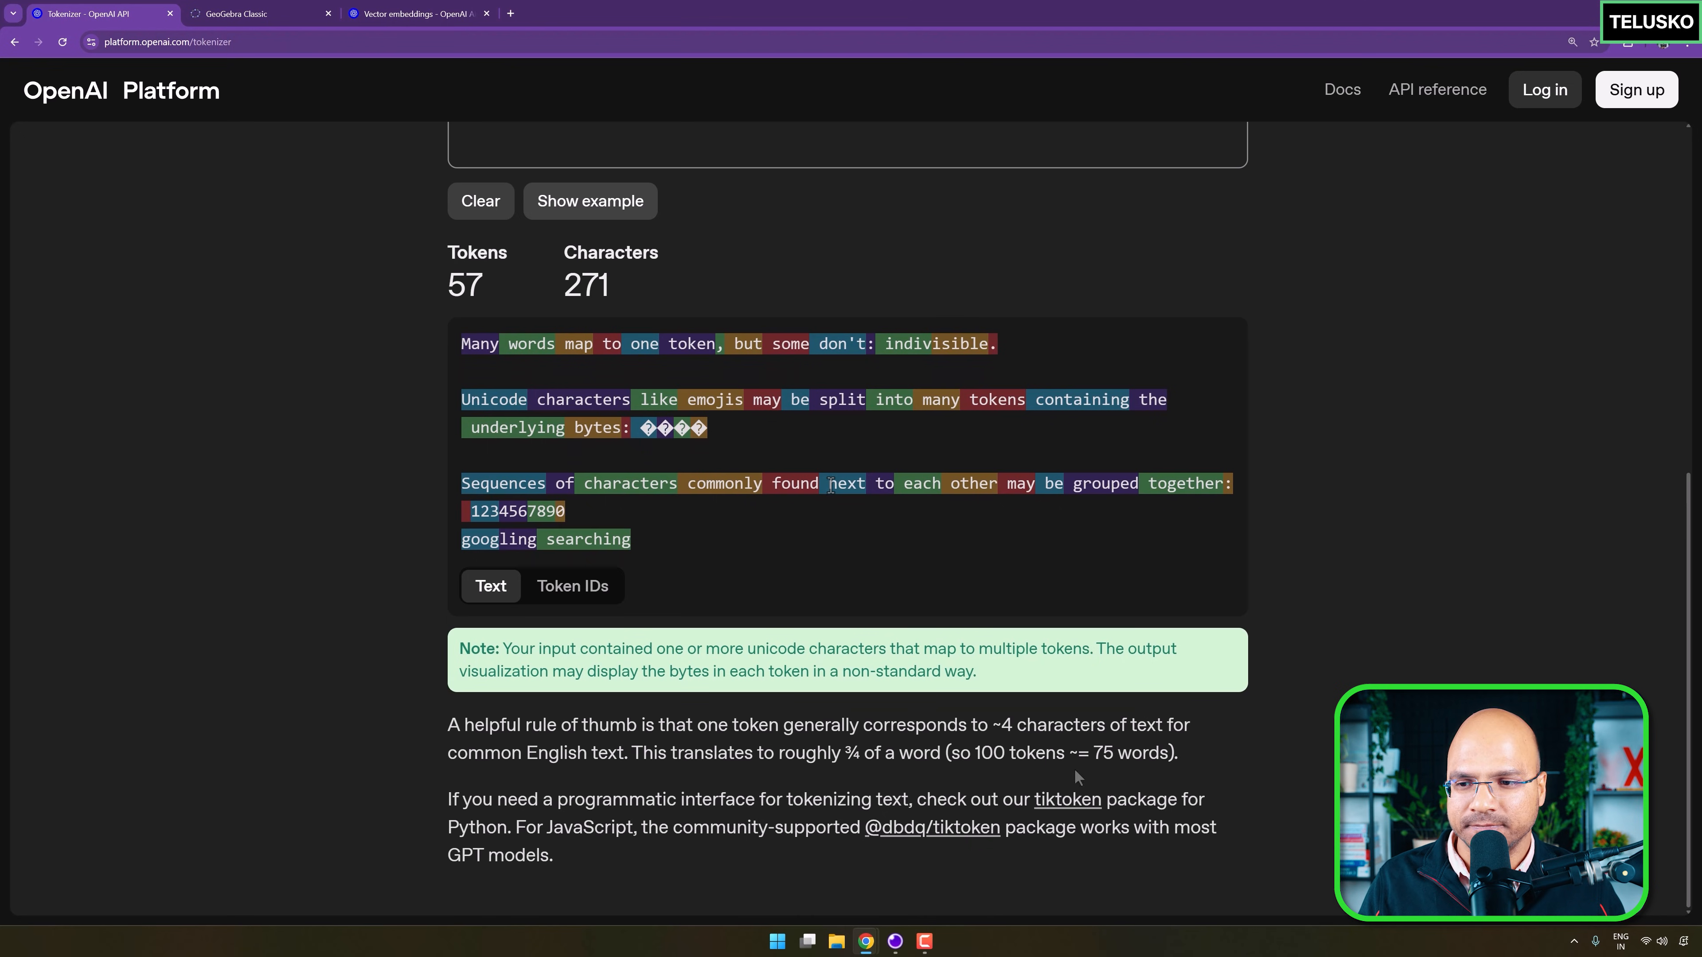
{"action": "double_click", "coordinate": [1019, 753]}
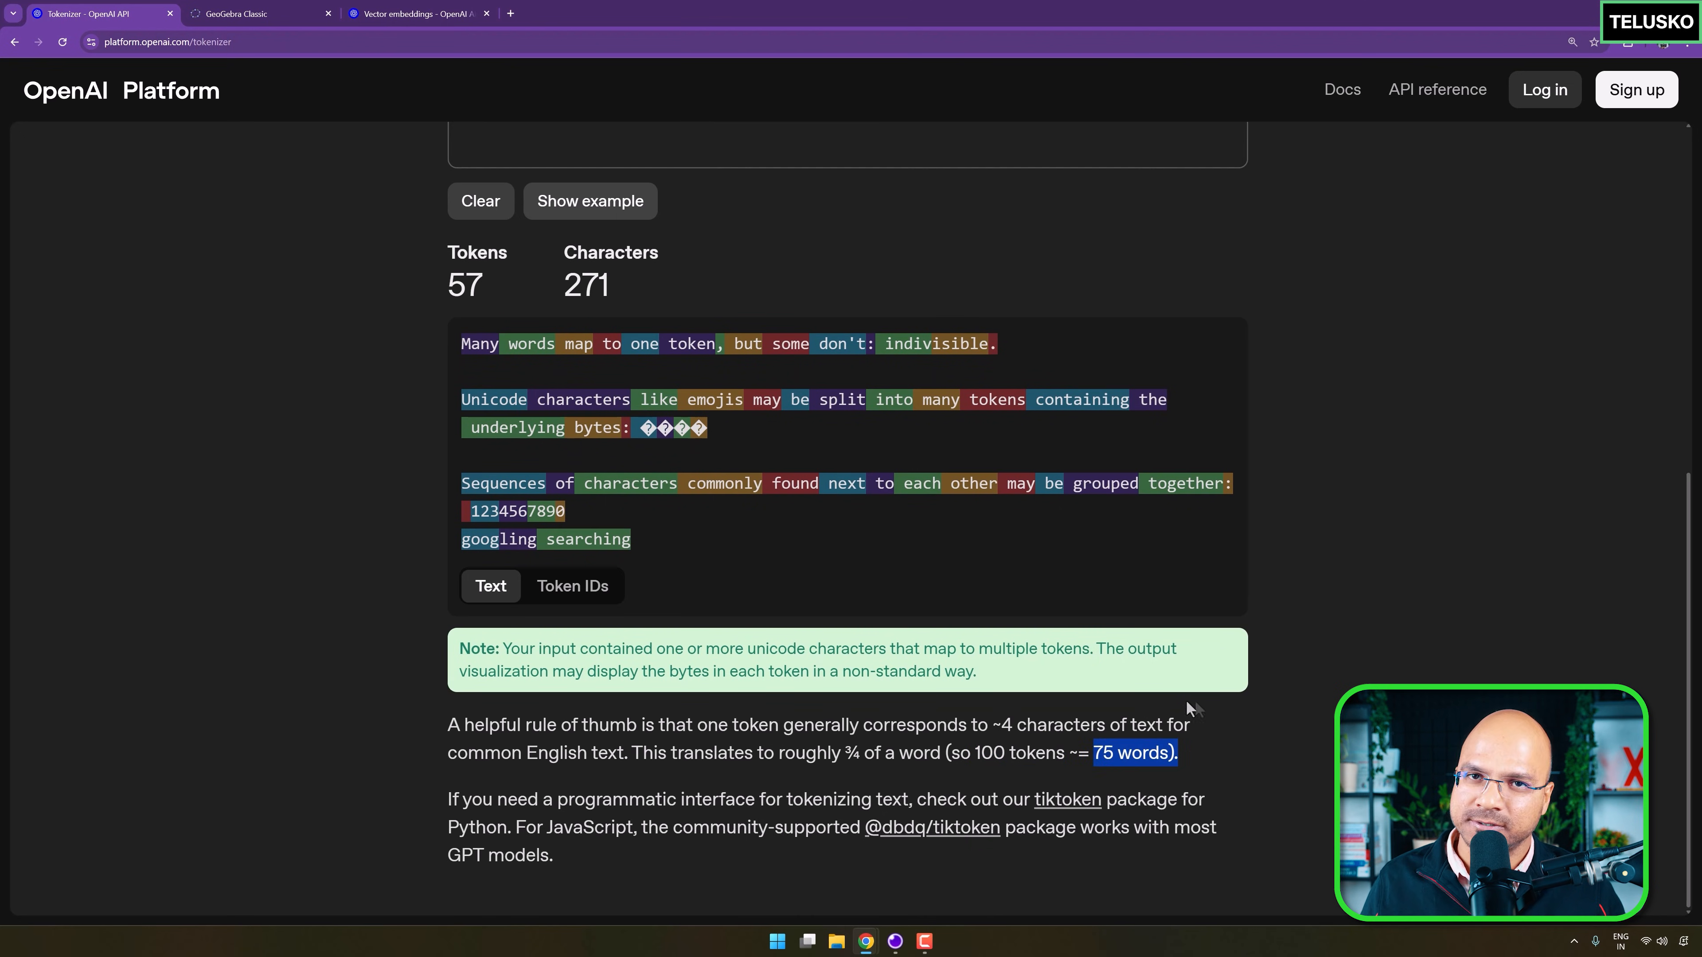
{"action": "mouse_move", "coordinate": [1212, 710]}
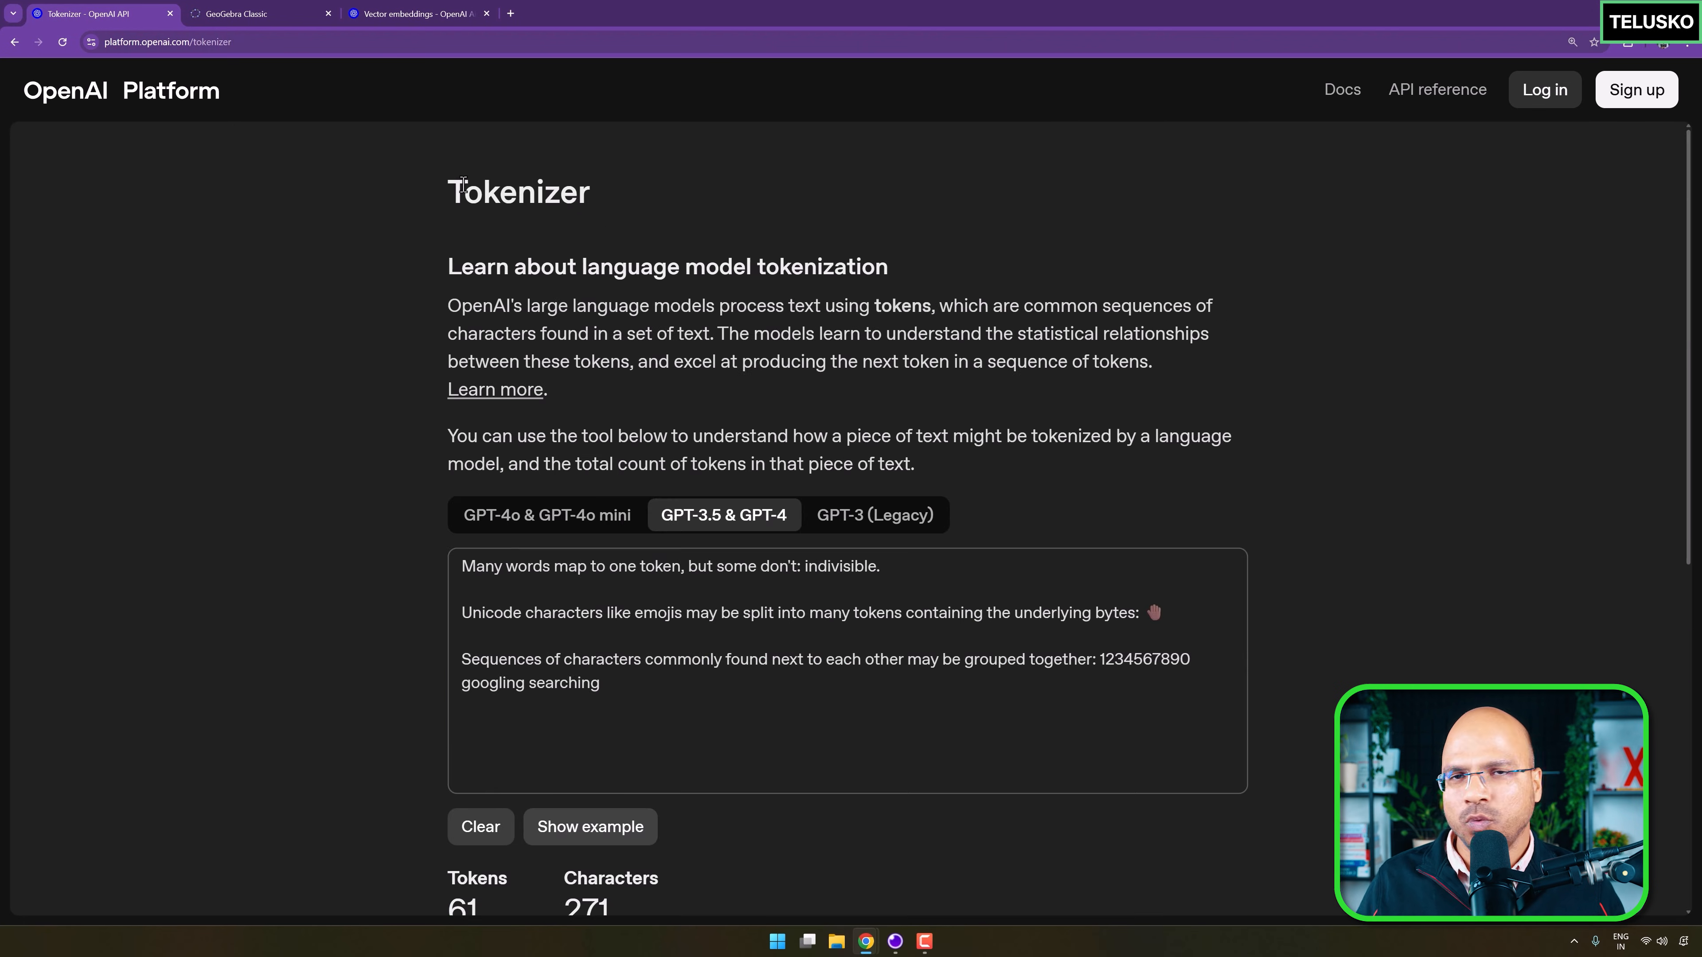
{"action": "left_click", "coordinate": [249, 13]}
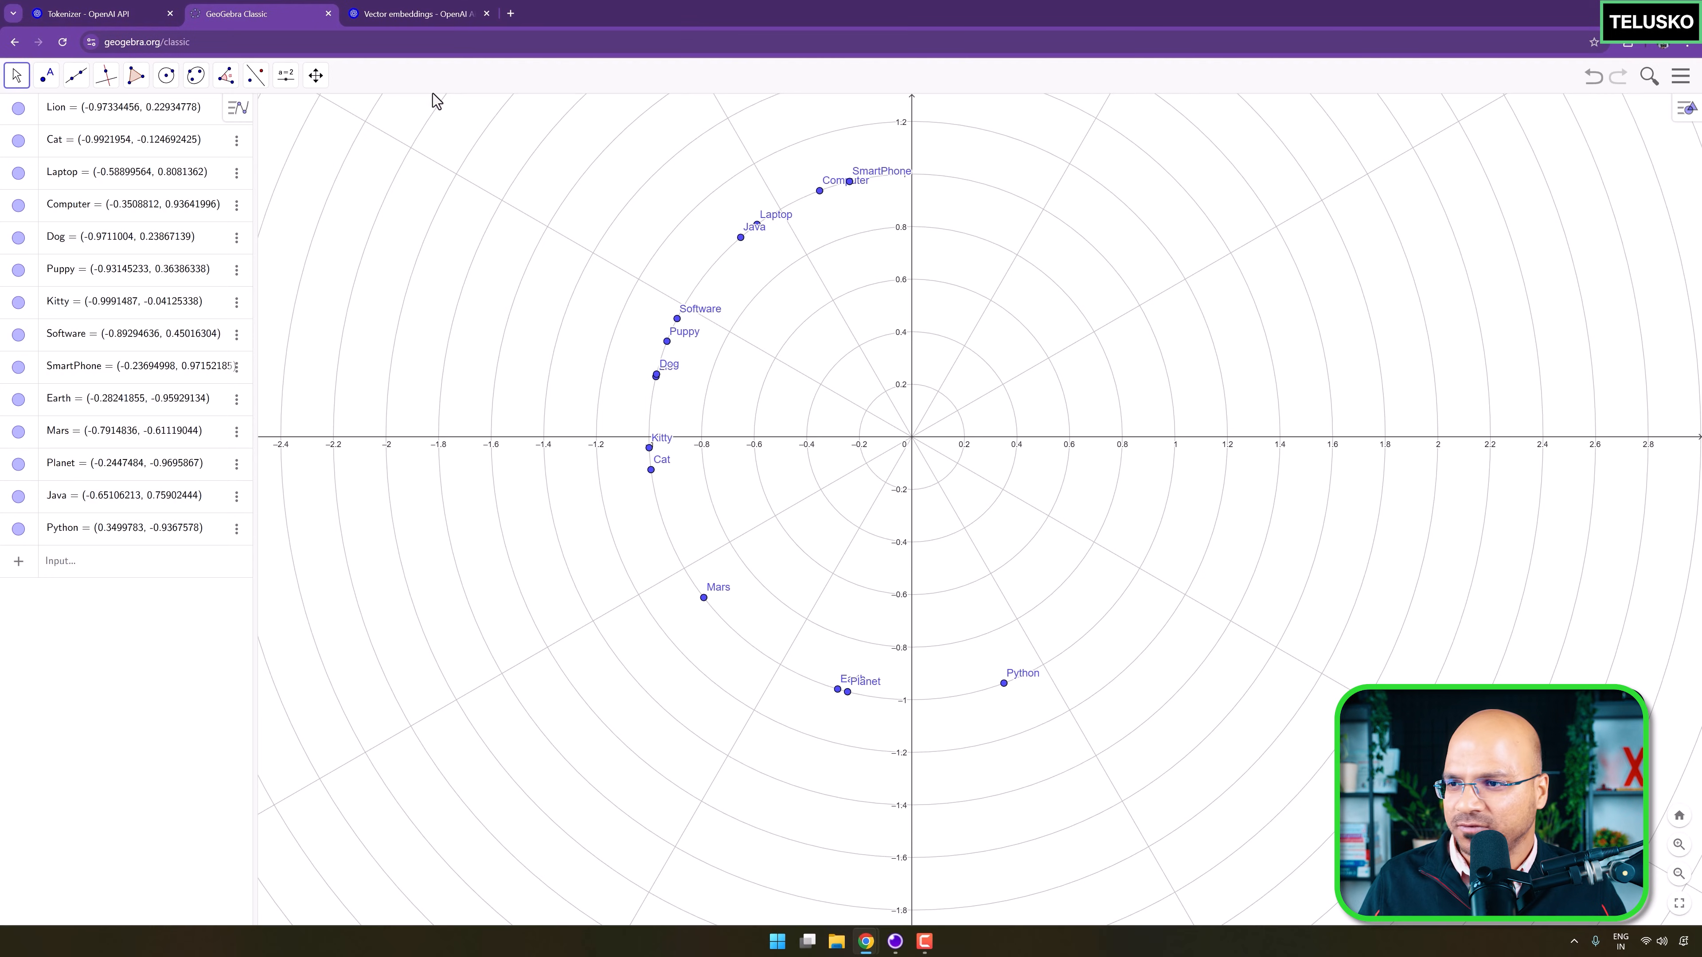
{"action": "mouse_move", "coordinate": [803, 295]}
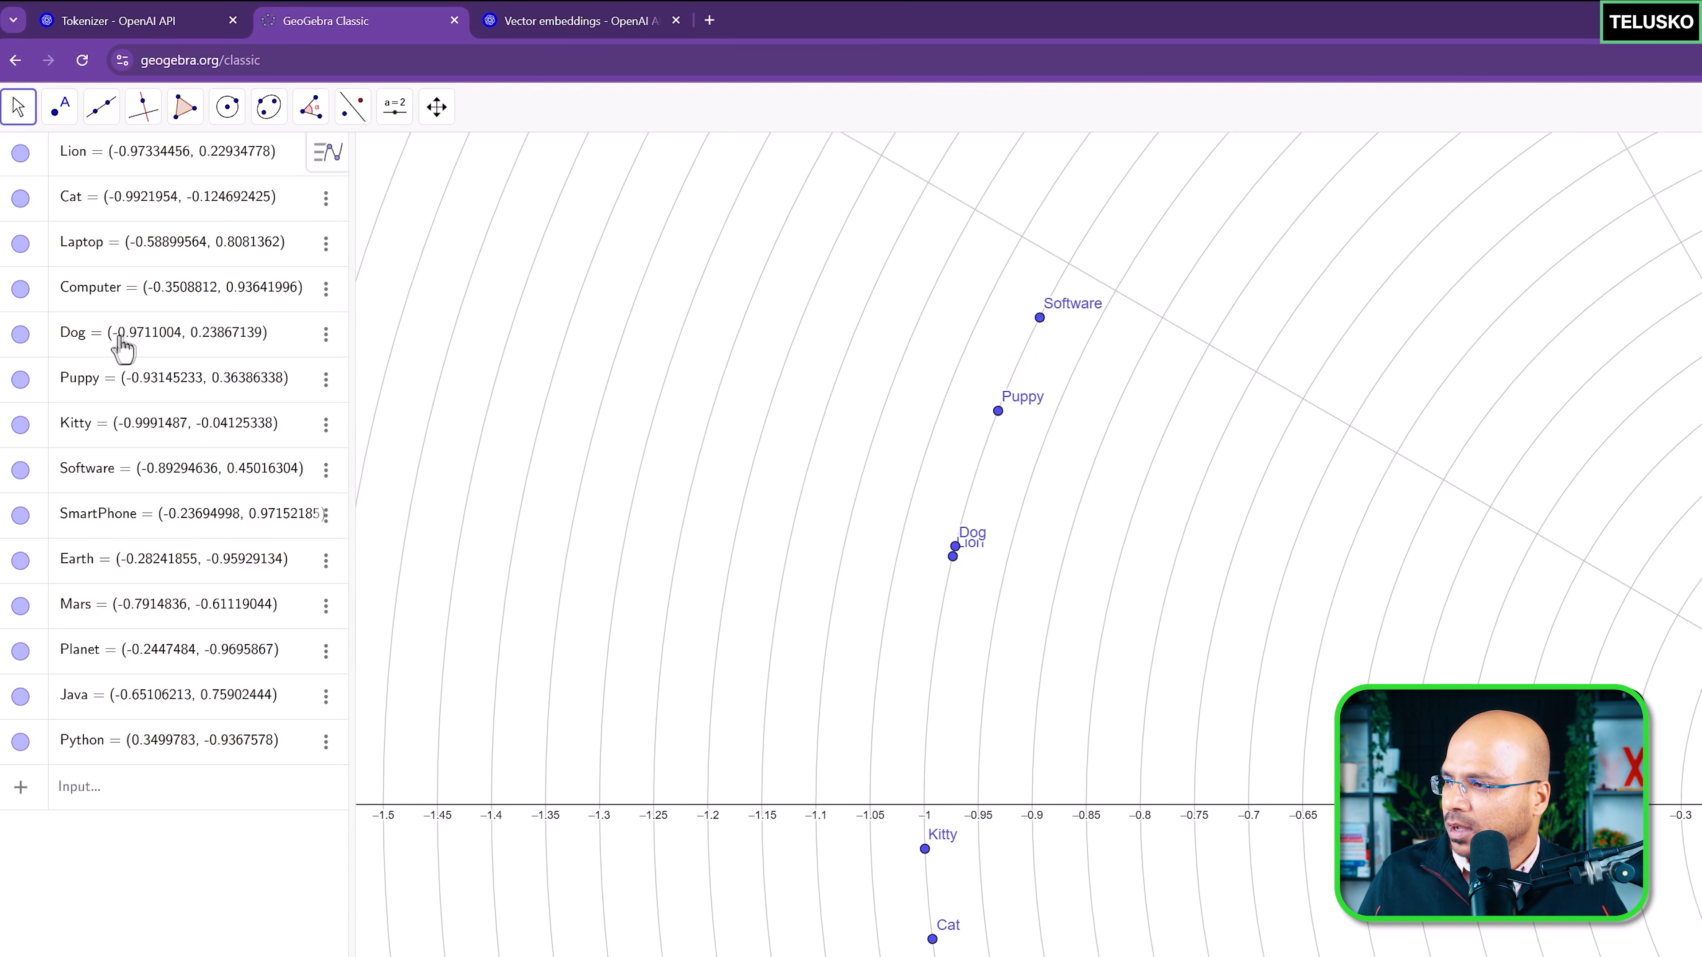
{"action": "mouse_move", "coordinate": [209, 353]}
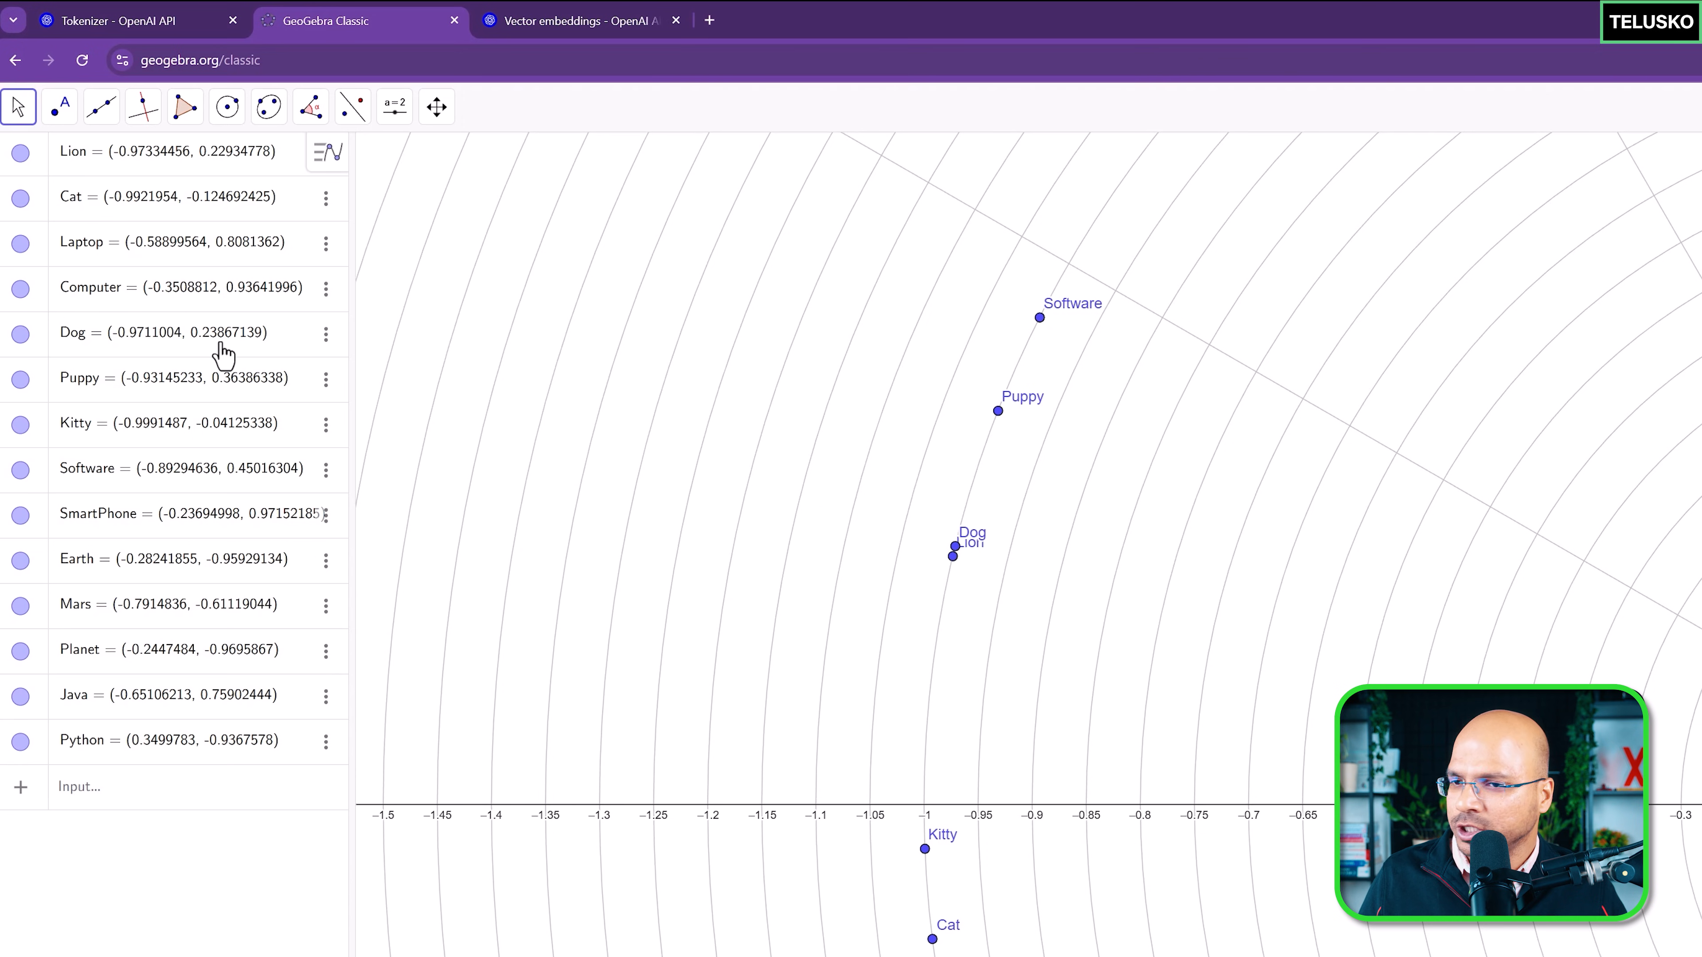
{"action": "mouse_move", "coordinate": [946, 557]}
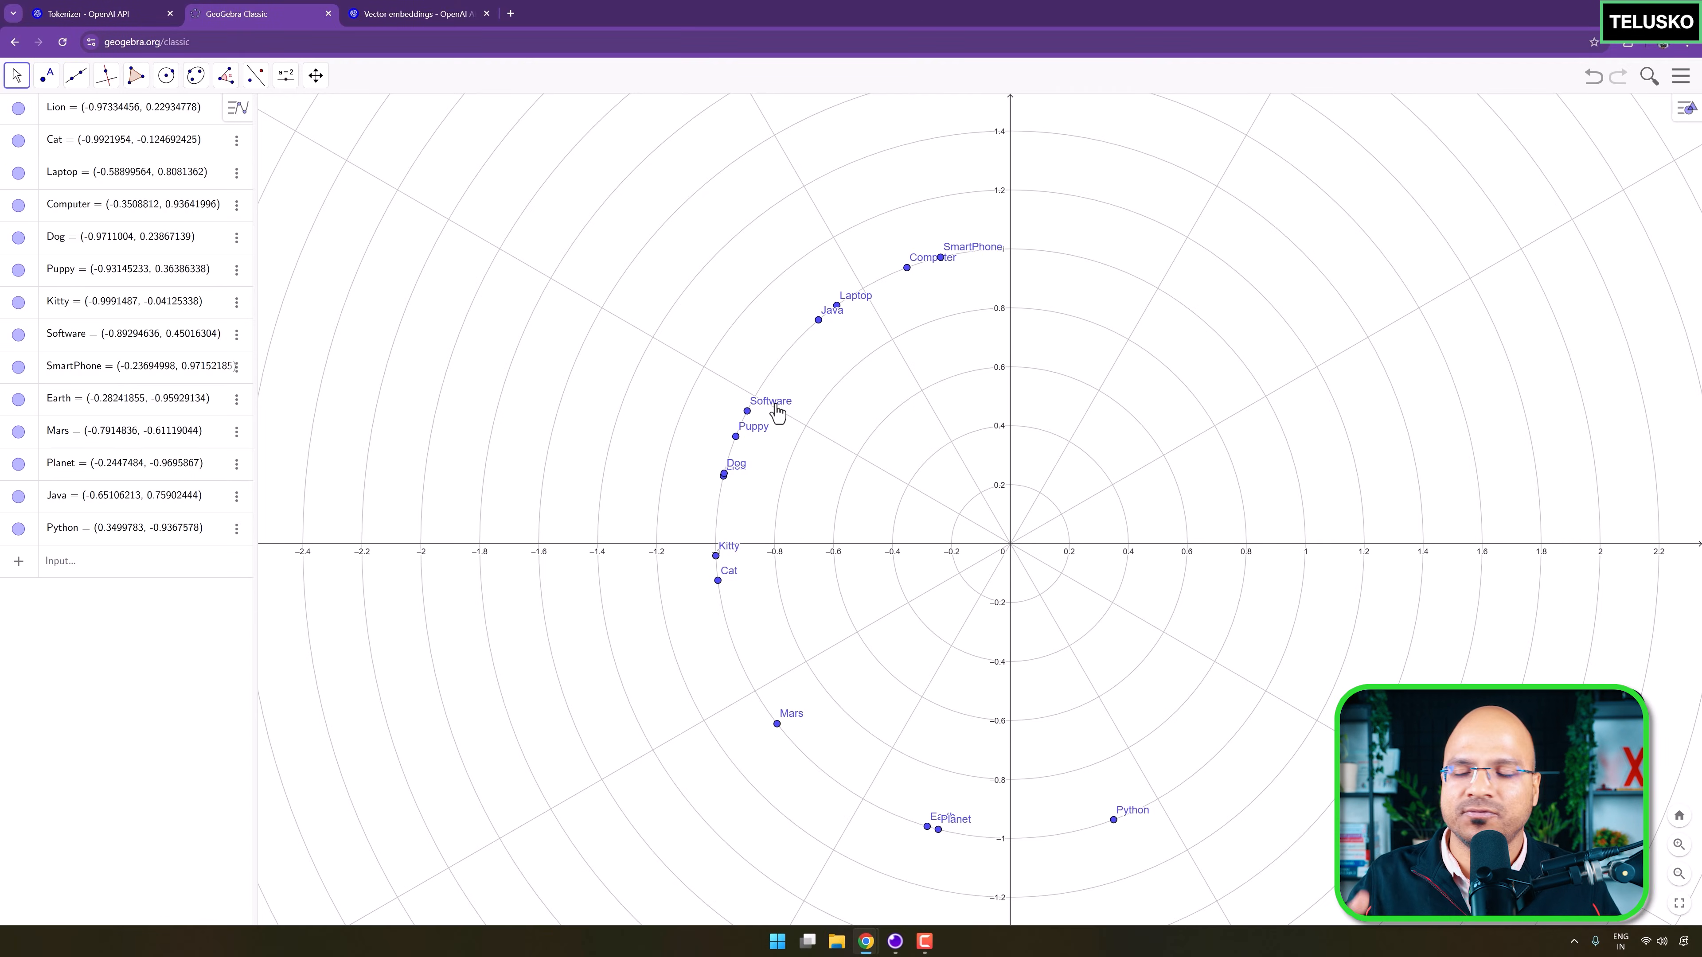
{"action": "mouse_move", "coordinate": [729, 407]}
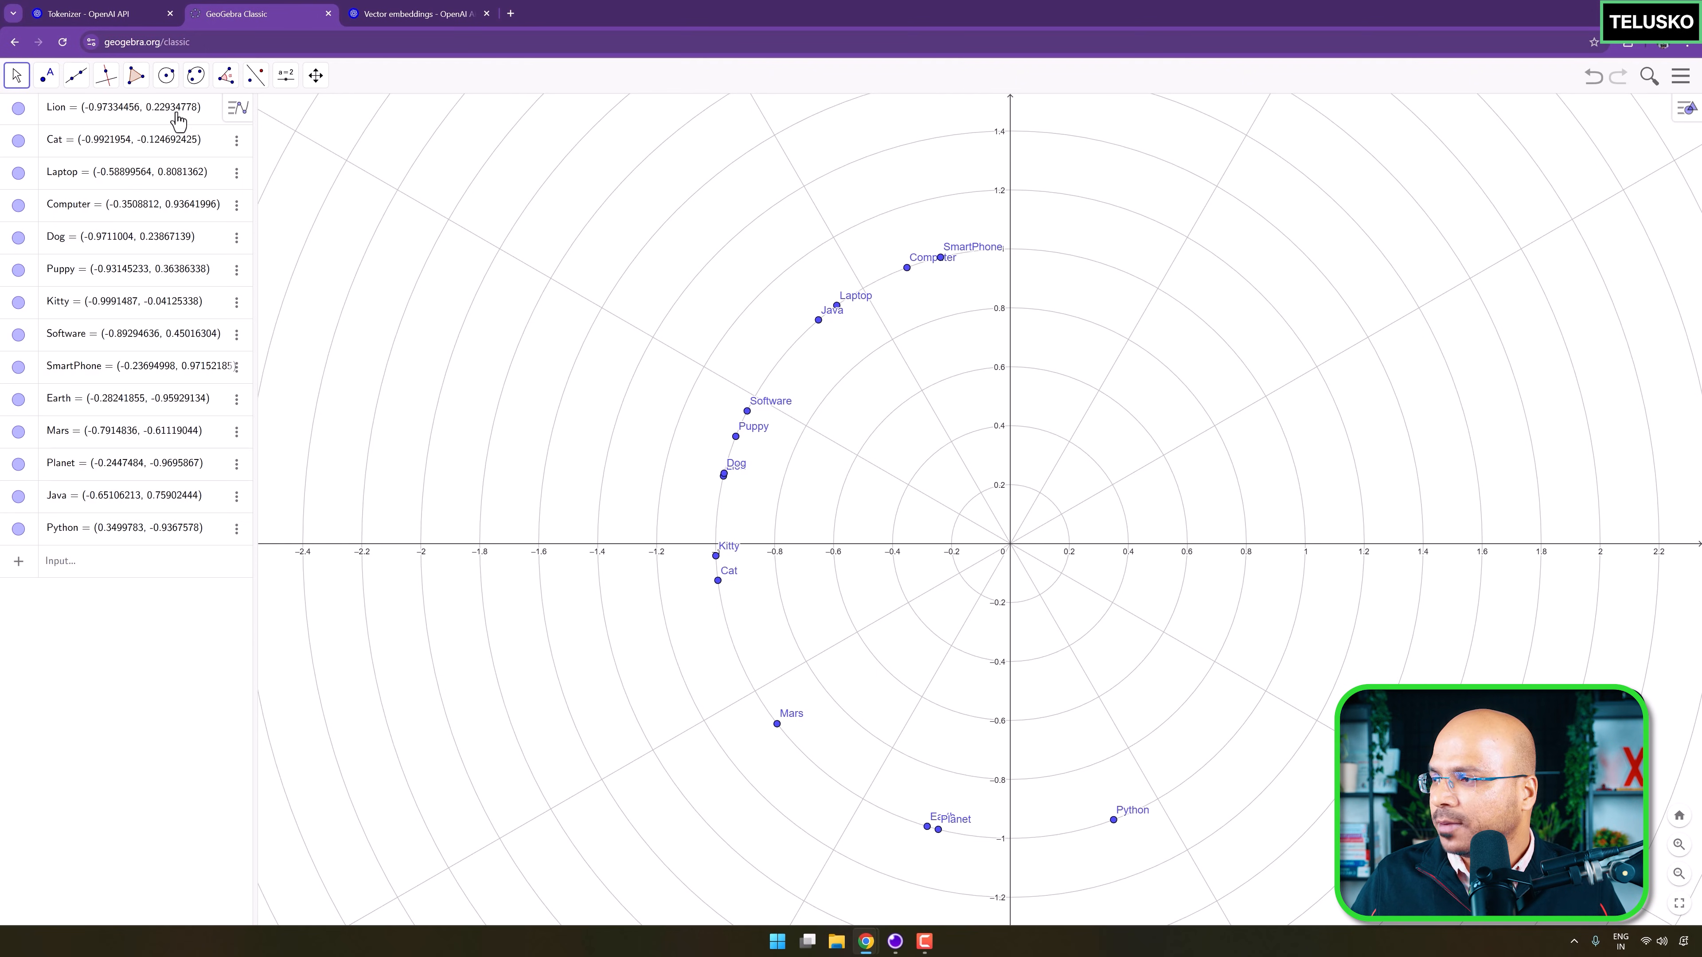
{"action": "mouse_move", "coordinate": [117, 598]}
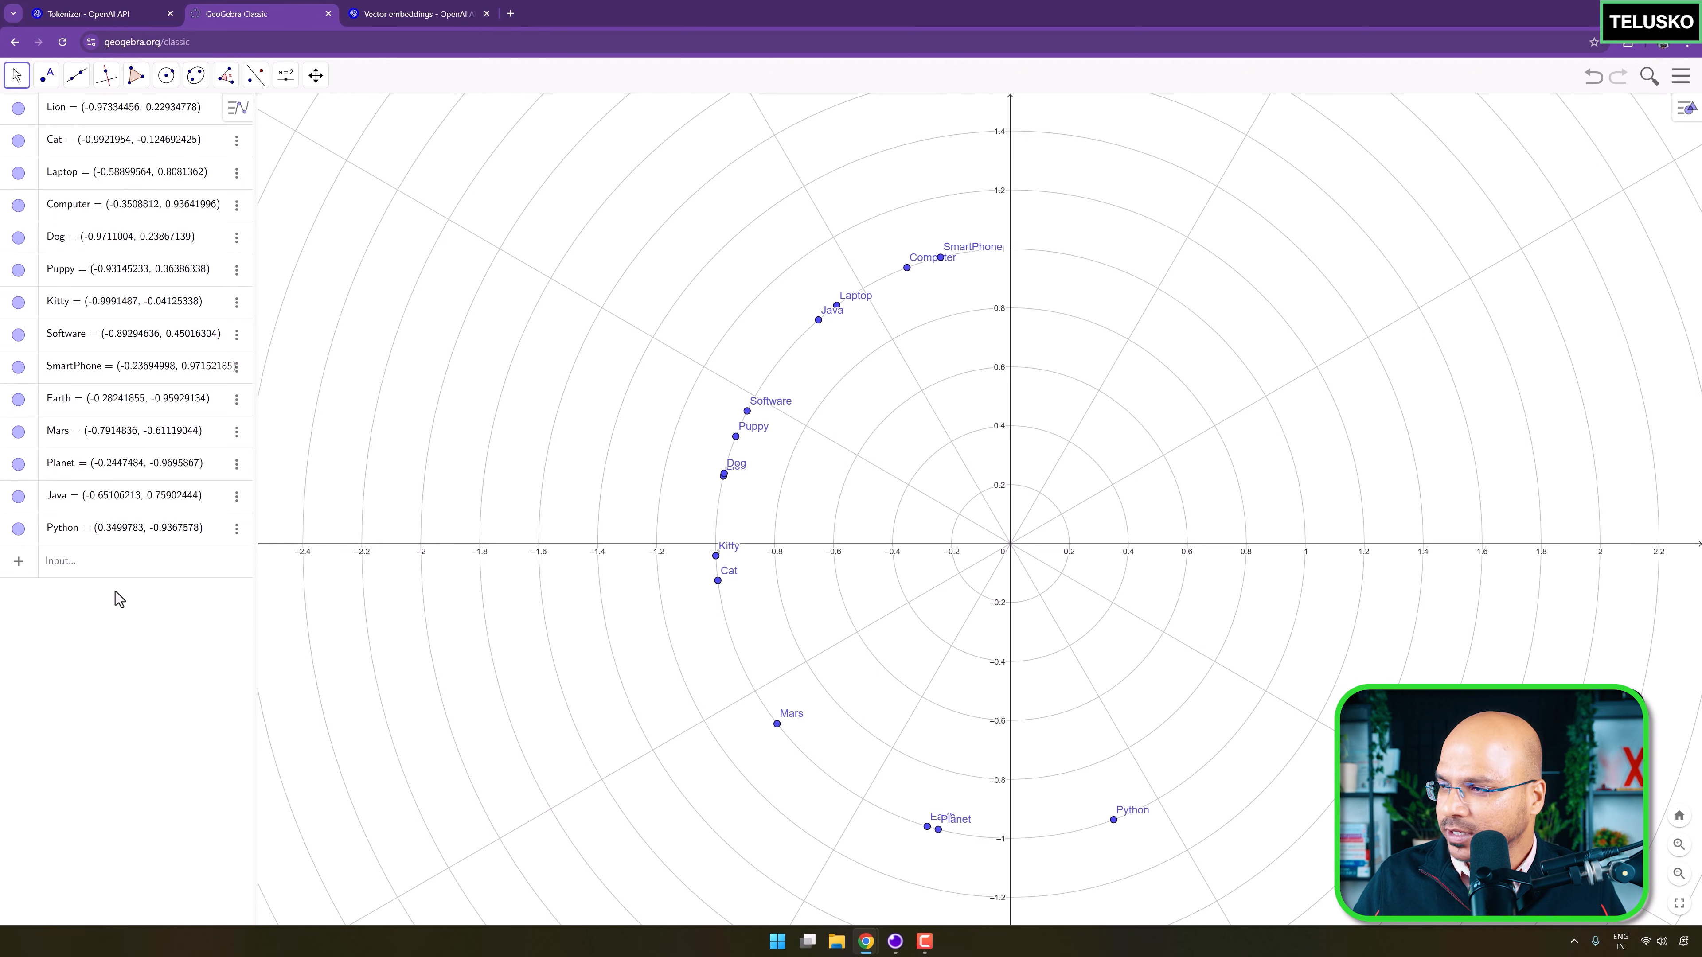
Return from the GeoGebra word plot to the vector embeddings documentation tab.
{"action": "left_click", "coordinate": [418, 14]}
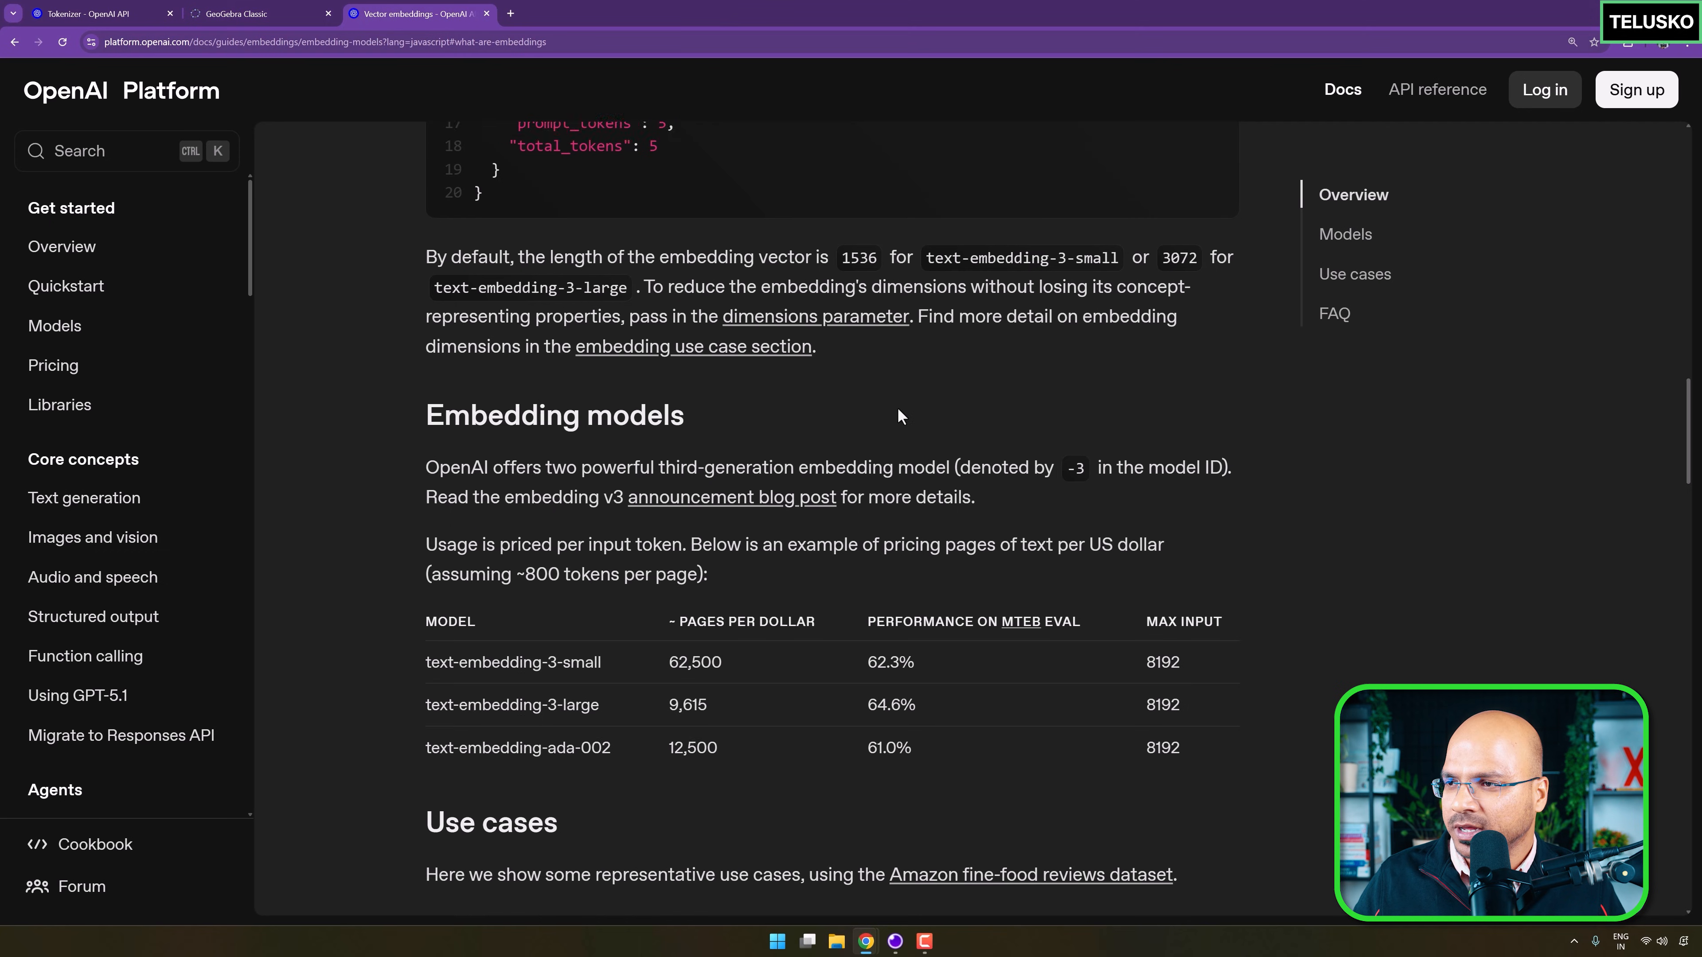
Switch the Getting embeddings code example from JavaScript to curl.
{"action": "scroll", "scroll_direction": "down", "scroll_amount": 3}
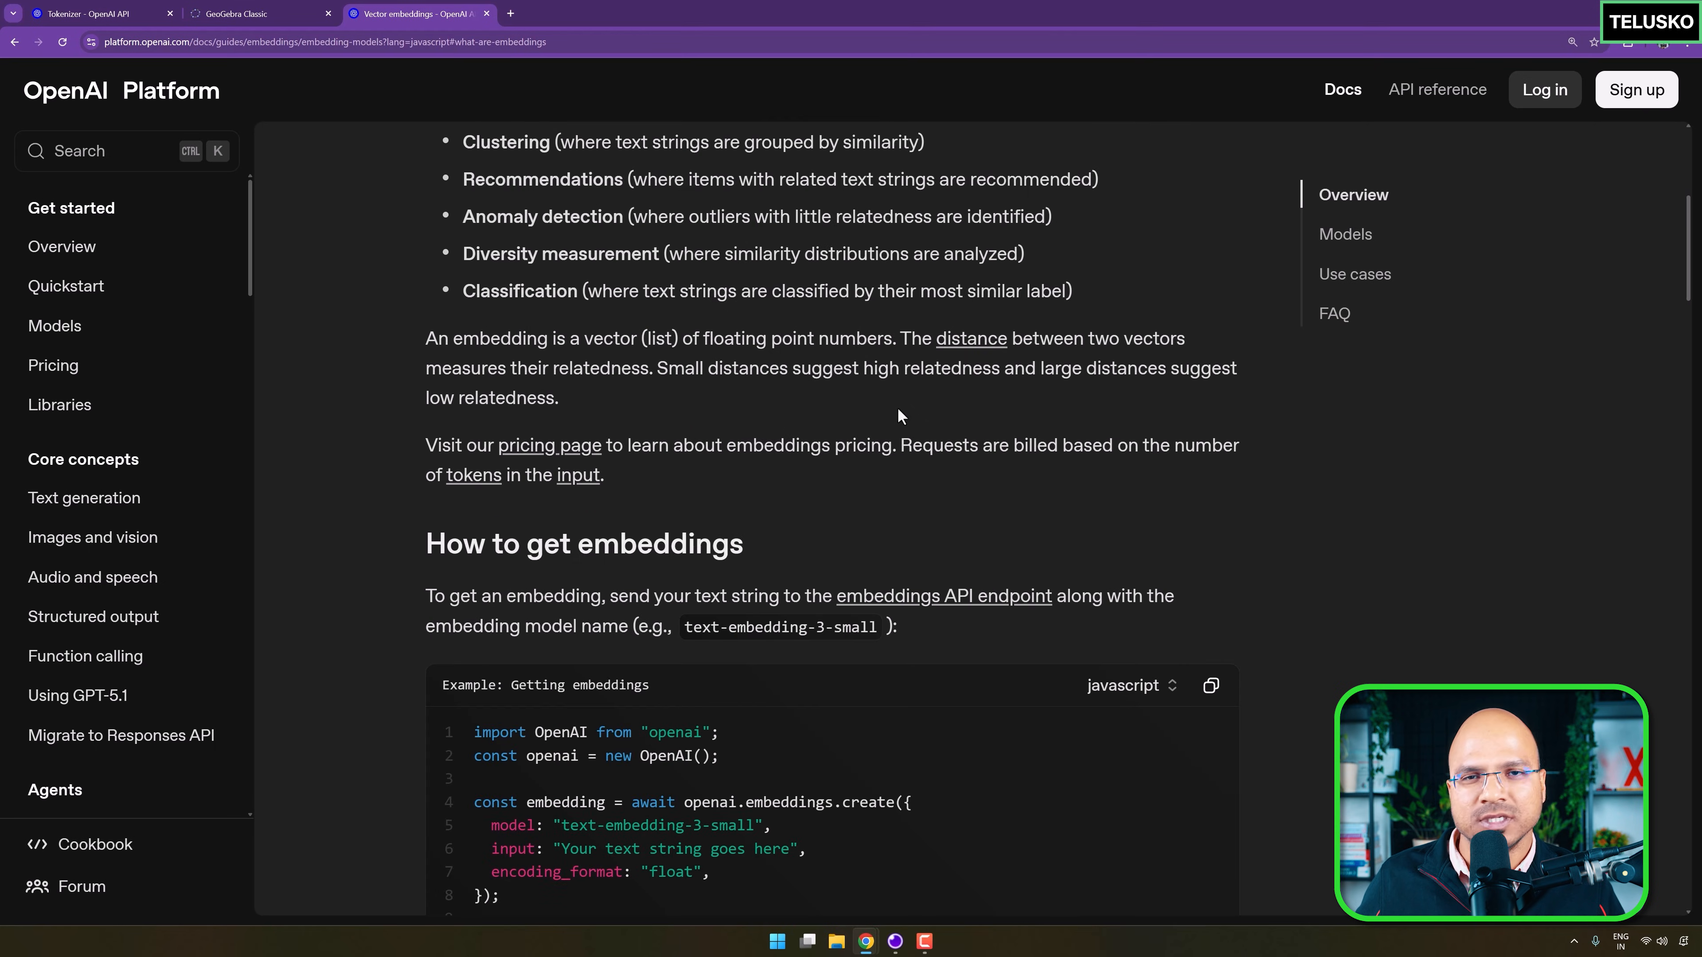
{"action": "scroll", "scroll_direction": "down", "scroll_amount": 3}
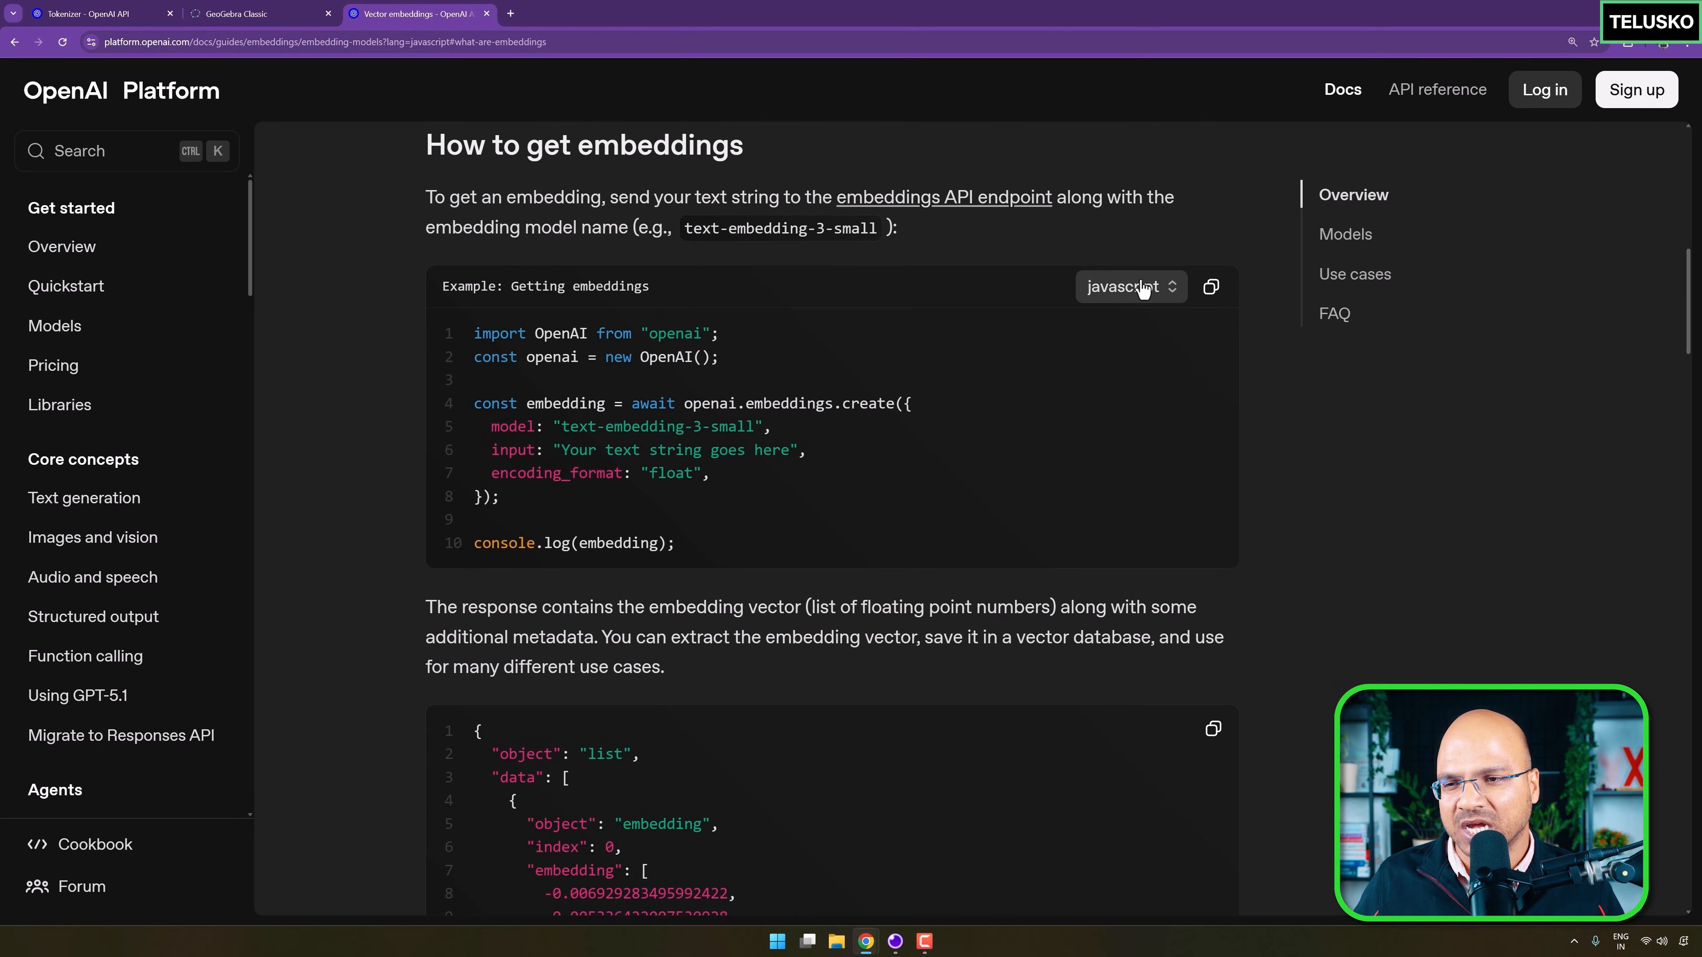
{"action": "left_click", "coordinate": [1128, 286]}
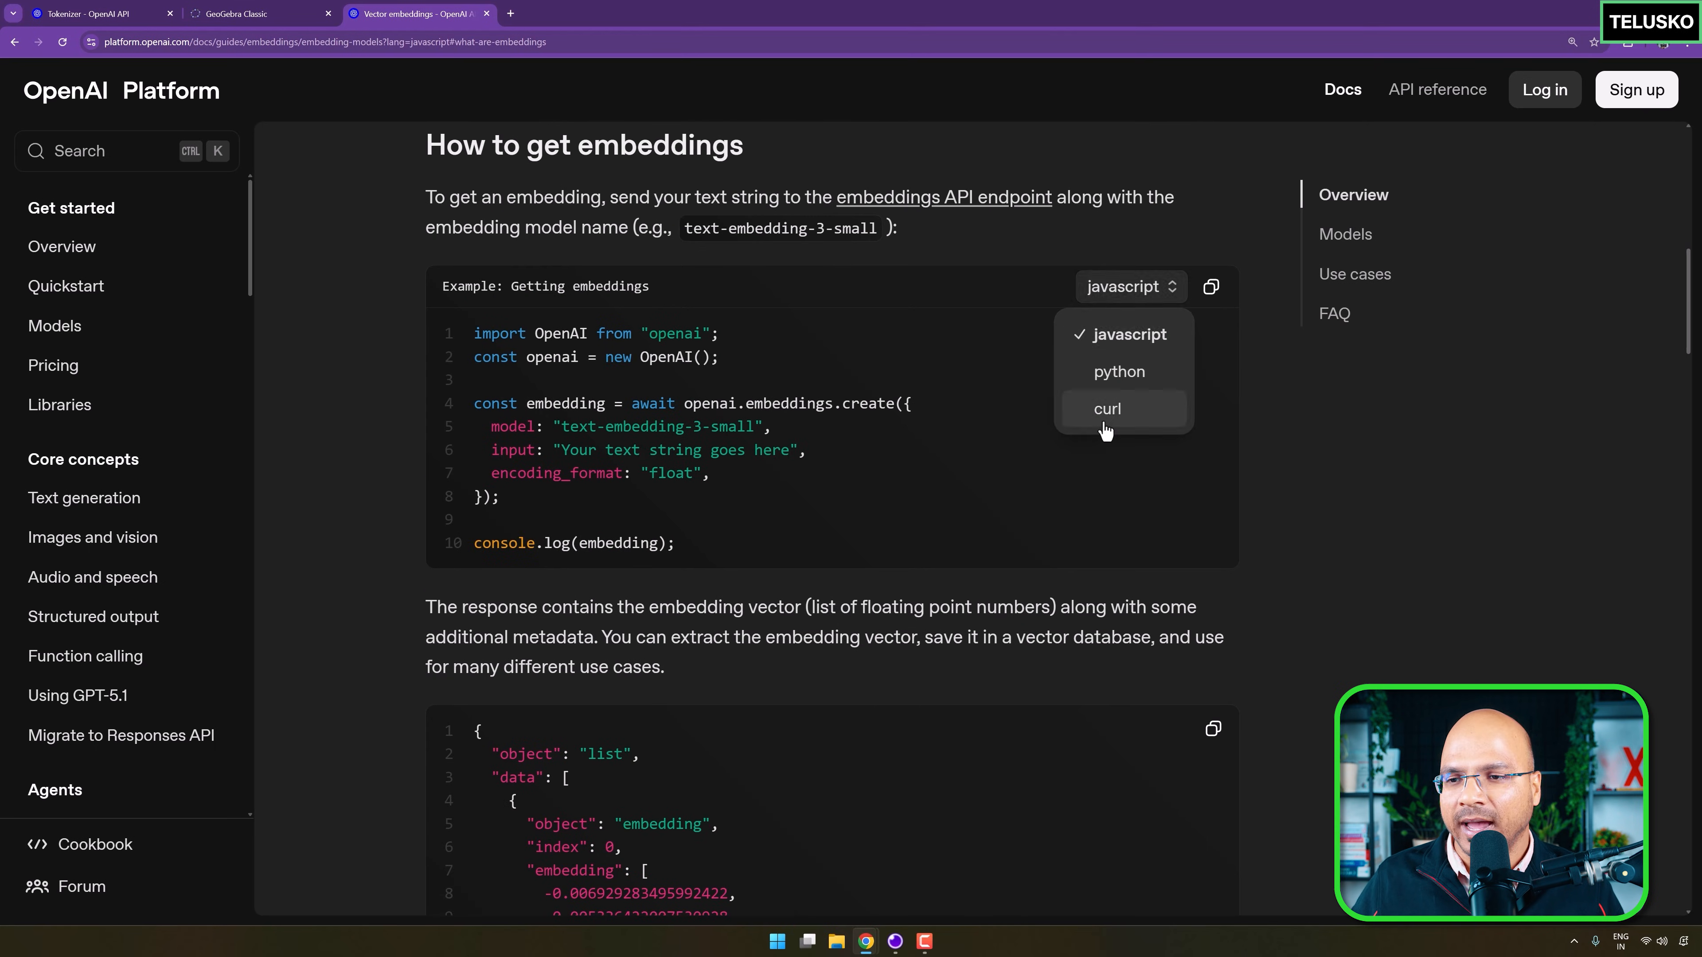
{"action": "left_click", "coordinate": [1107, 410]}
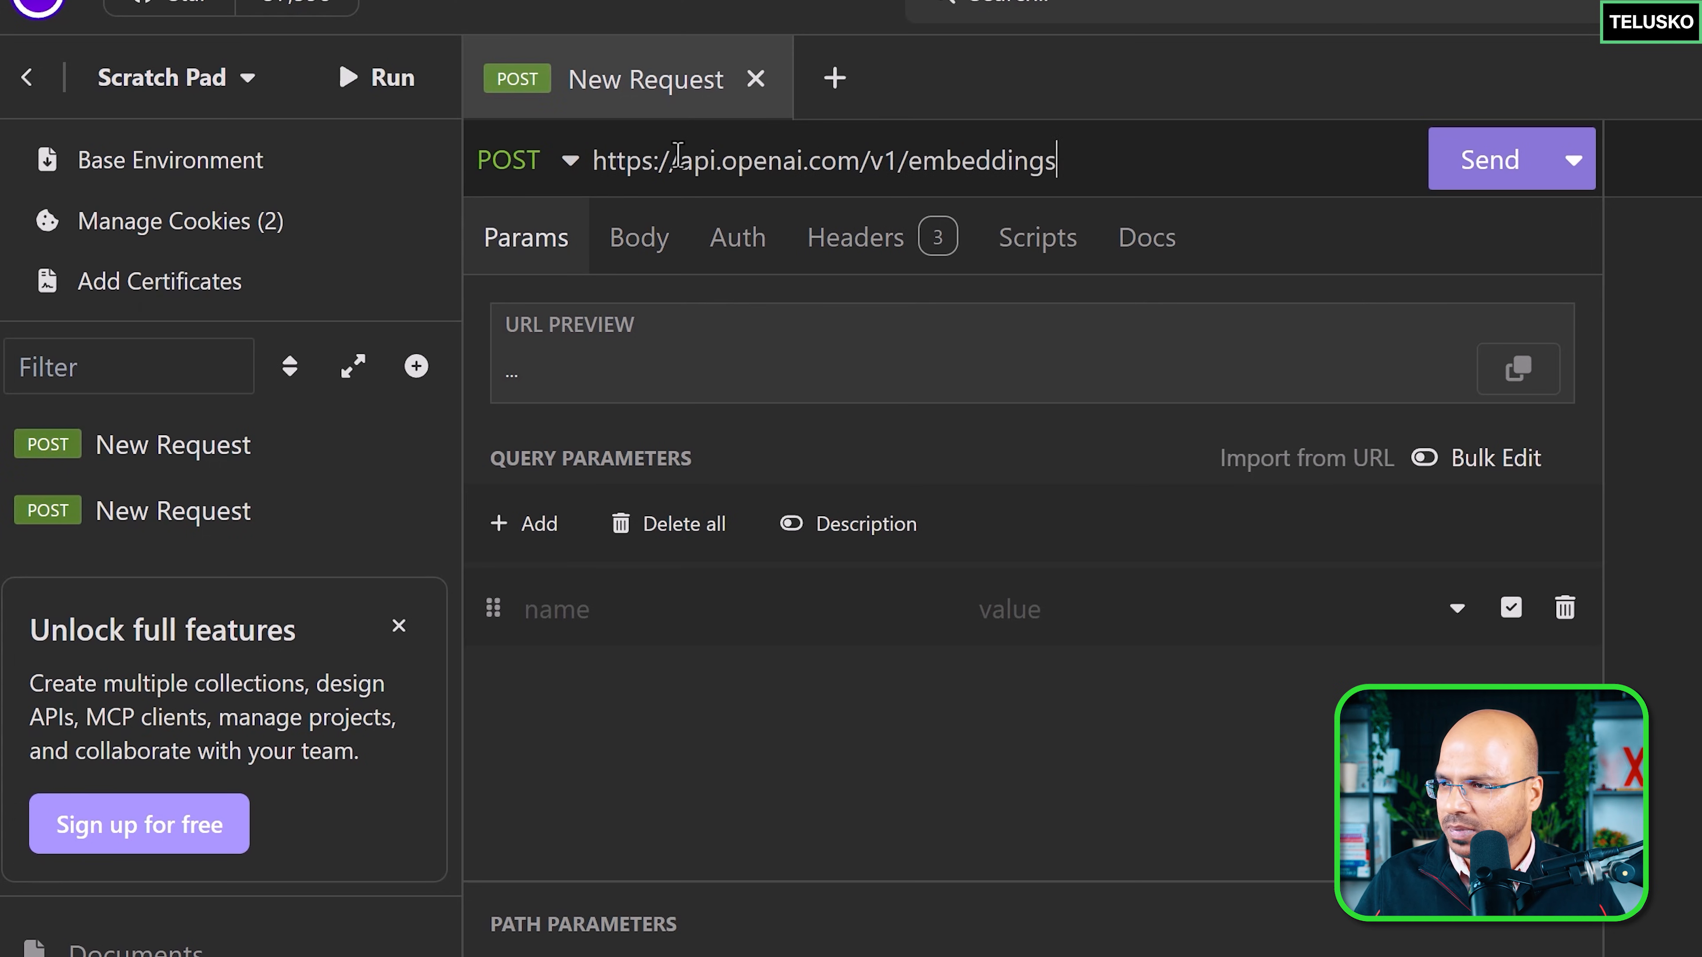
{"action": "left_click", "coordinate": [1487, 159]}
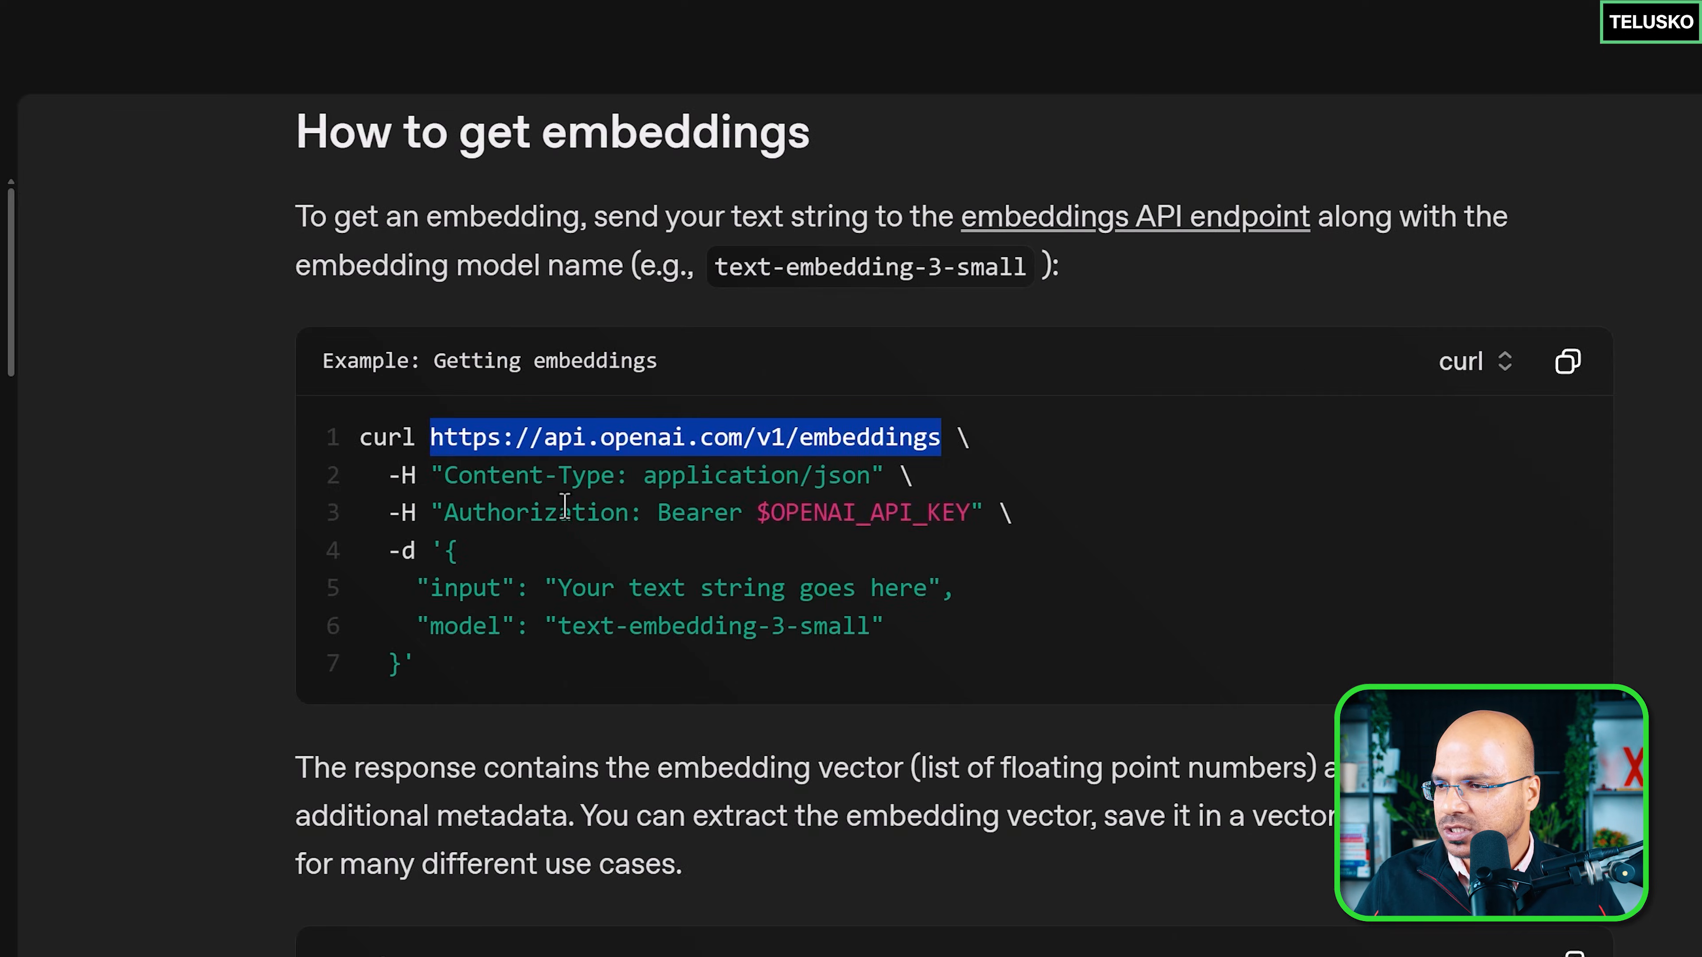
Show the Headers list of the Insomnia embeddings request.
{"action": "left_click", "coordinate": [439, 475]}
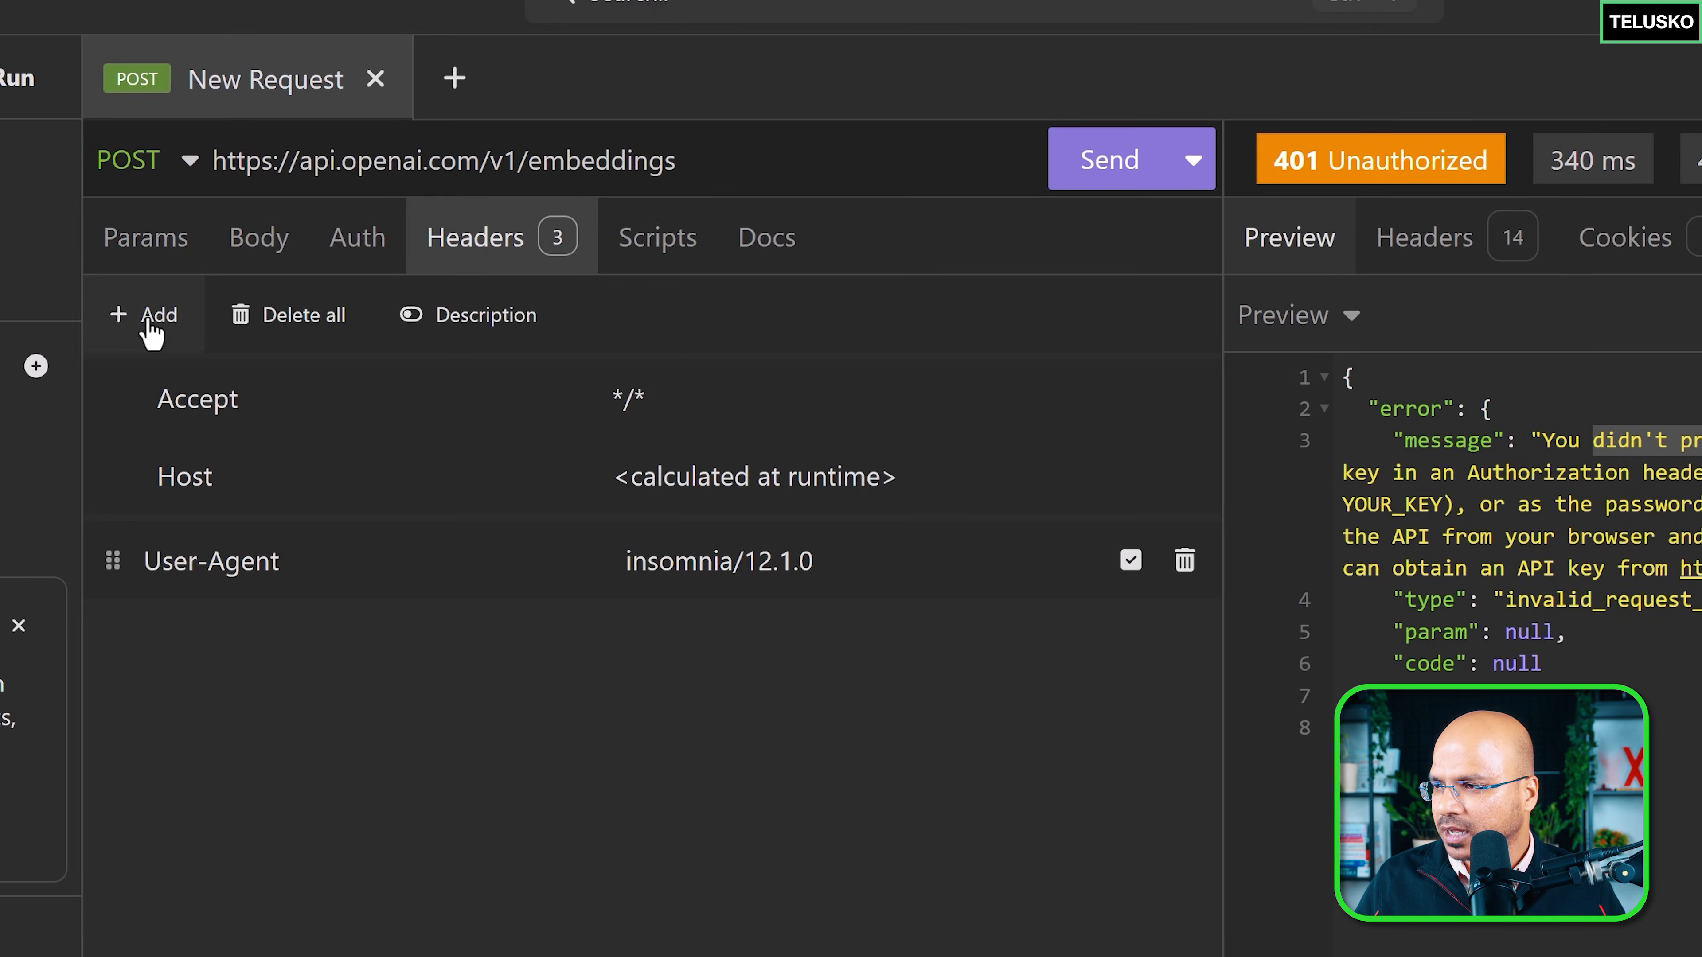
Add headers Content-Type: application/json and Authorization: Bearer with the pasted API key.
{"action": "type", "text": "contex"}
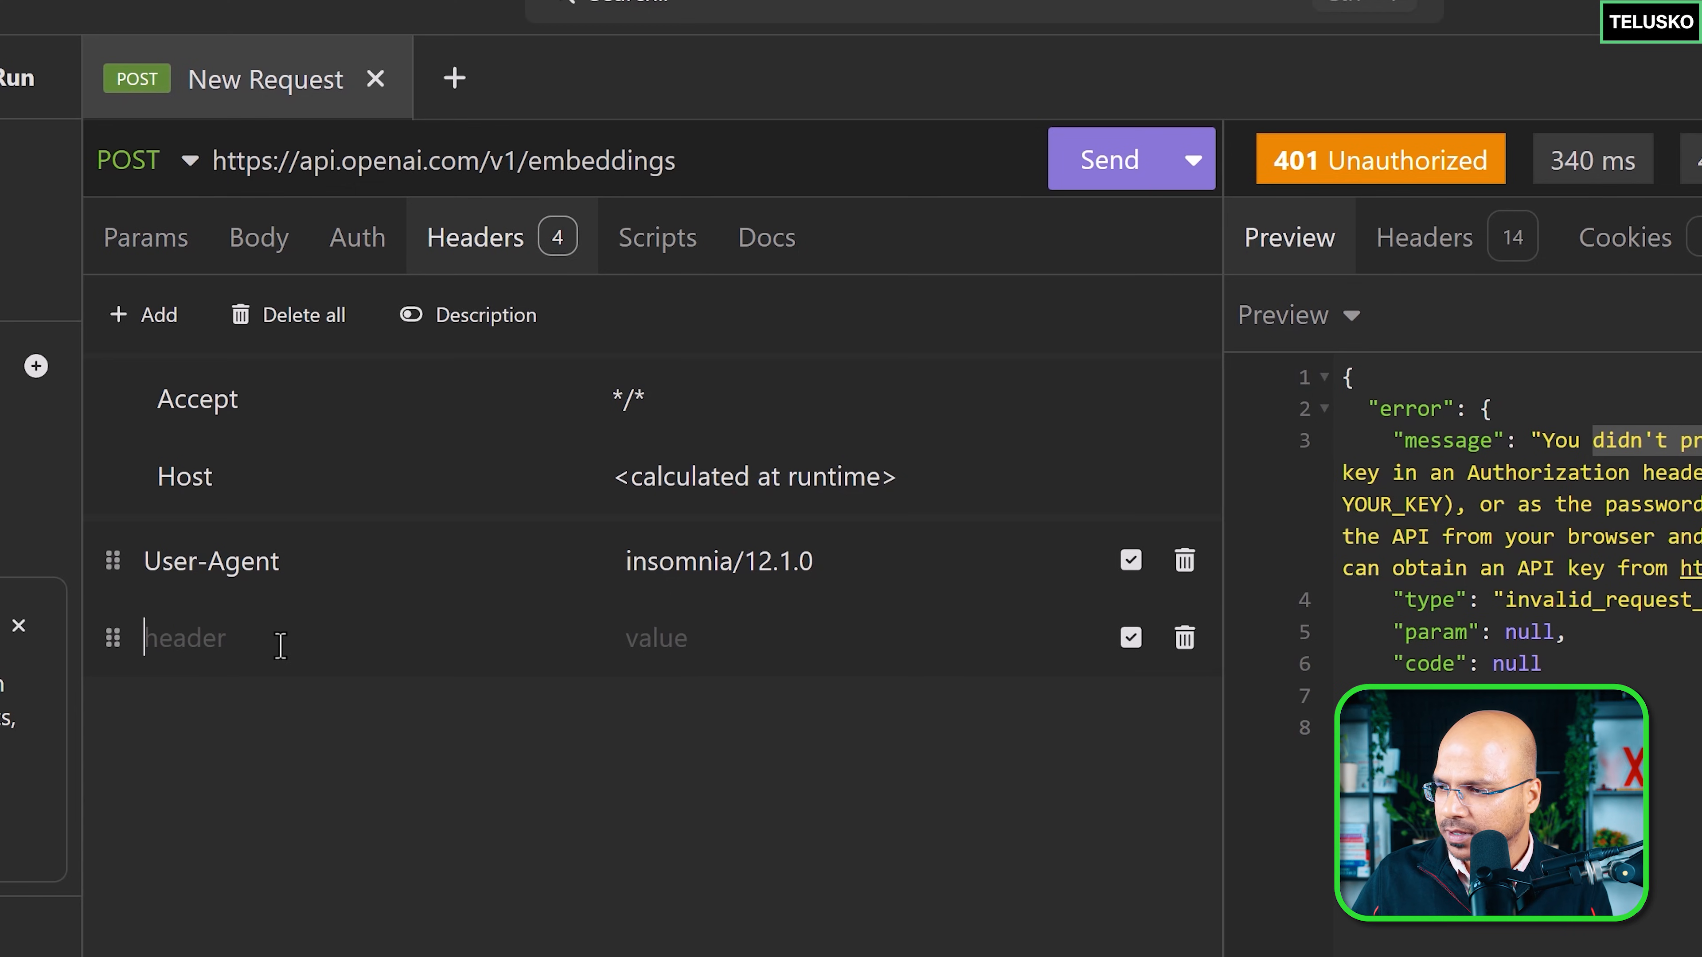
{"action": "type", "text": "Content-Type"}
{"action": "type", "text": "Bearer"}
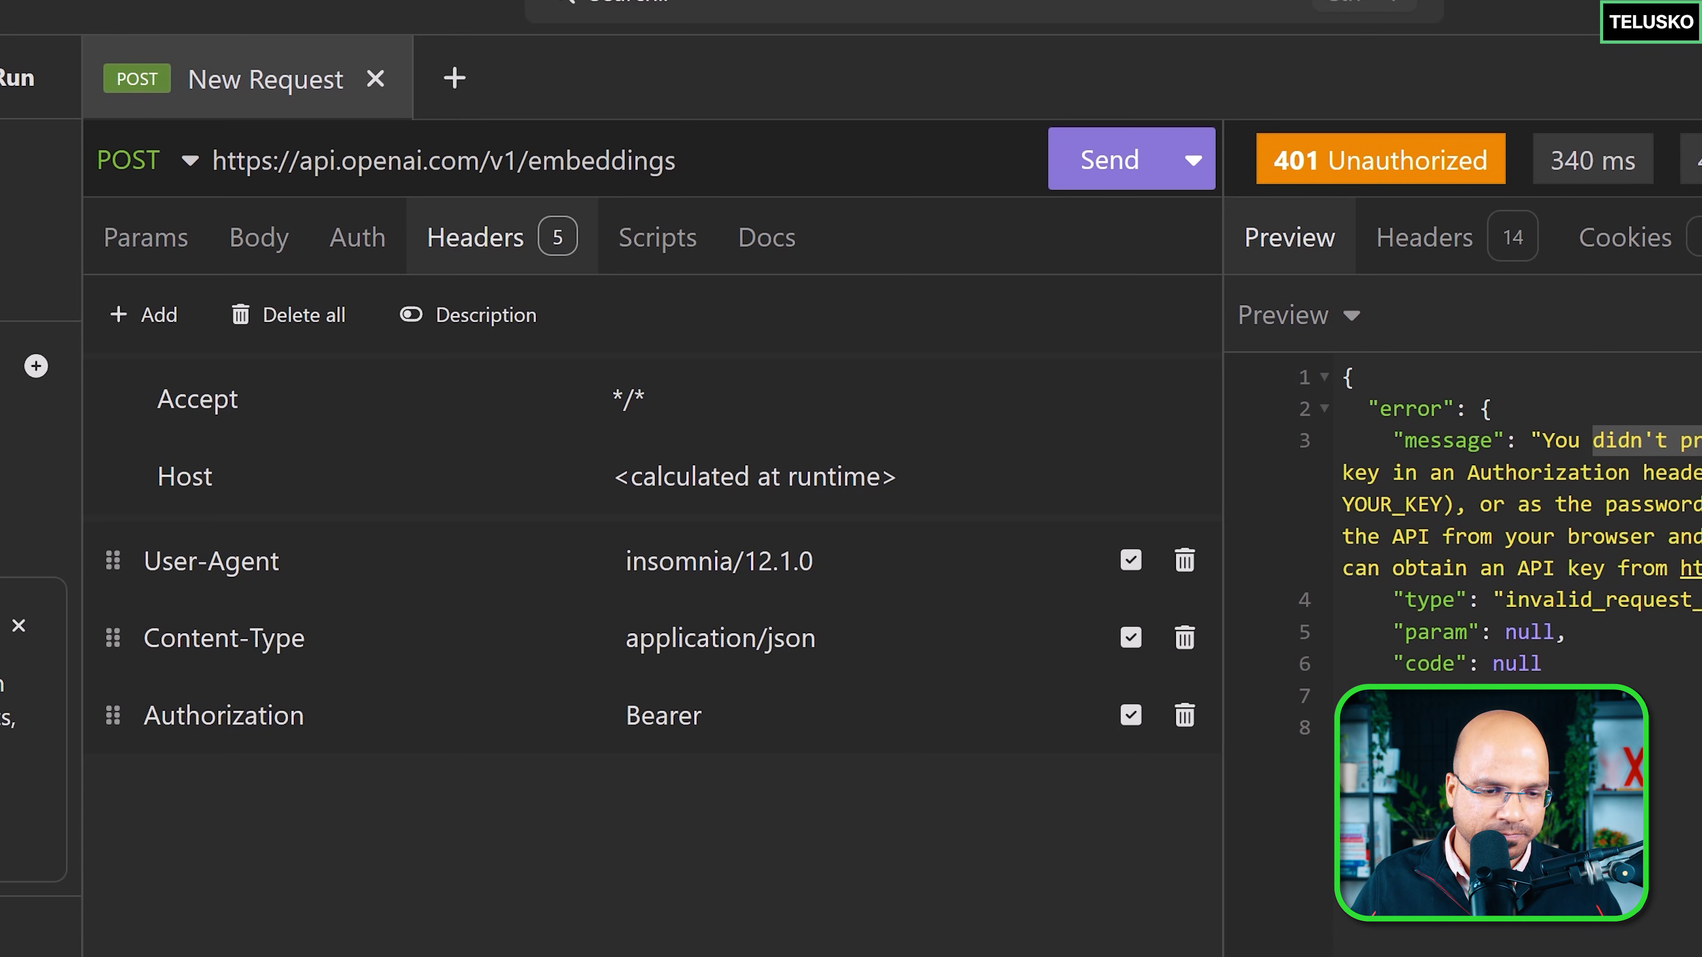
{"action": "left_click", "coordinate": [716, 715]}
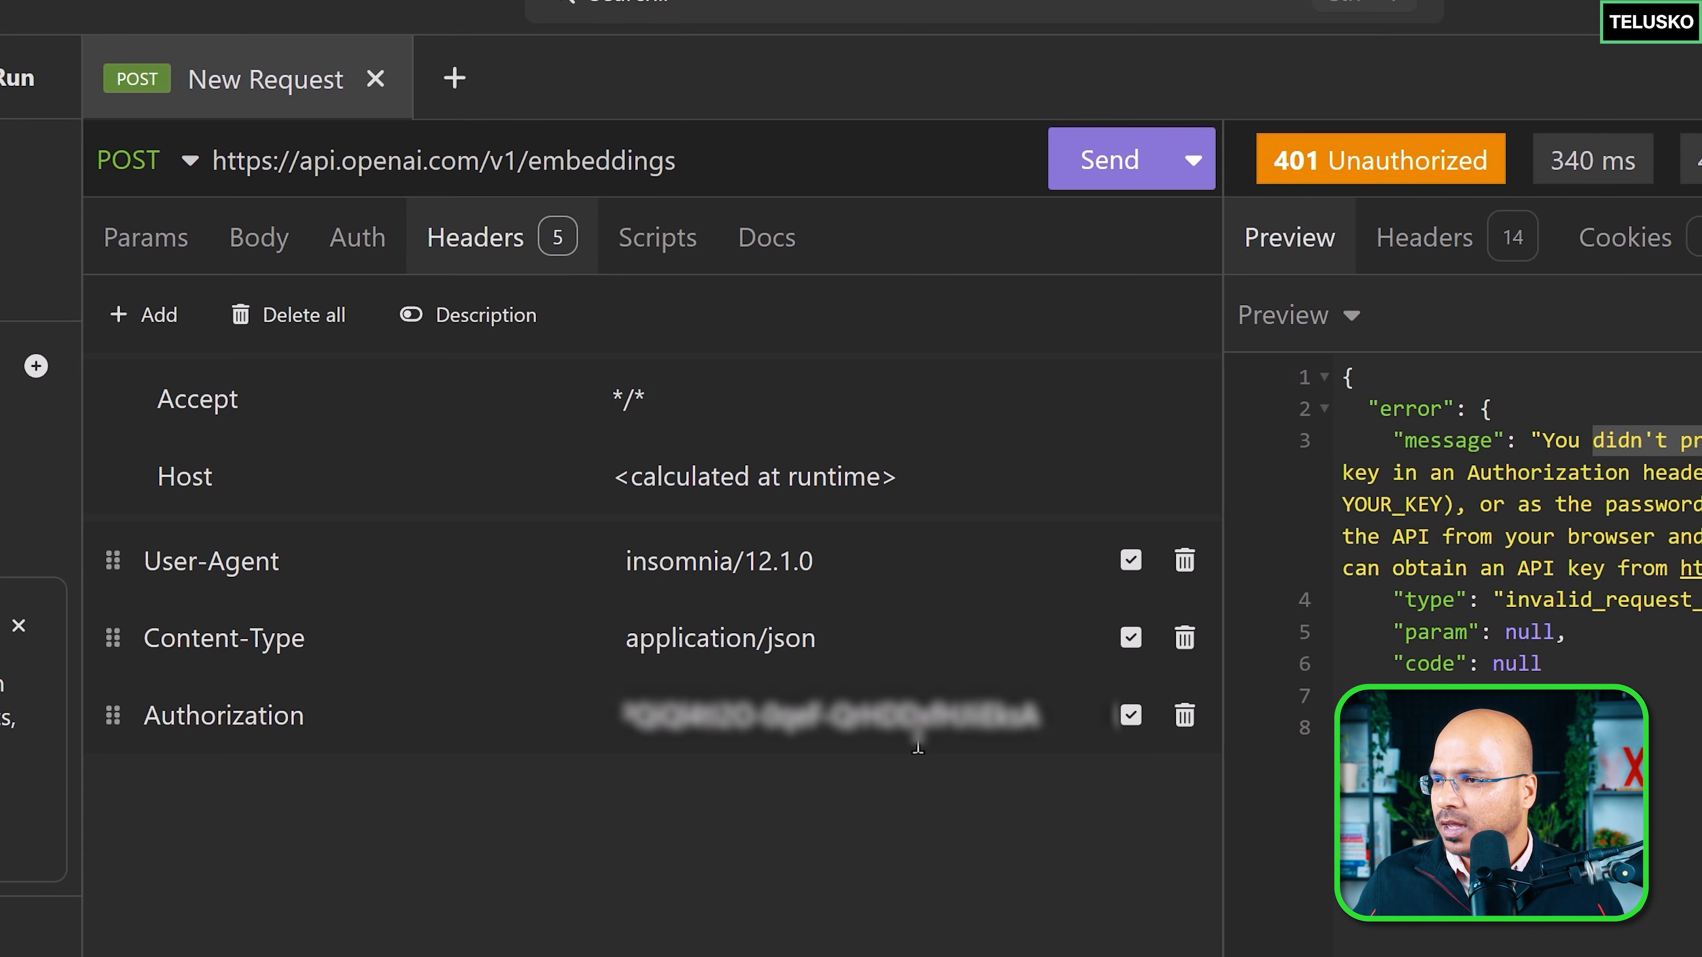
{"action": "left_click", "coordinate": [1107, 159]}
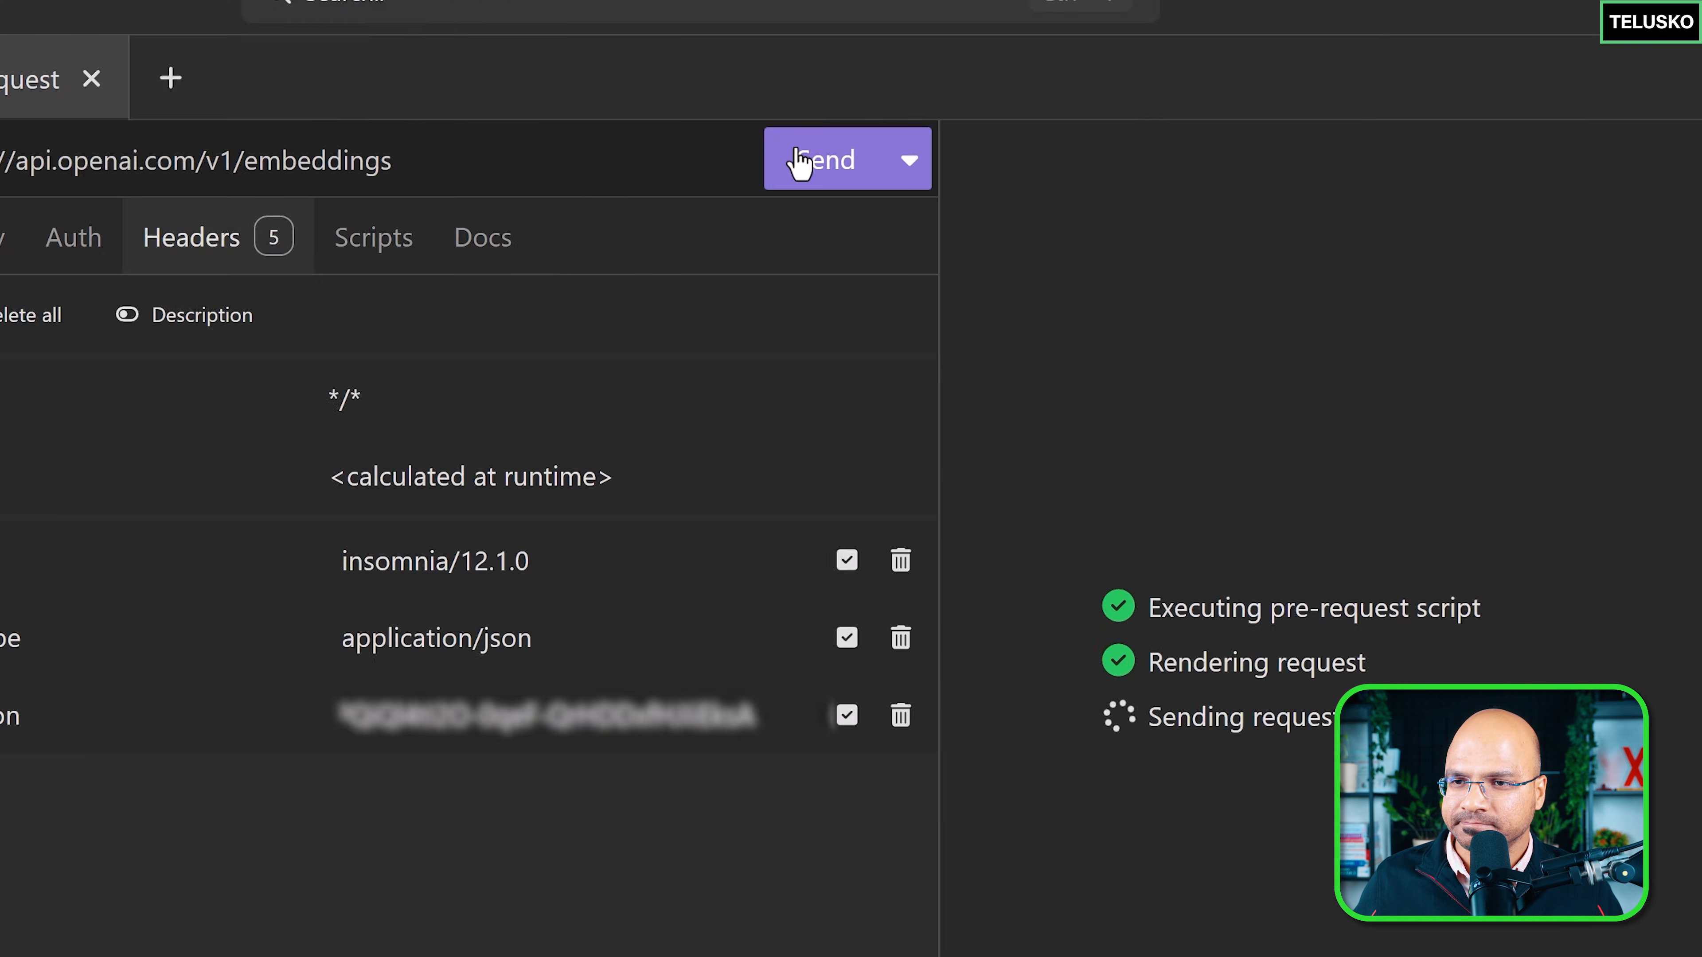
Send the request and highlight the 400 error saying the JSON body could not be parsed.
{"action": "left_click", "coordinate": [821, 158]}
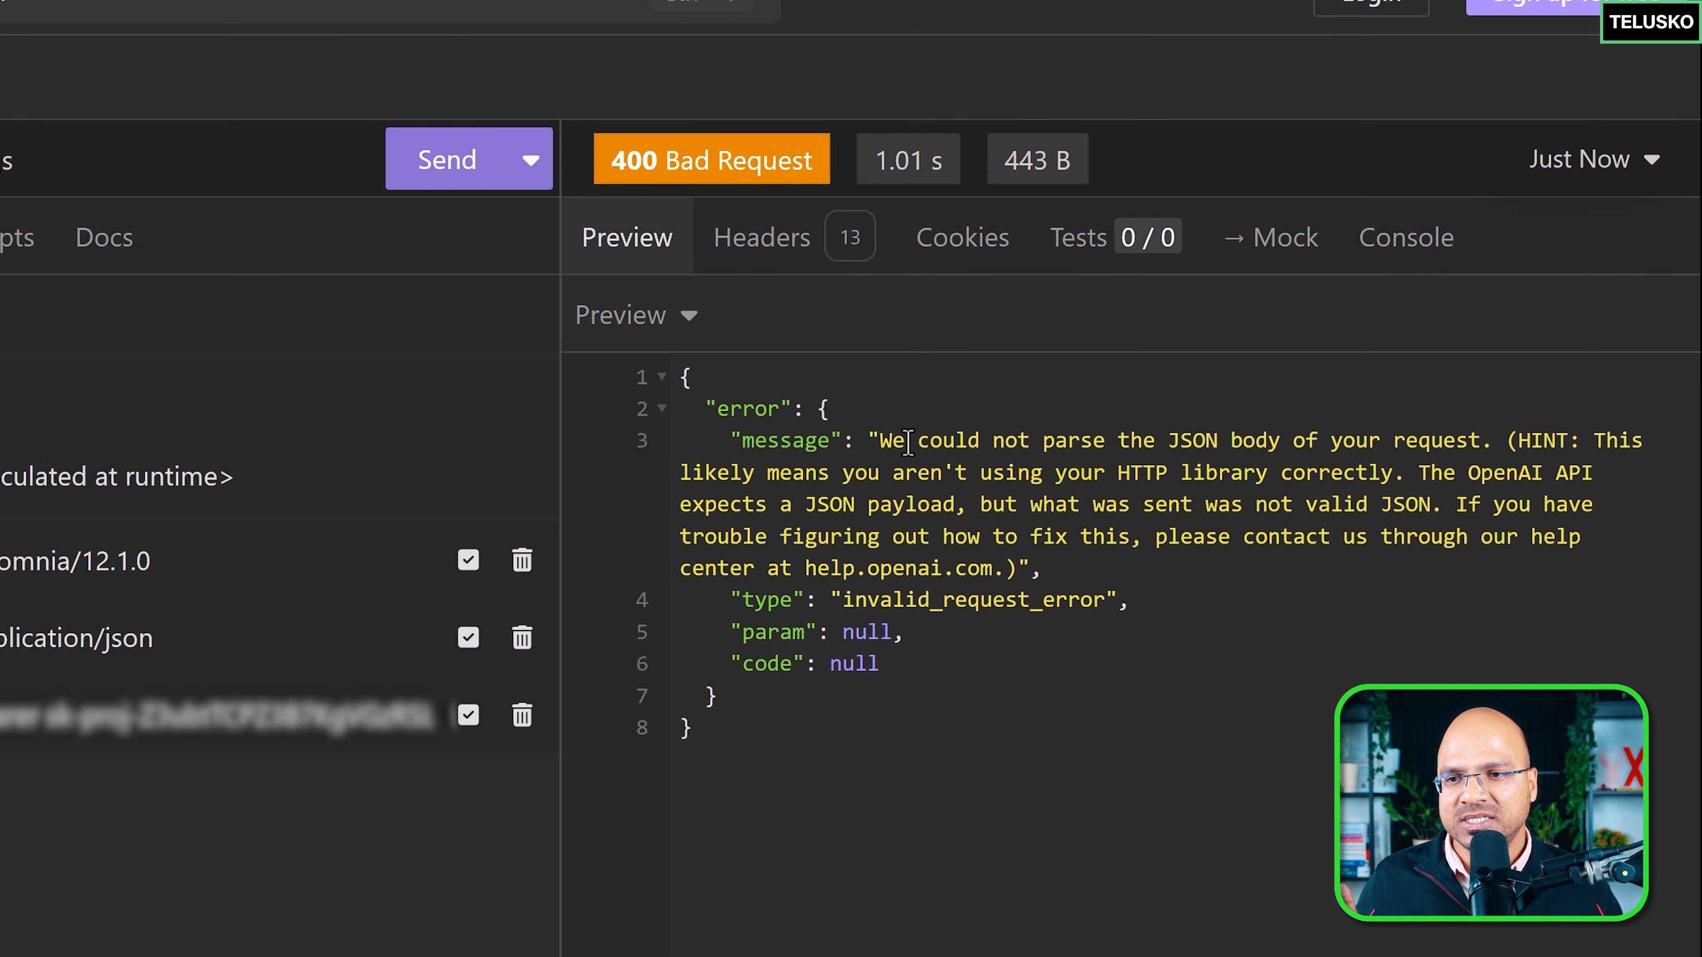
{"action": "left_click_drag", "start_coordinate": [914, 441], "coordinate": [1377, 440]}
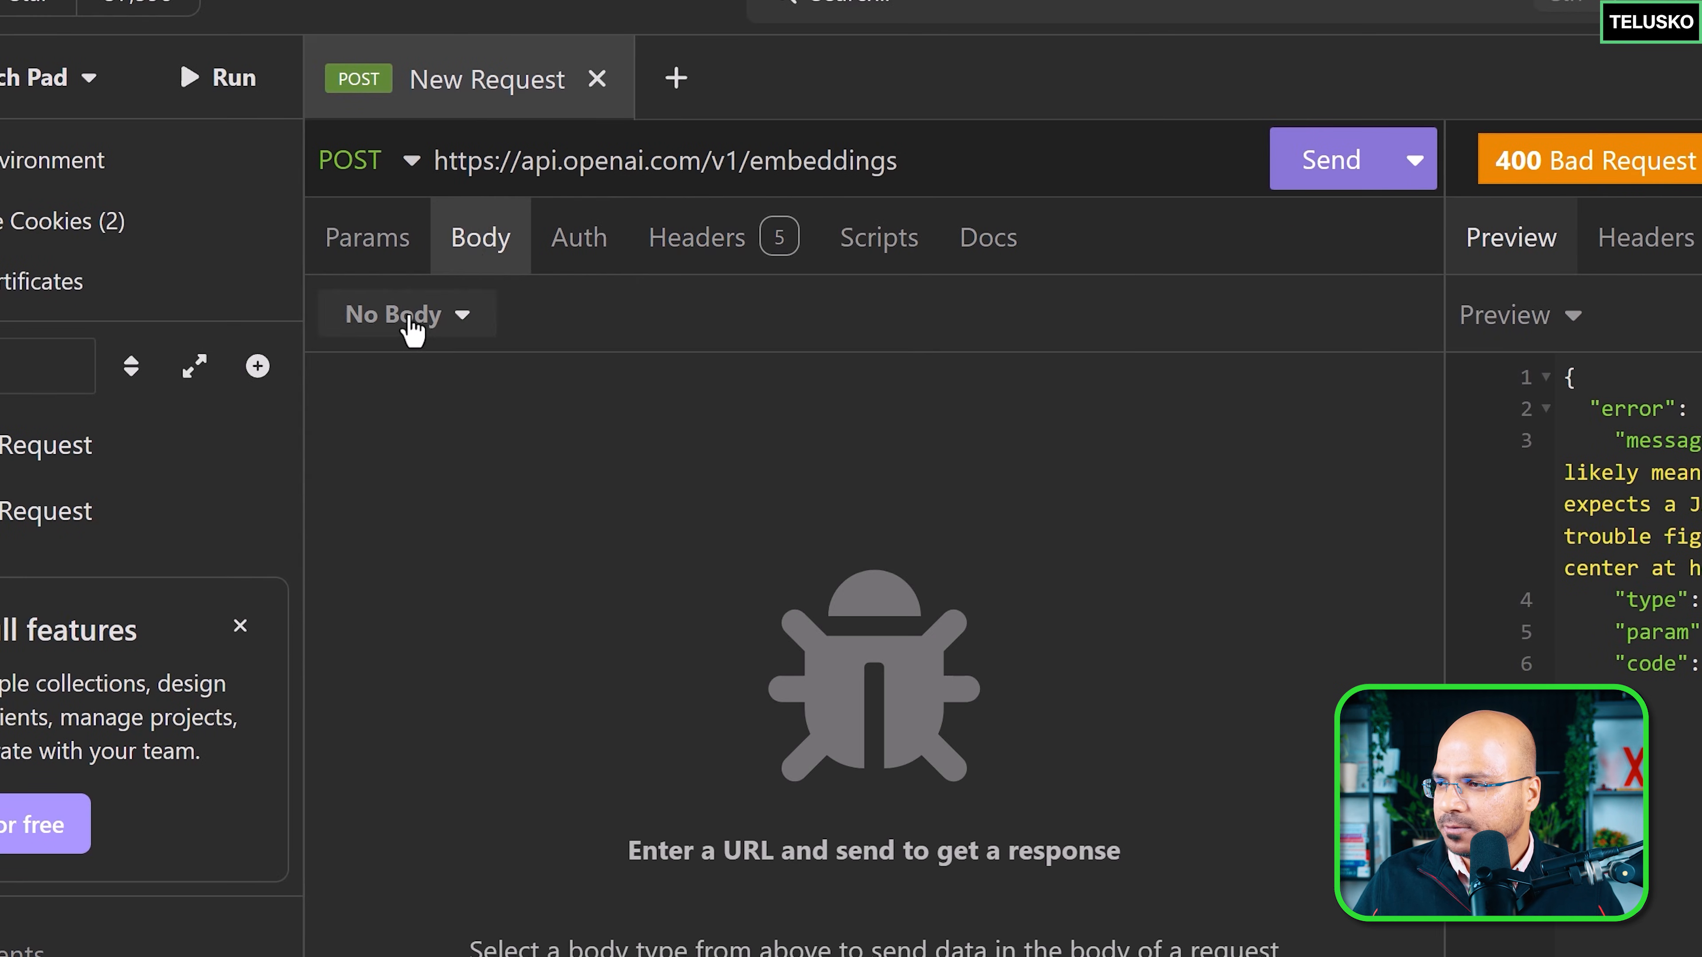
{"action": "mouse_move", "coordinate": [407, 681]}
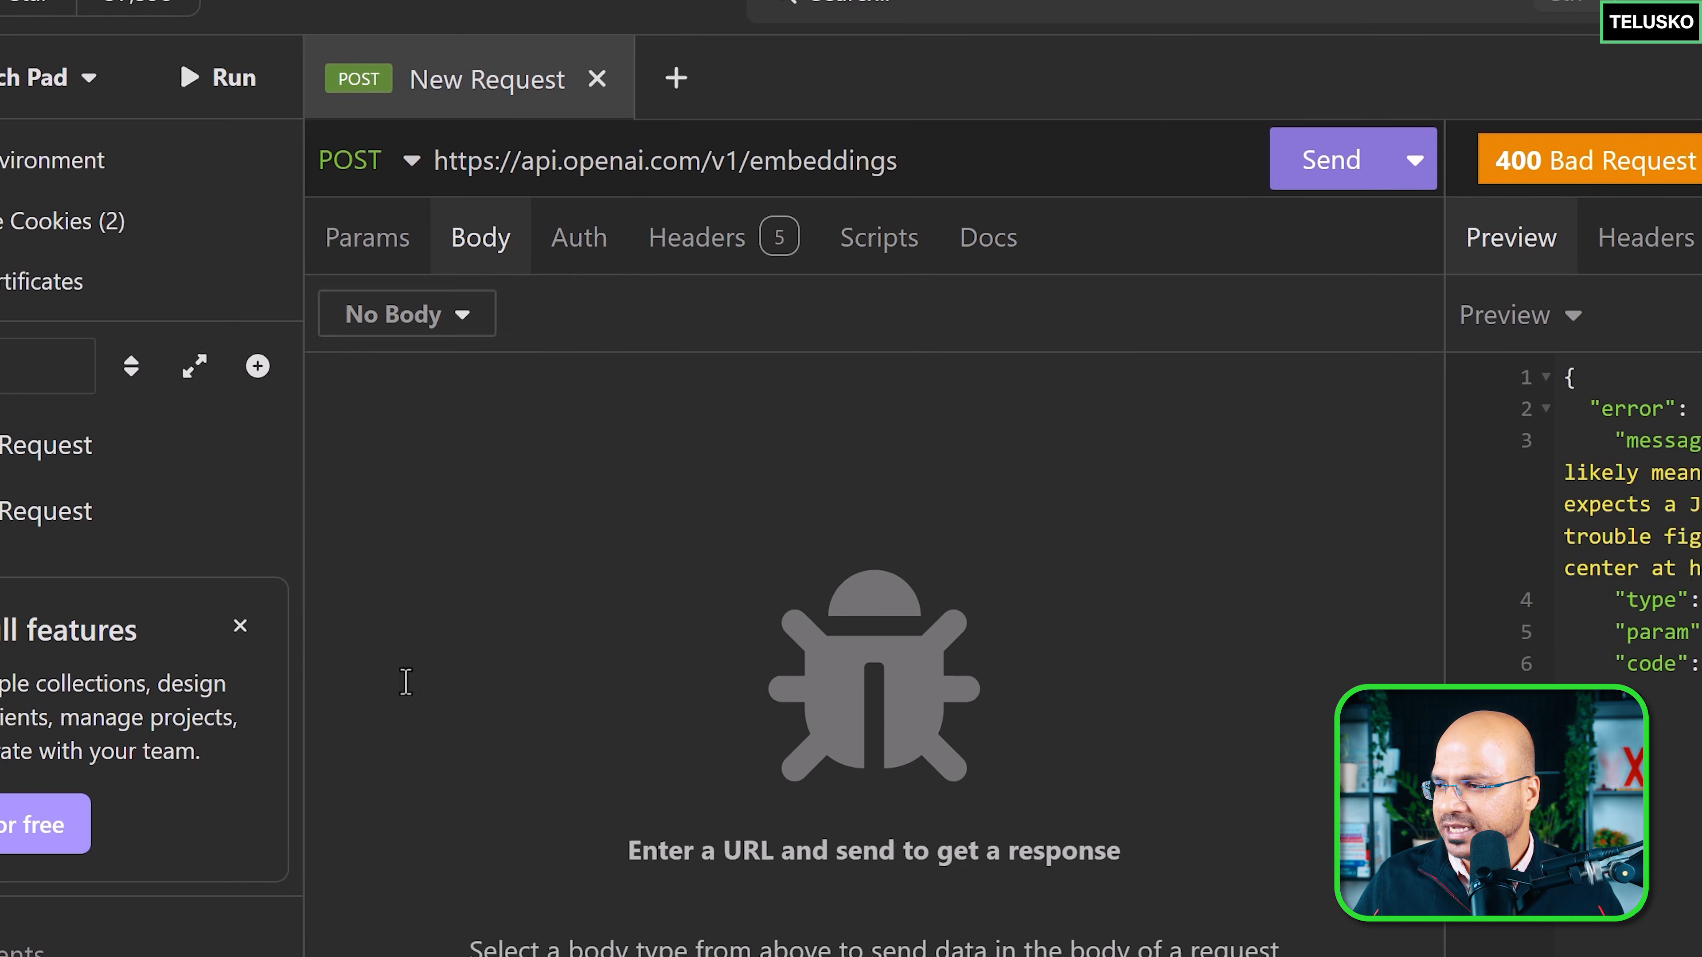
Give the request a JSON body with "input":"Dog" and send it.
{"action": "left_click", "coordinate": [405, 314]}
{"action": "type", "text": "\"input"}
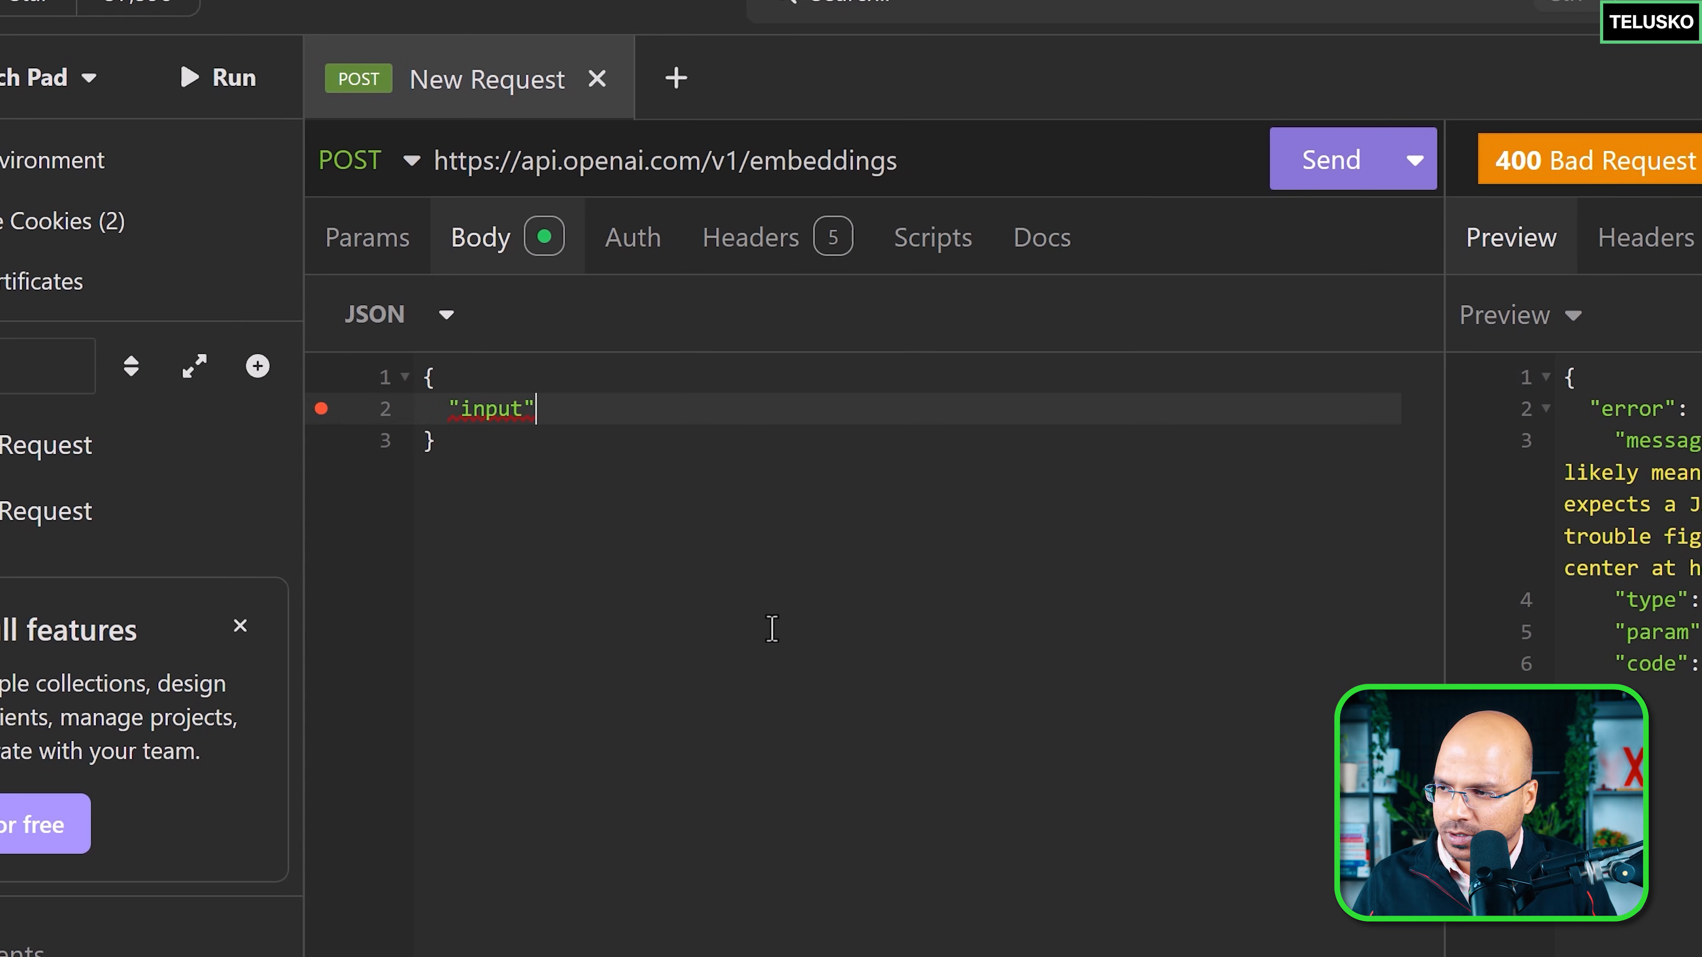
{"action": "type", "text": ":\"\""}
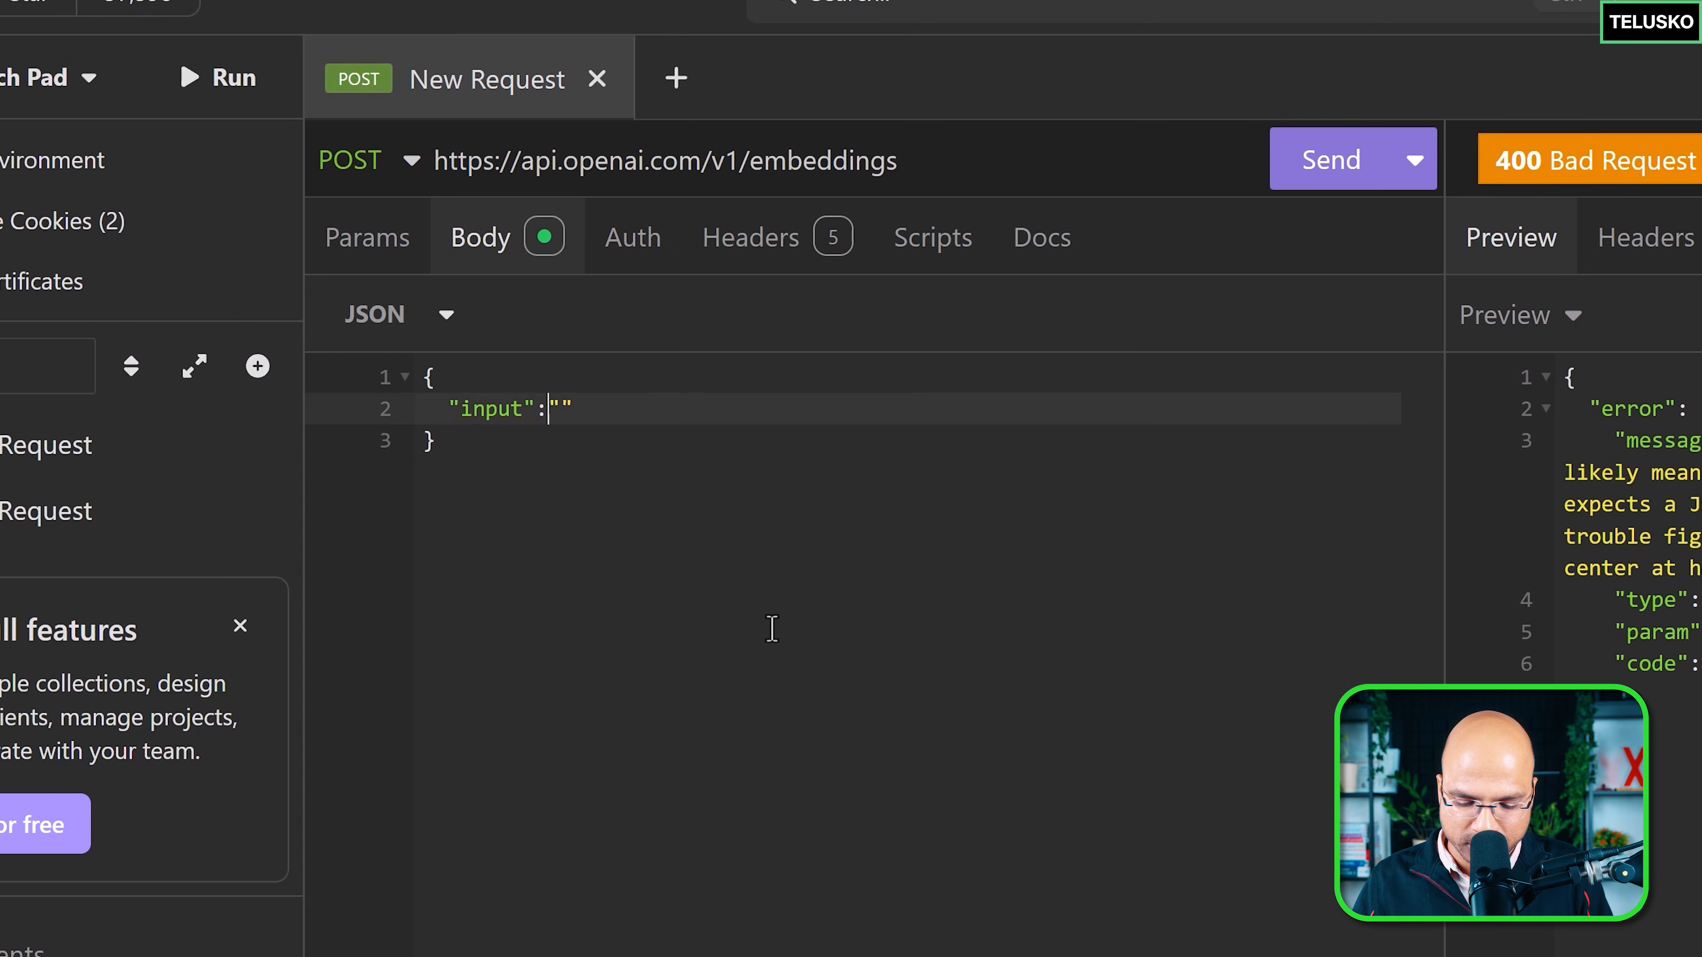
{"action": "type", "text": "Gog"}
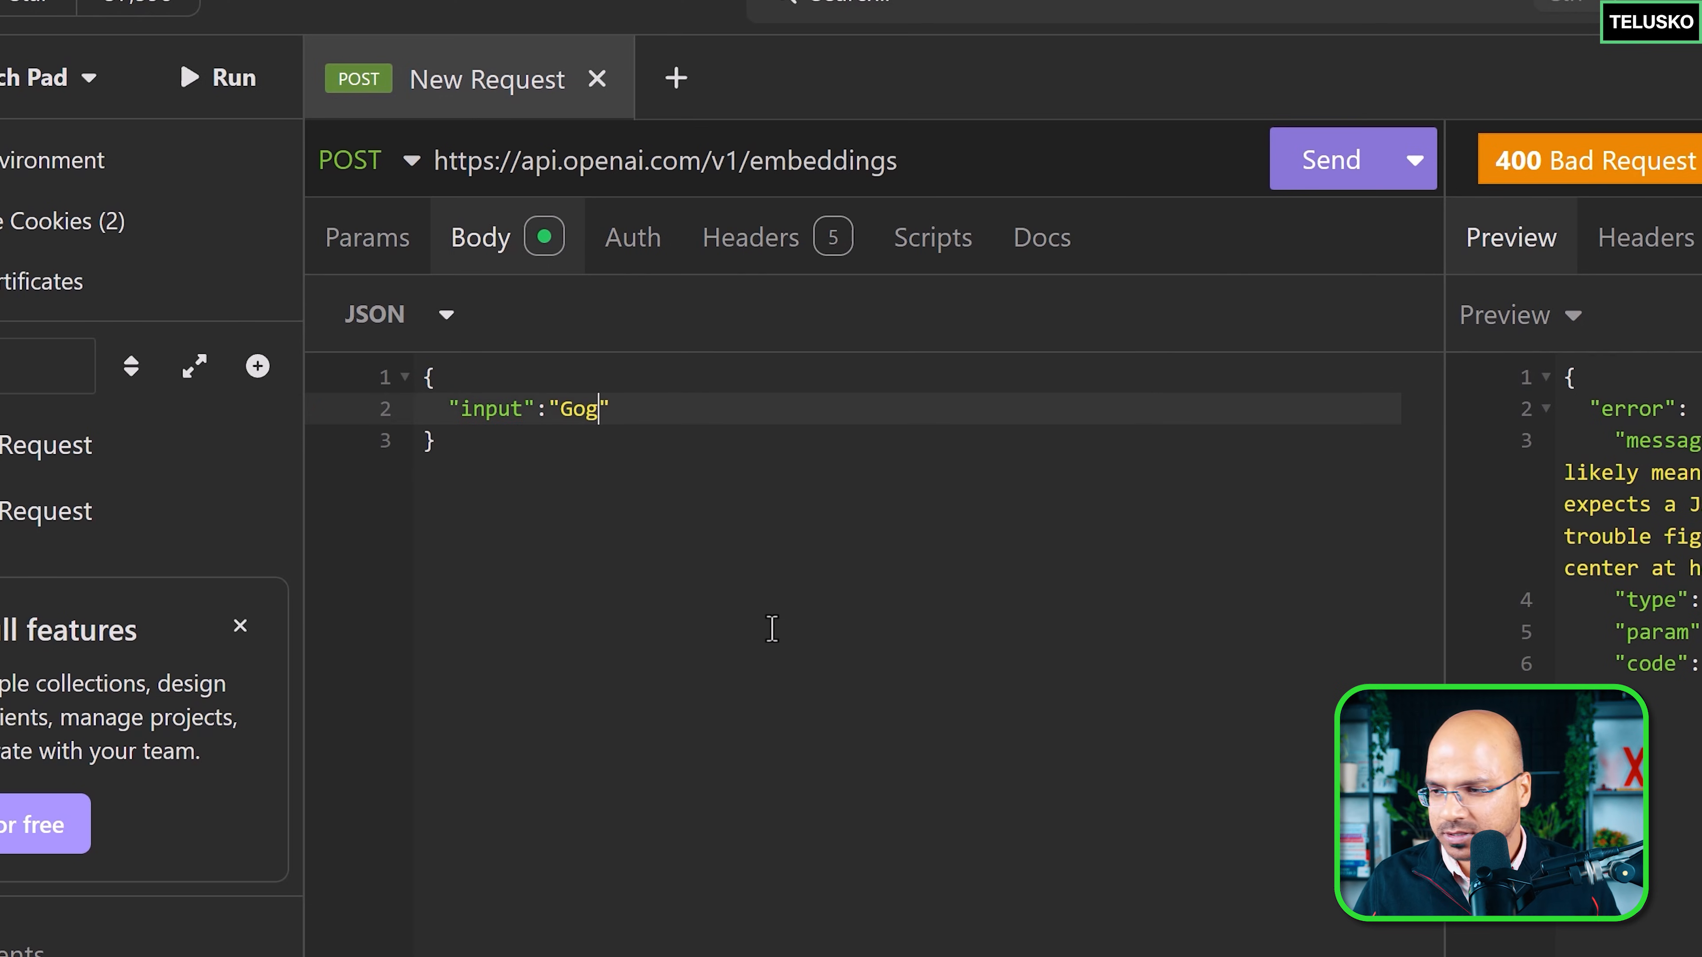
{"action": "type", "text": "Dog"}
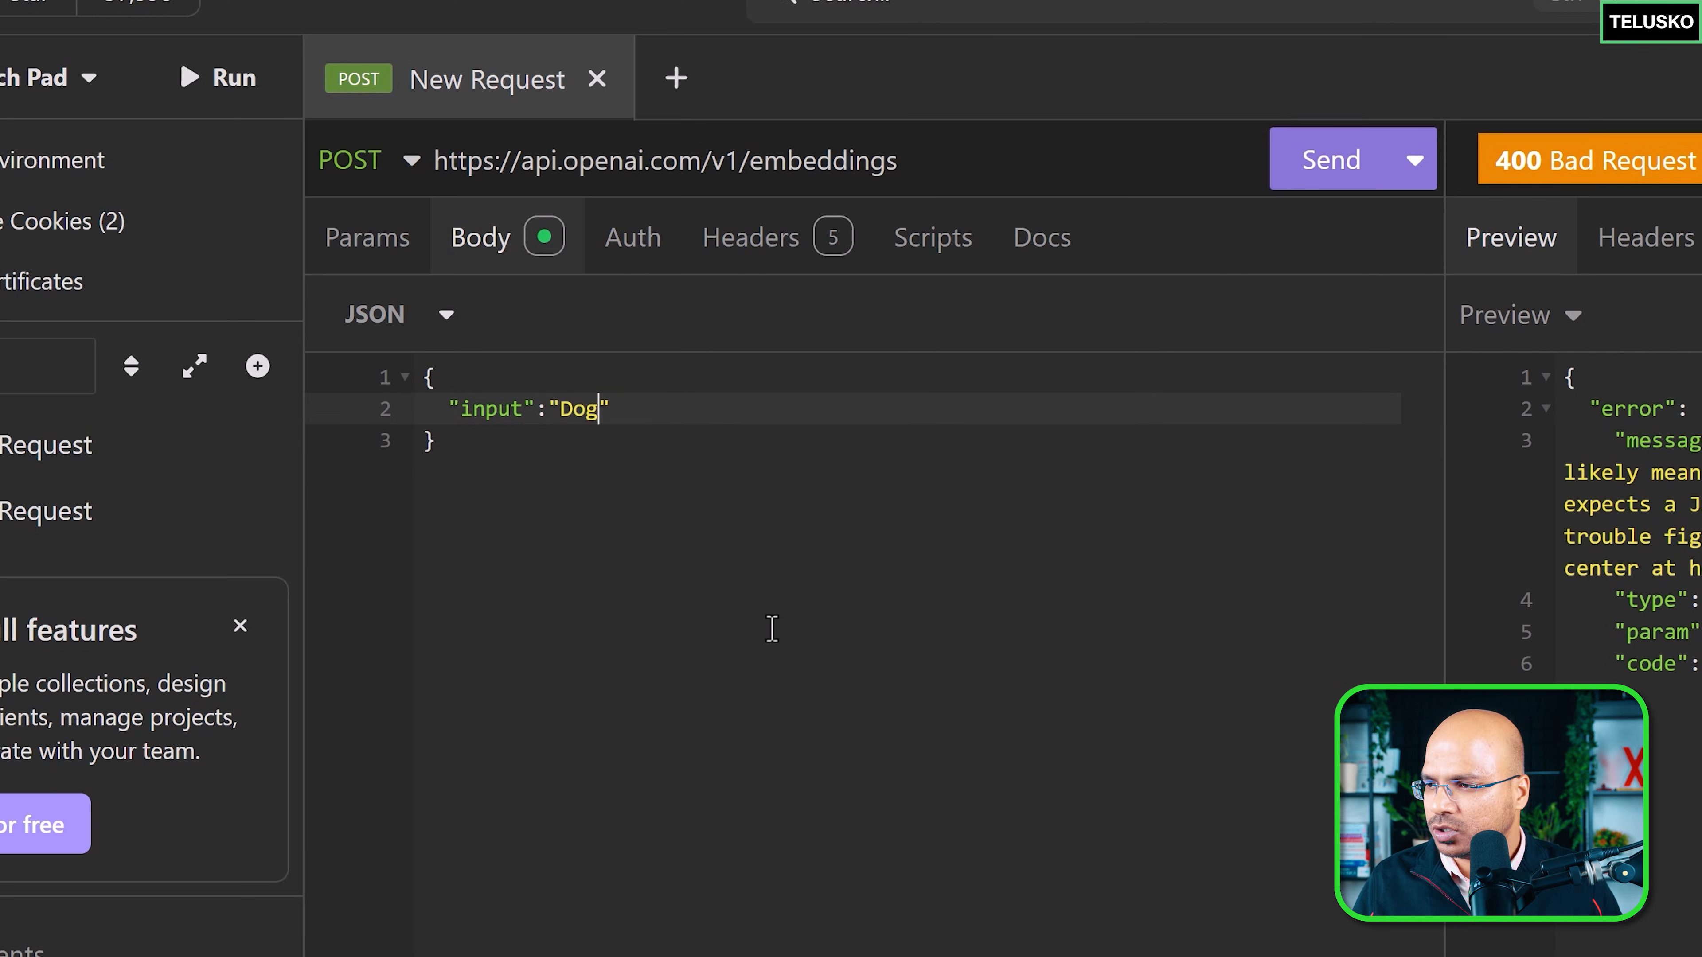
{"action": "left_click", "coordinate": [1329, 158]}
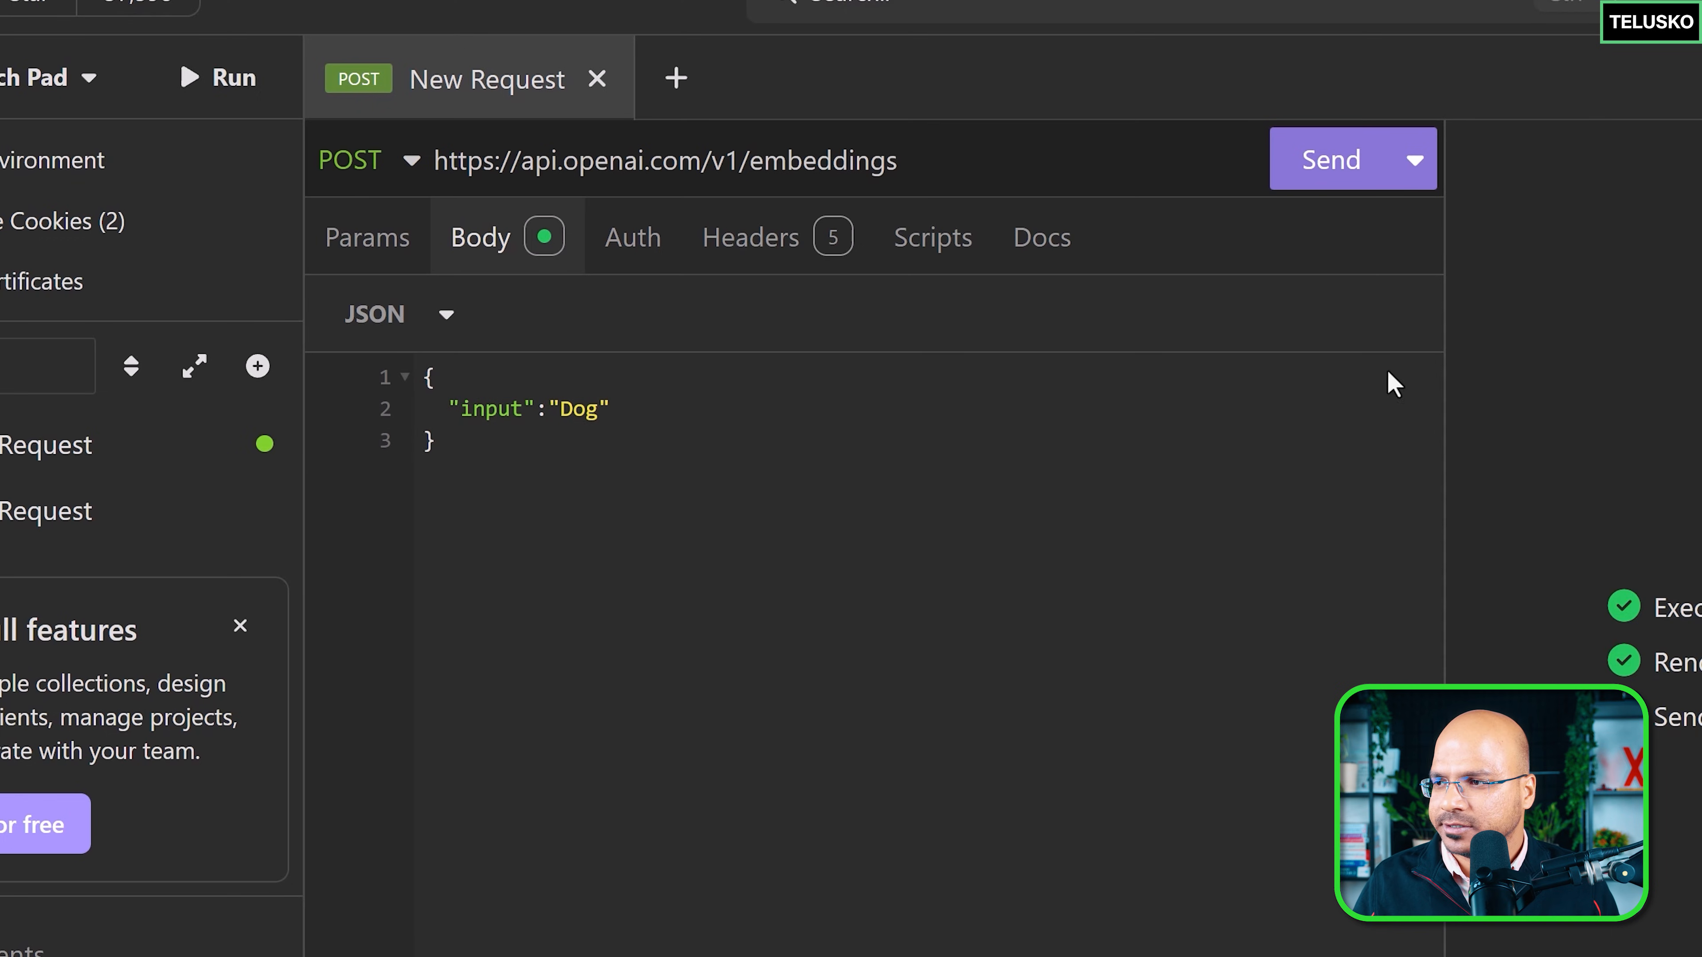
Add "model":"text-embedding-3-large" to the body and send again for a 200 OK embedding.
{"action": "left_click", "coordinate": [1330, 158]}
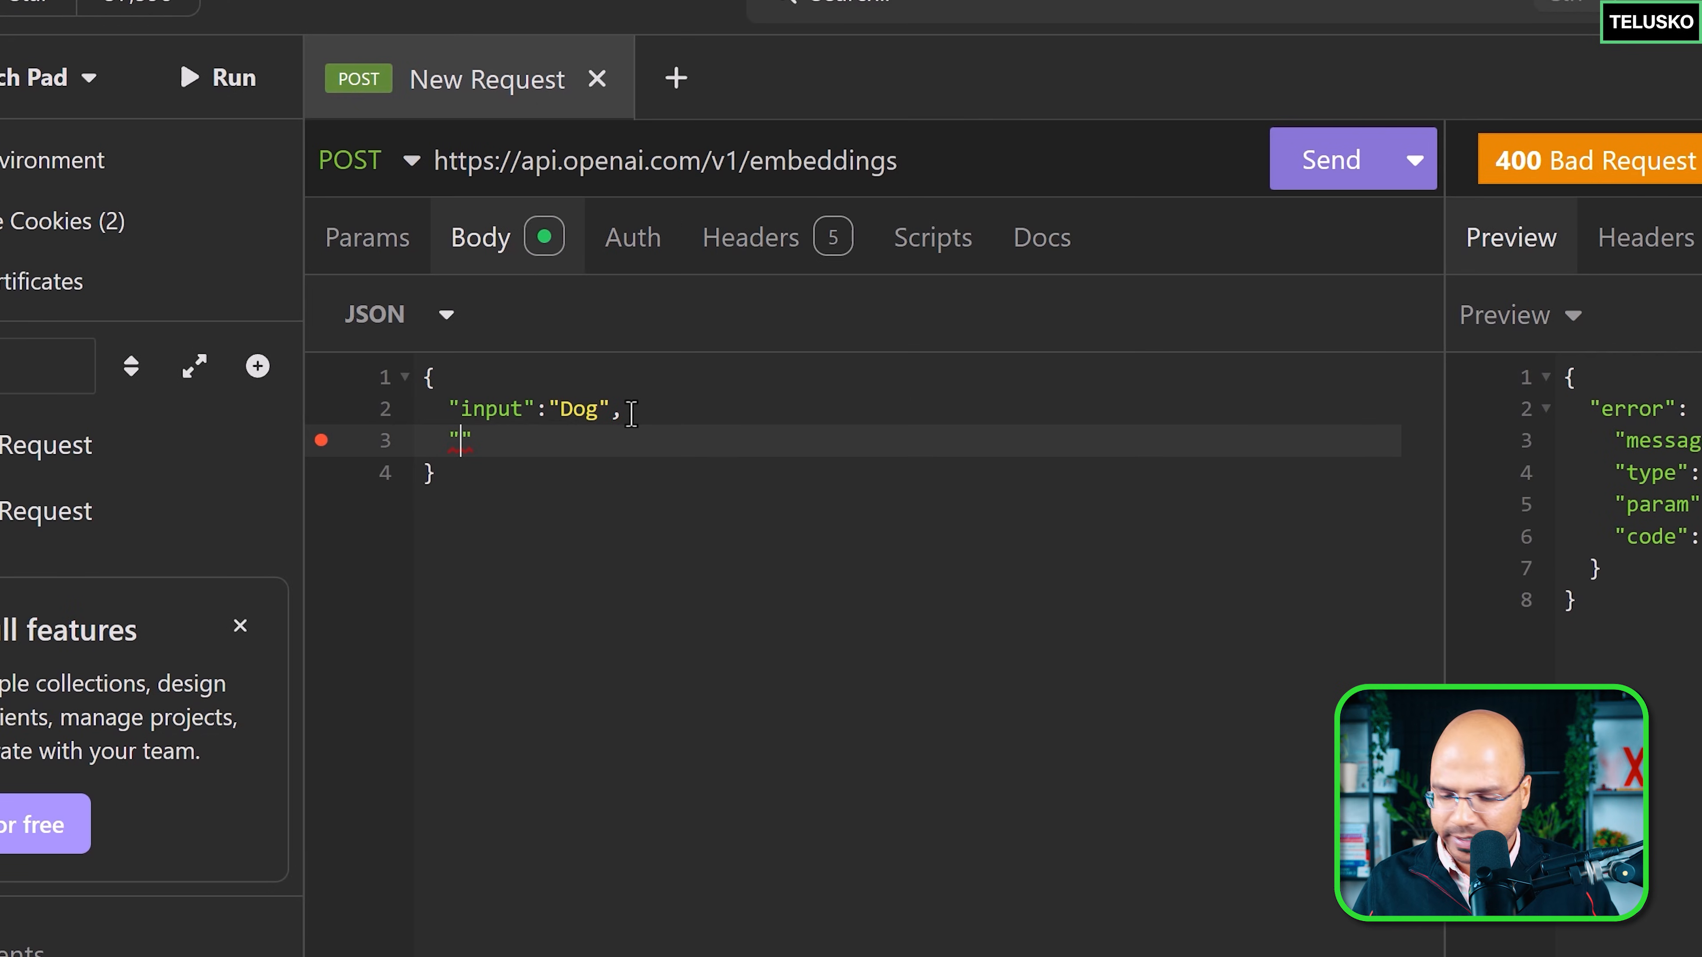
{"action": "type", "text": "mode"}
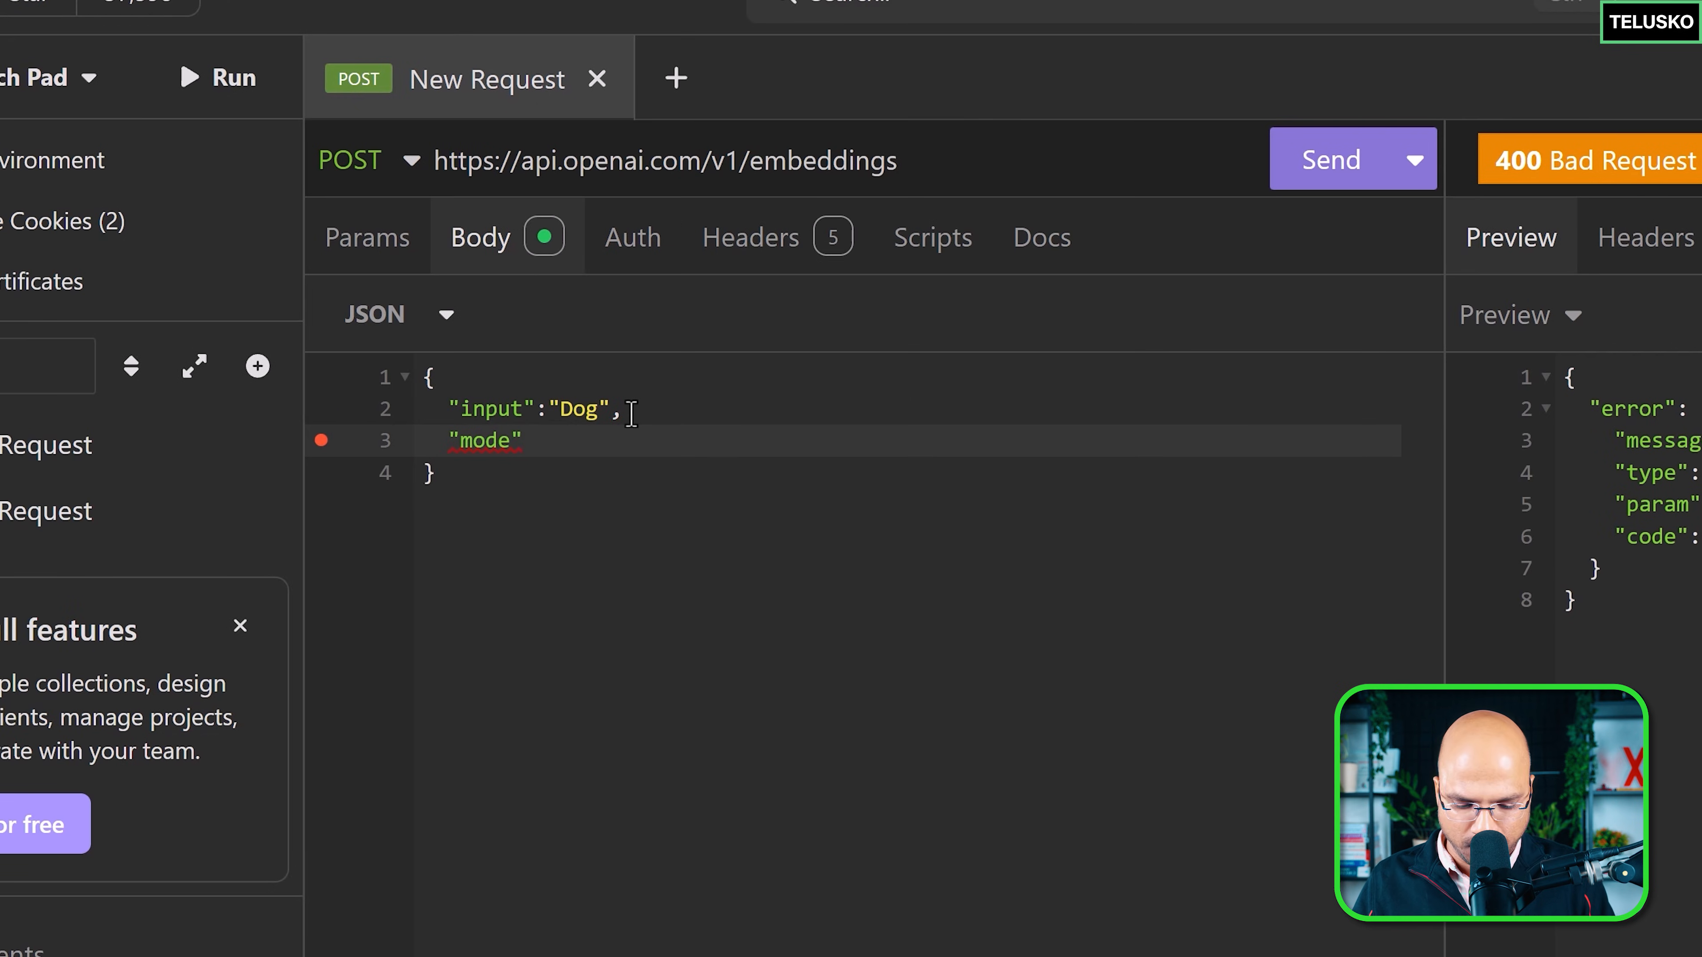
{"action": "type", "text": "l\": \"text-embeddi\""}
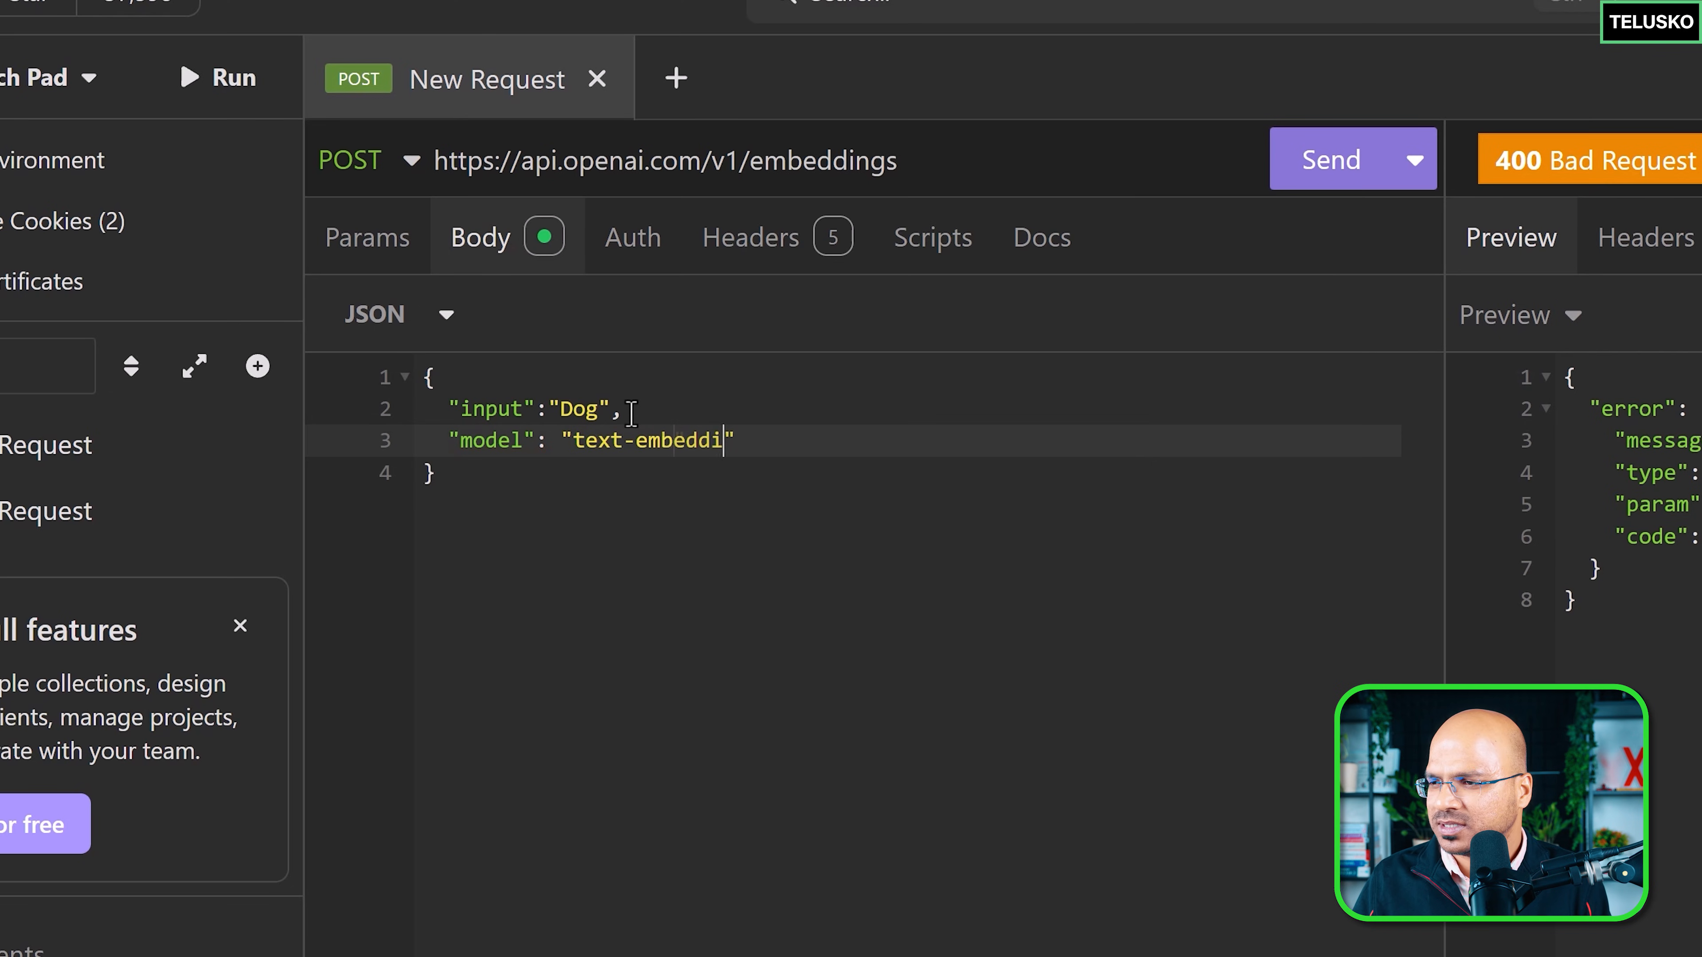
{"action": "type", "text": "ng-3-0"}
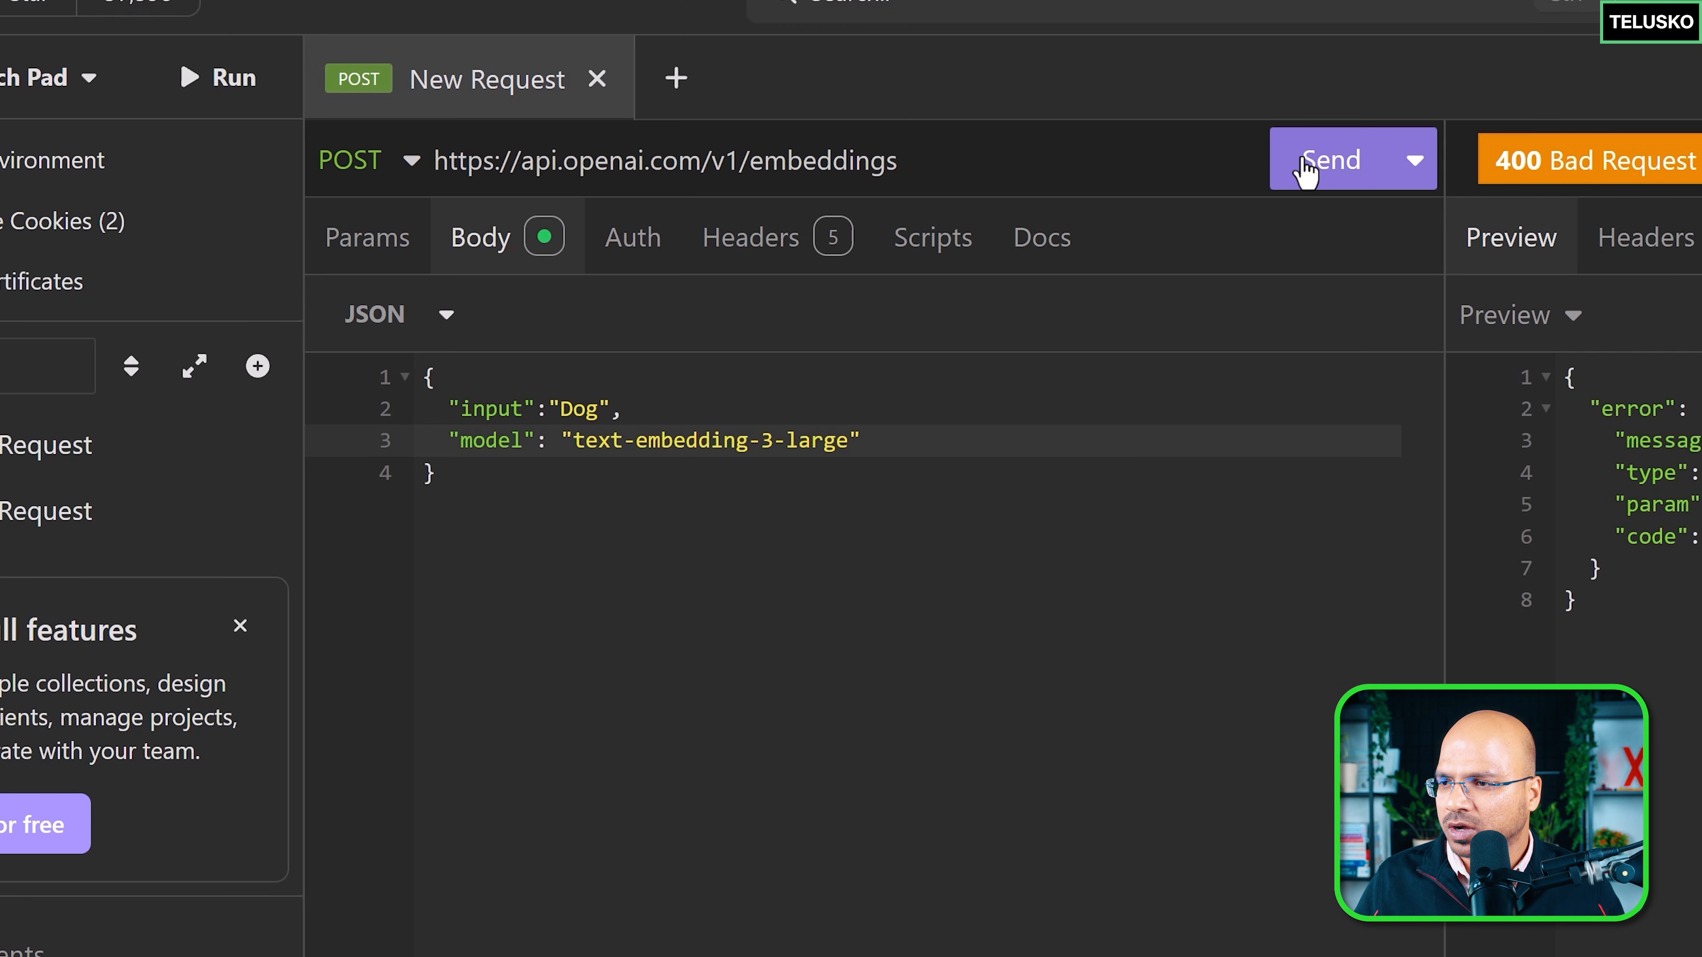
{"action": "left_click", "coordinate": [1330, 158]}
{"action": "type", "text": ","}
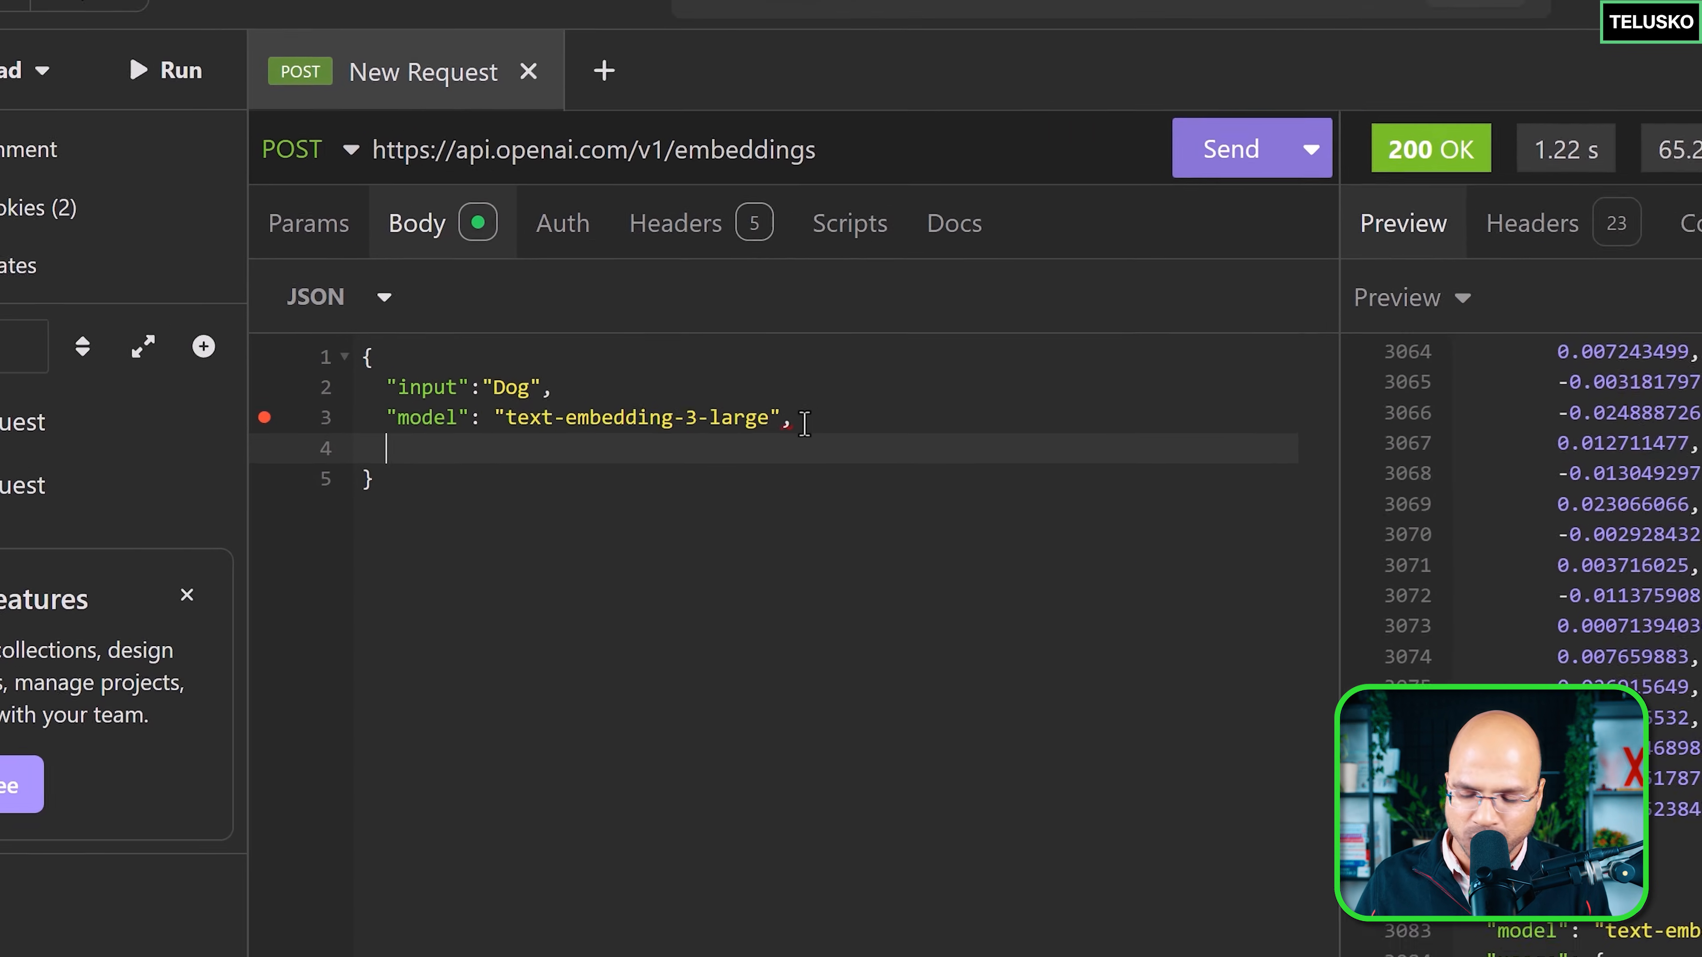
Start a third JSON body entry after the model line while the 200 OK vector shows.
{"action": "type", "text": "\""}
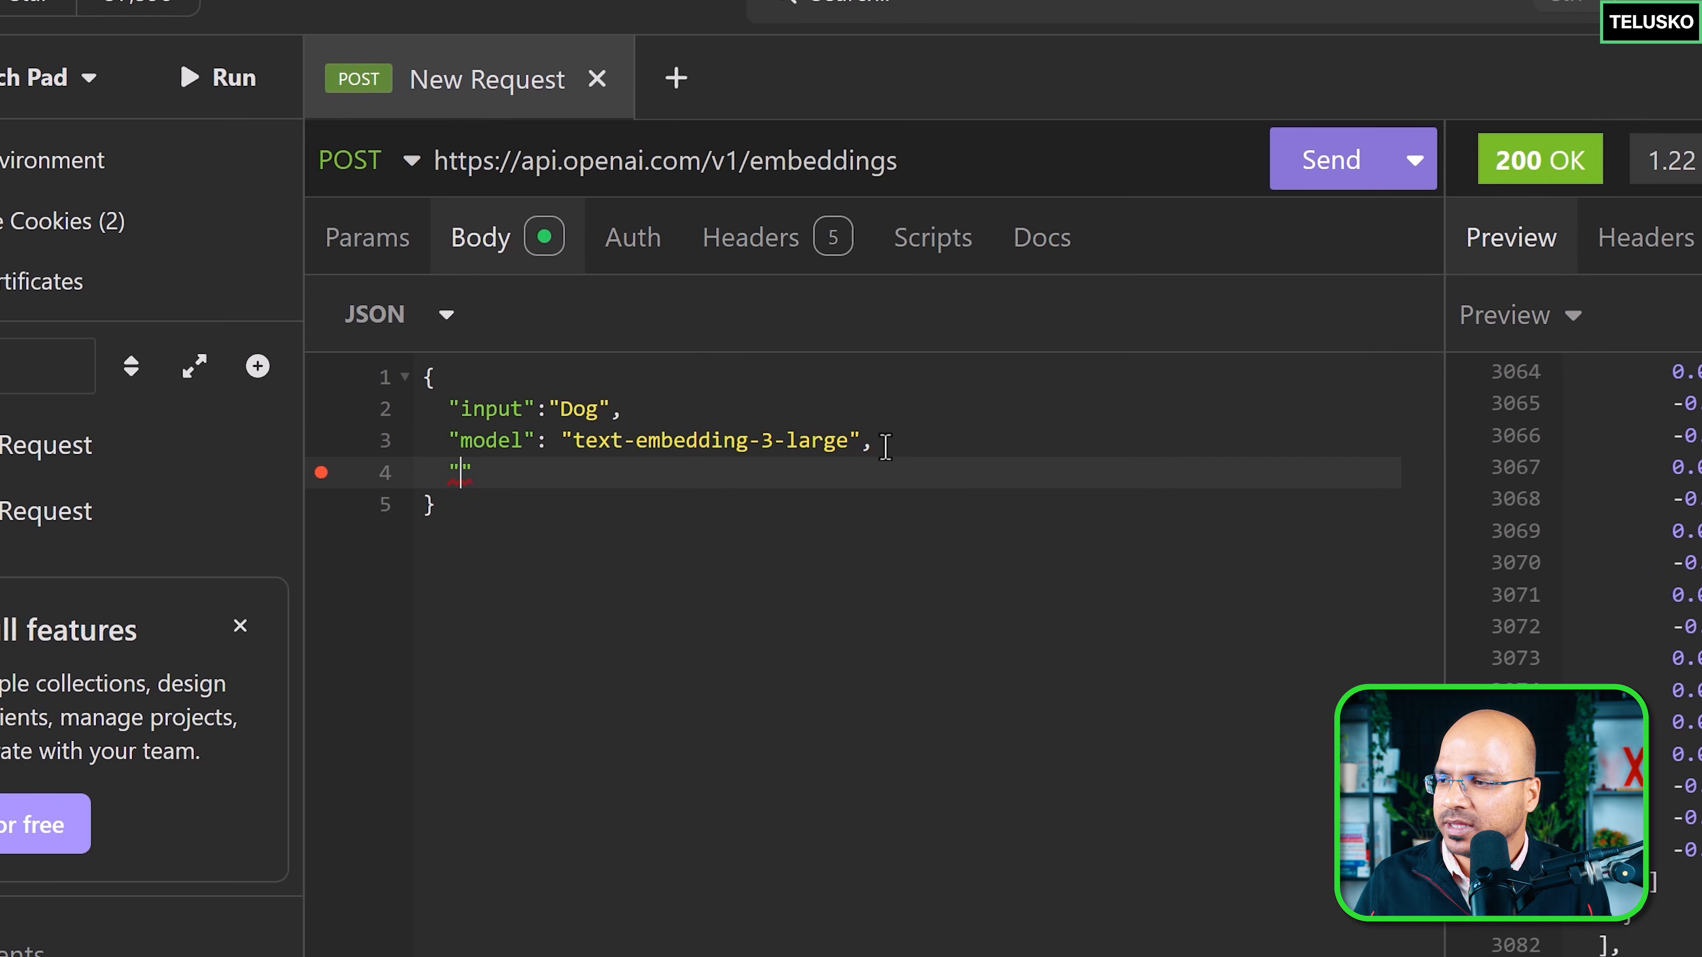
Set "dimensions":2, send, and highlight the two returned embedding values for Dog.
{"action": "type", "text": "dimensions\":"}
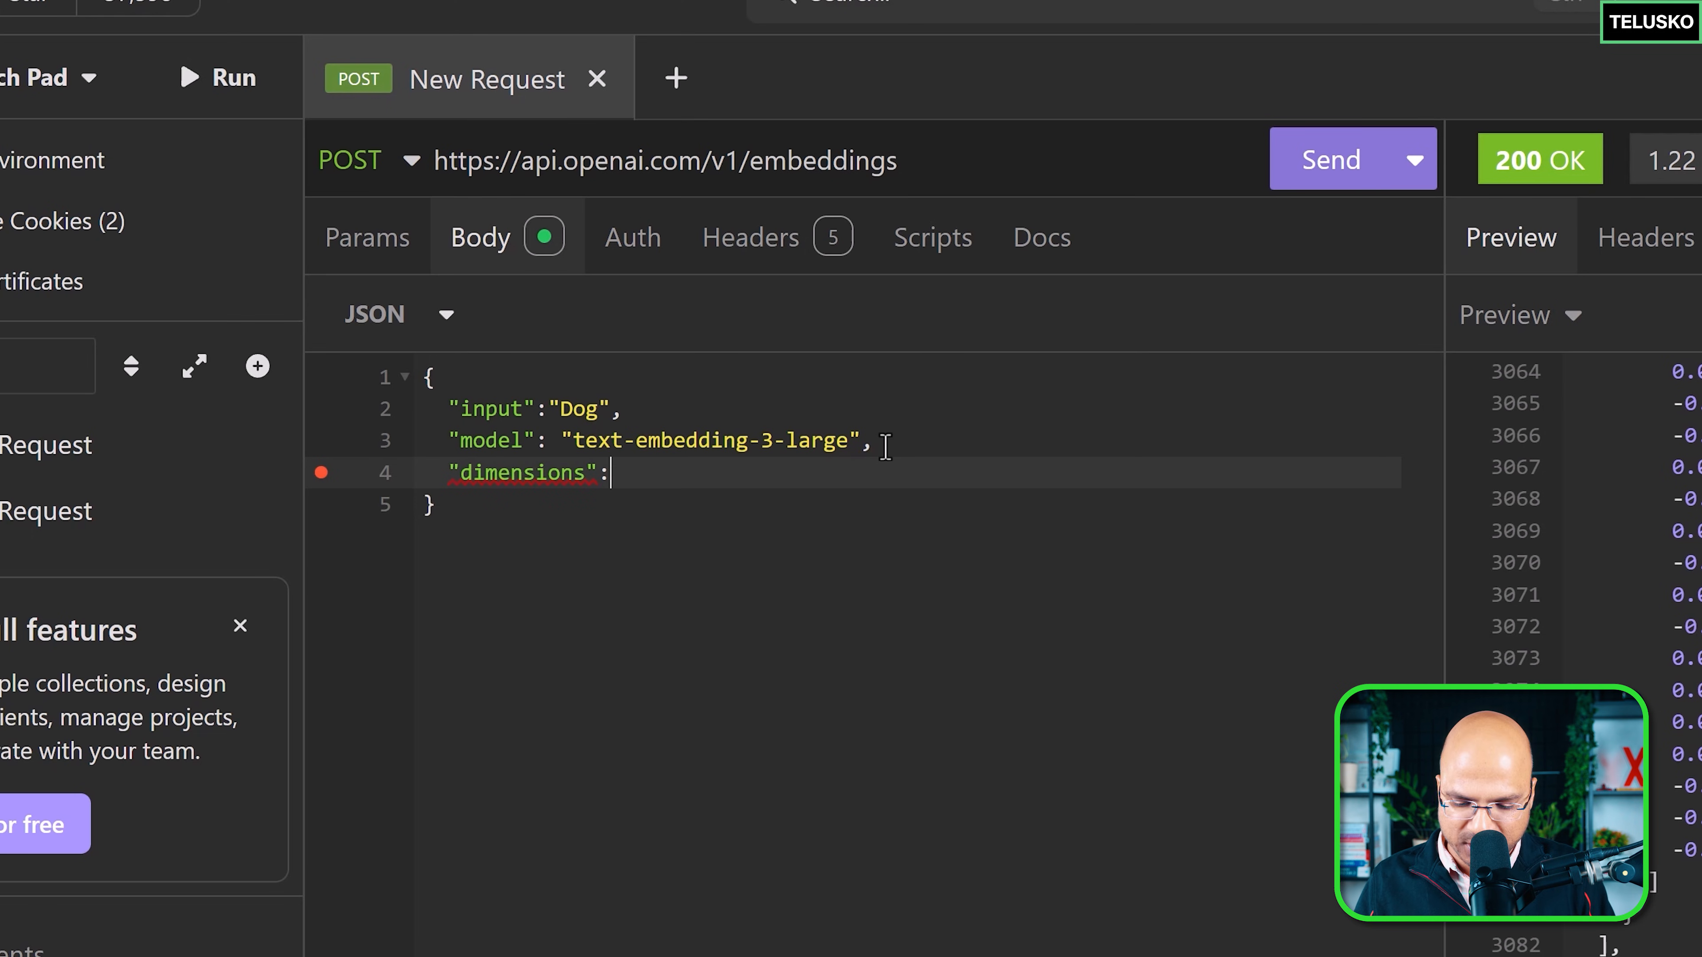
{"action": "type", "text": "2"}
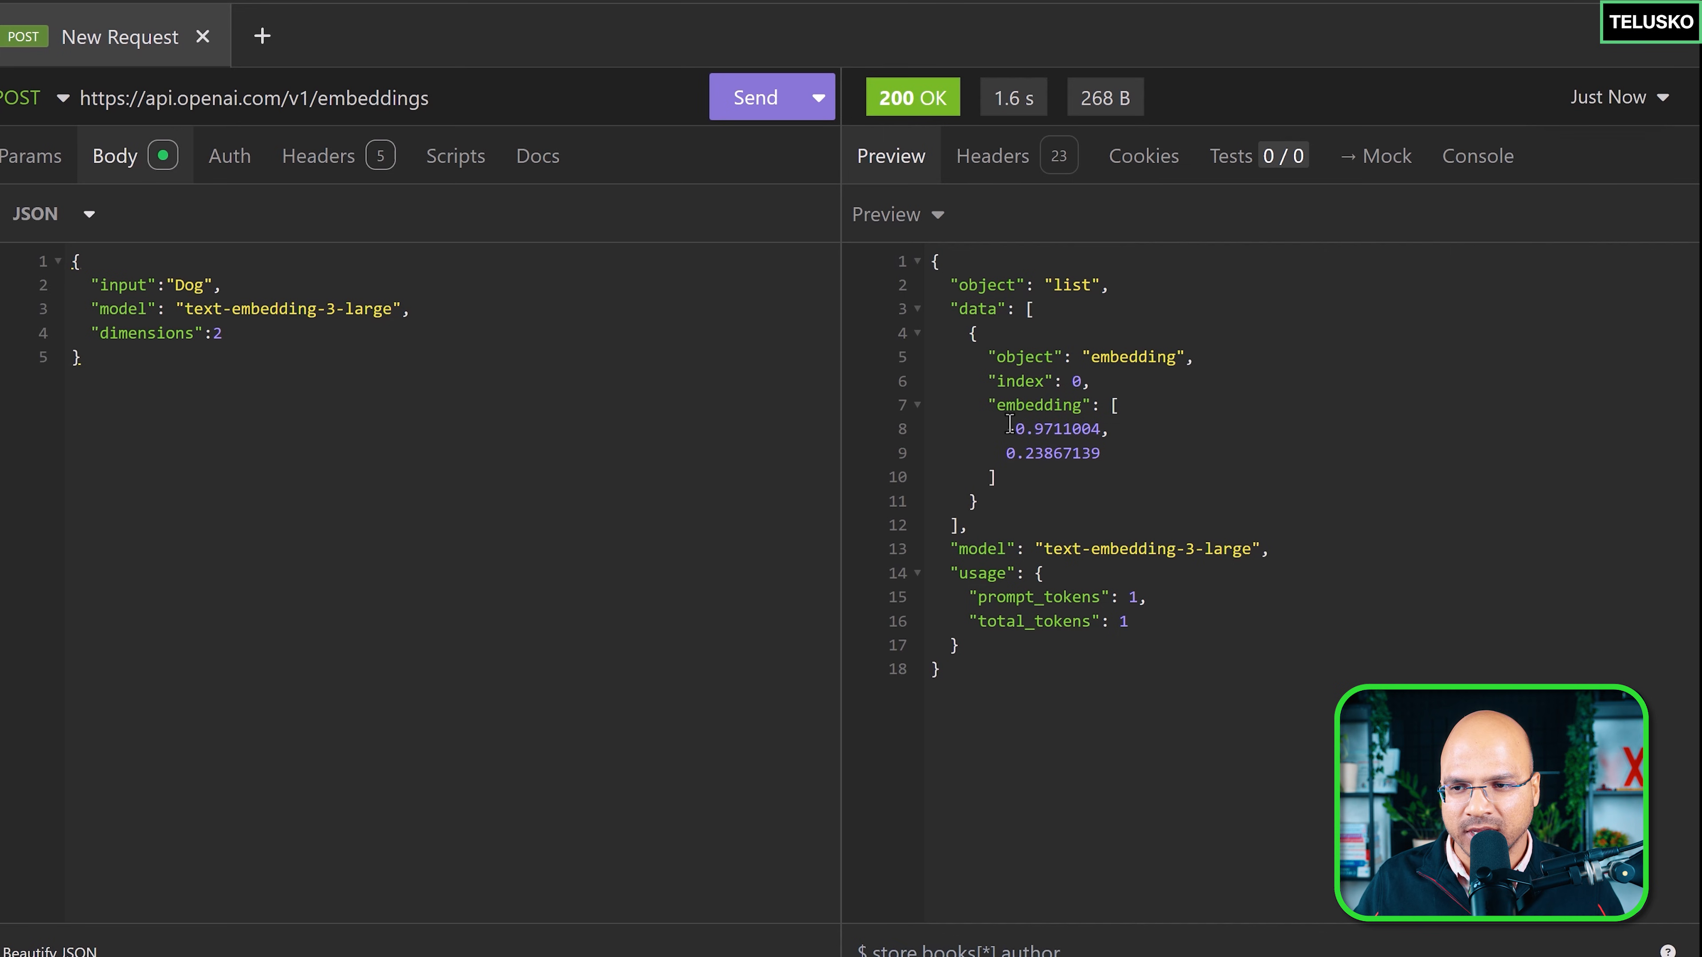
{"action": "left_click_drag", "start_coordinate": [1009, 427], "coordinate": [1103, 453]}
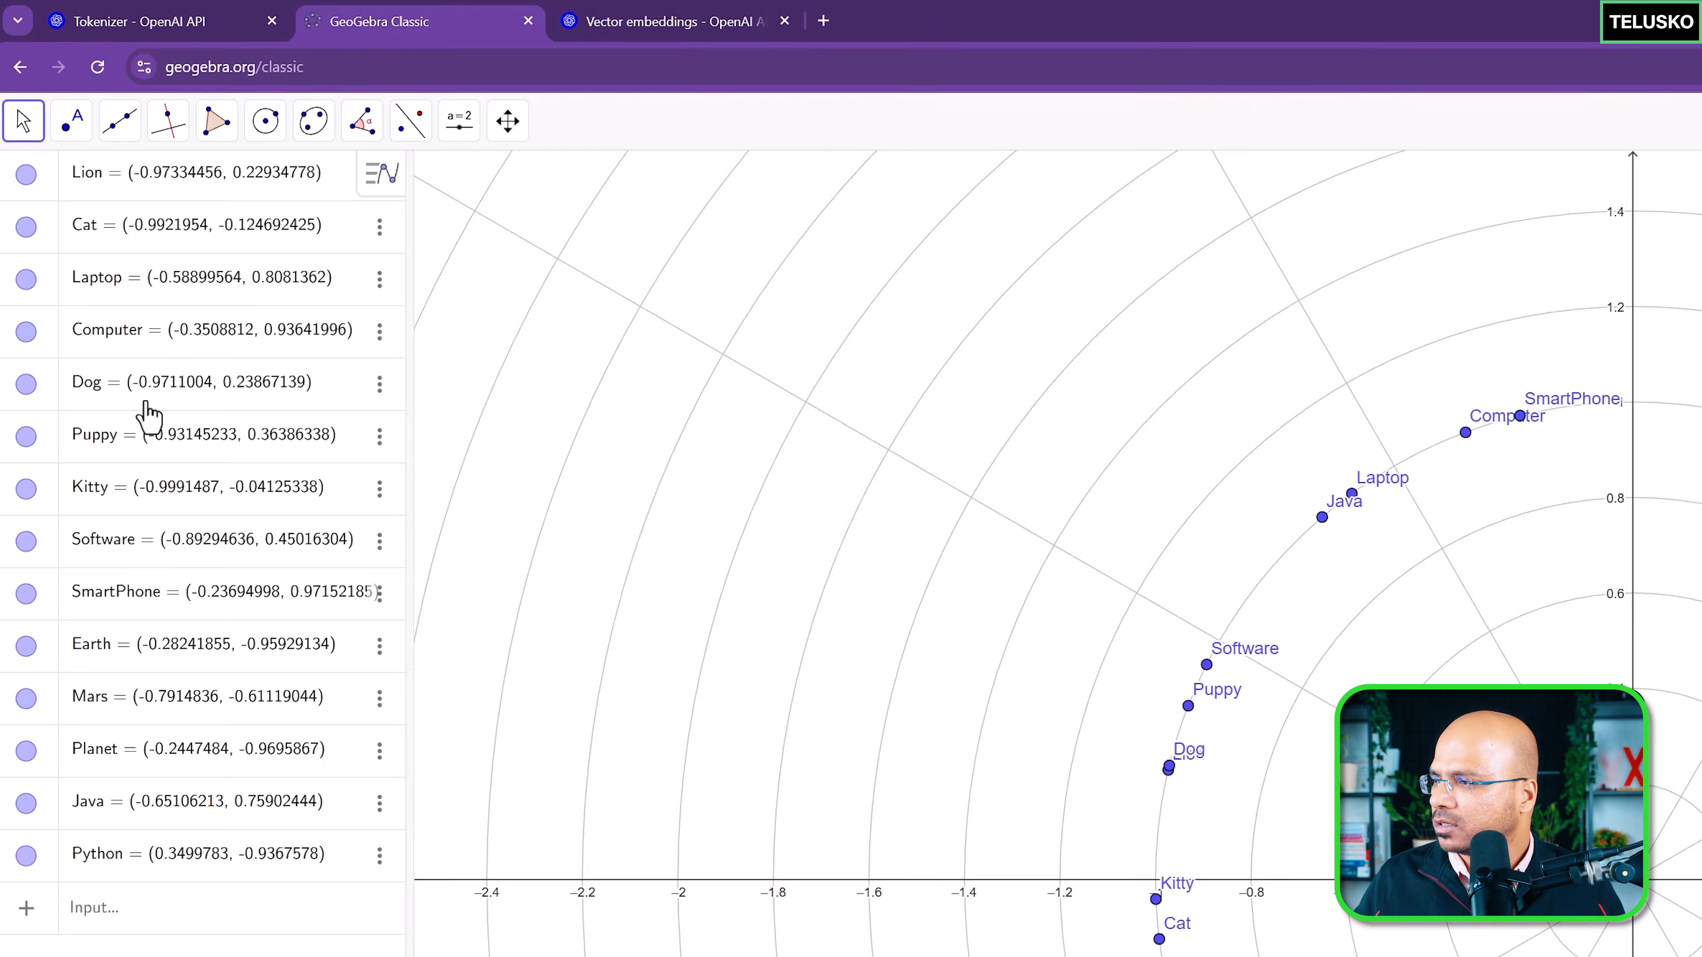
{"action": "mouse_move", "coordinate": [128, 903]}
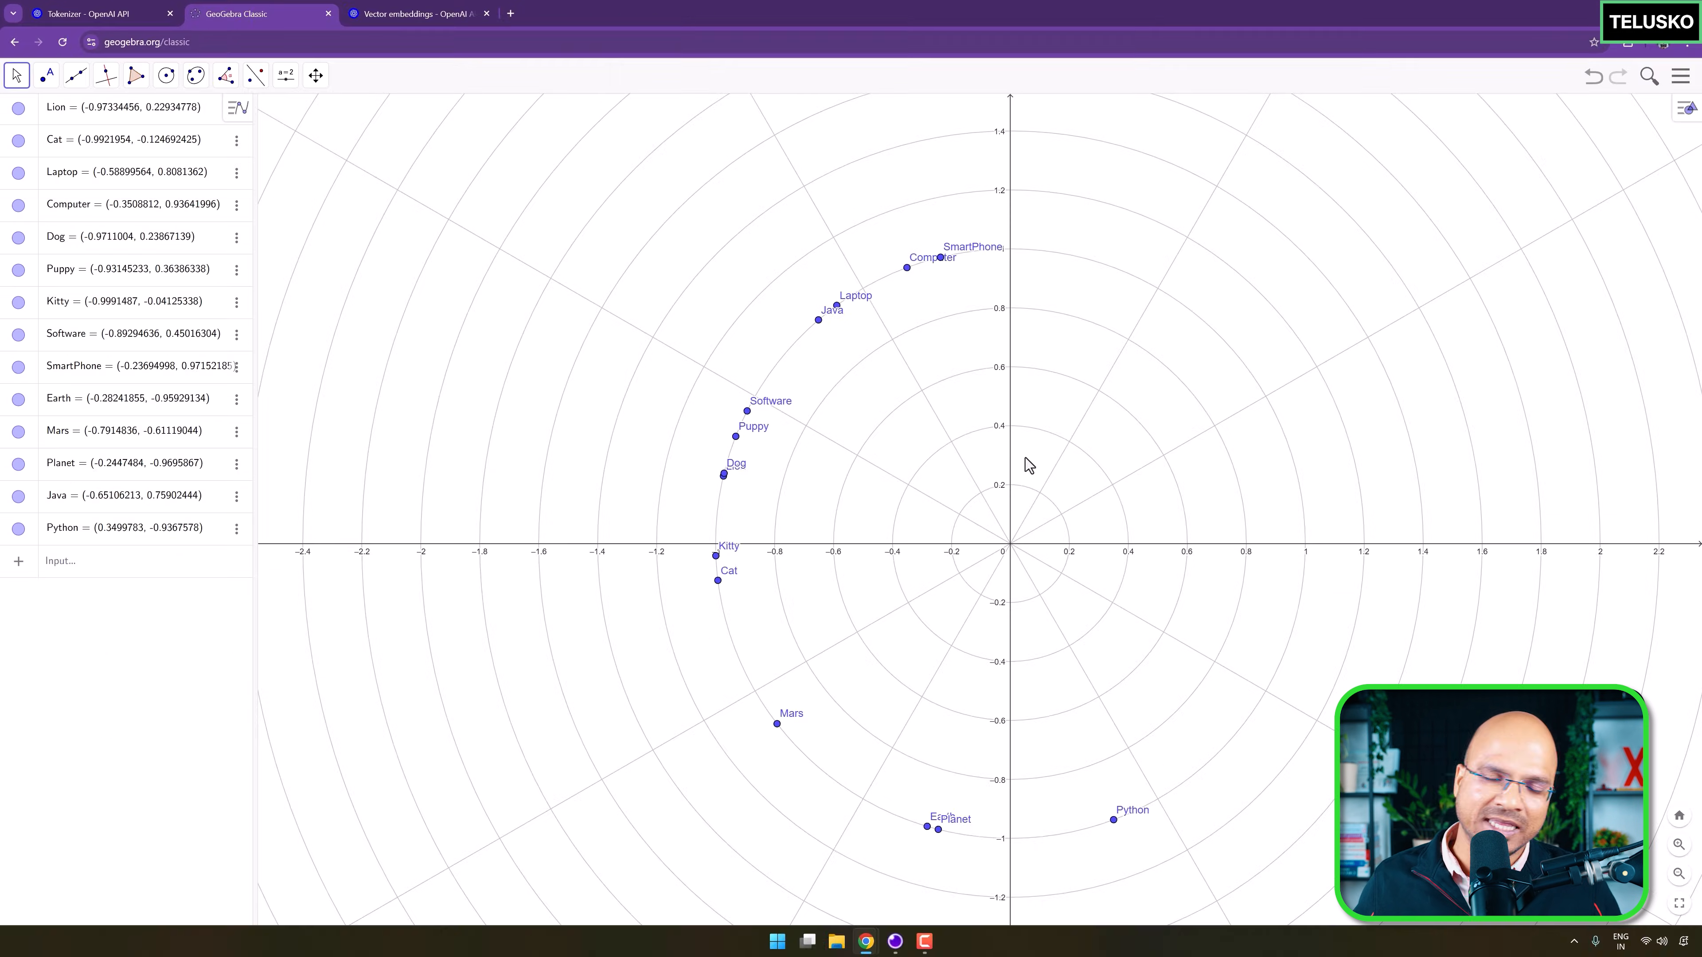
{"action": "mouse_move", "coordinate": [564, 185]}
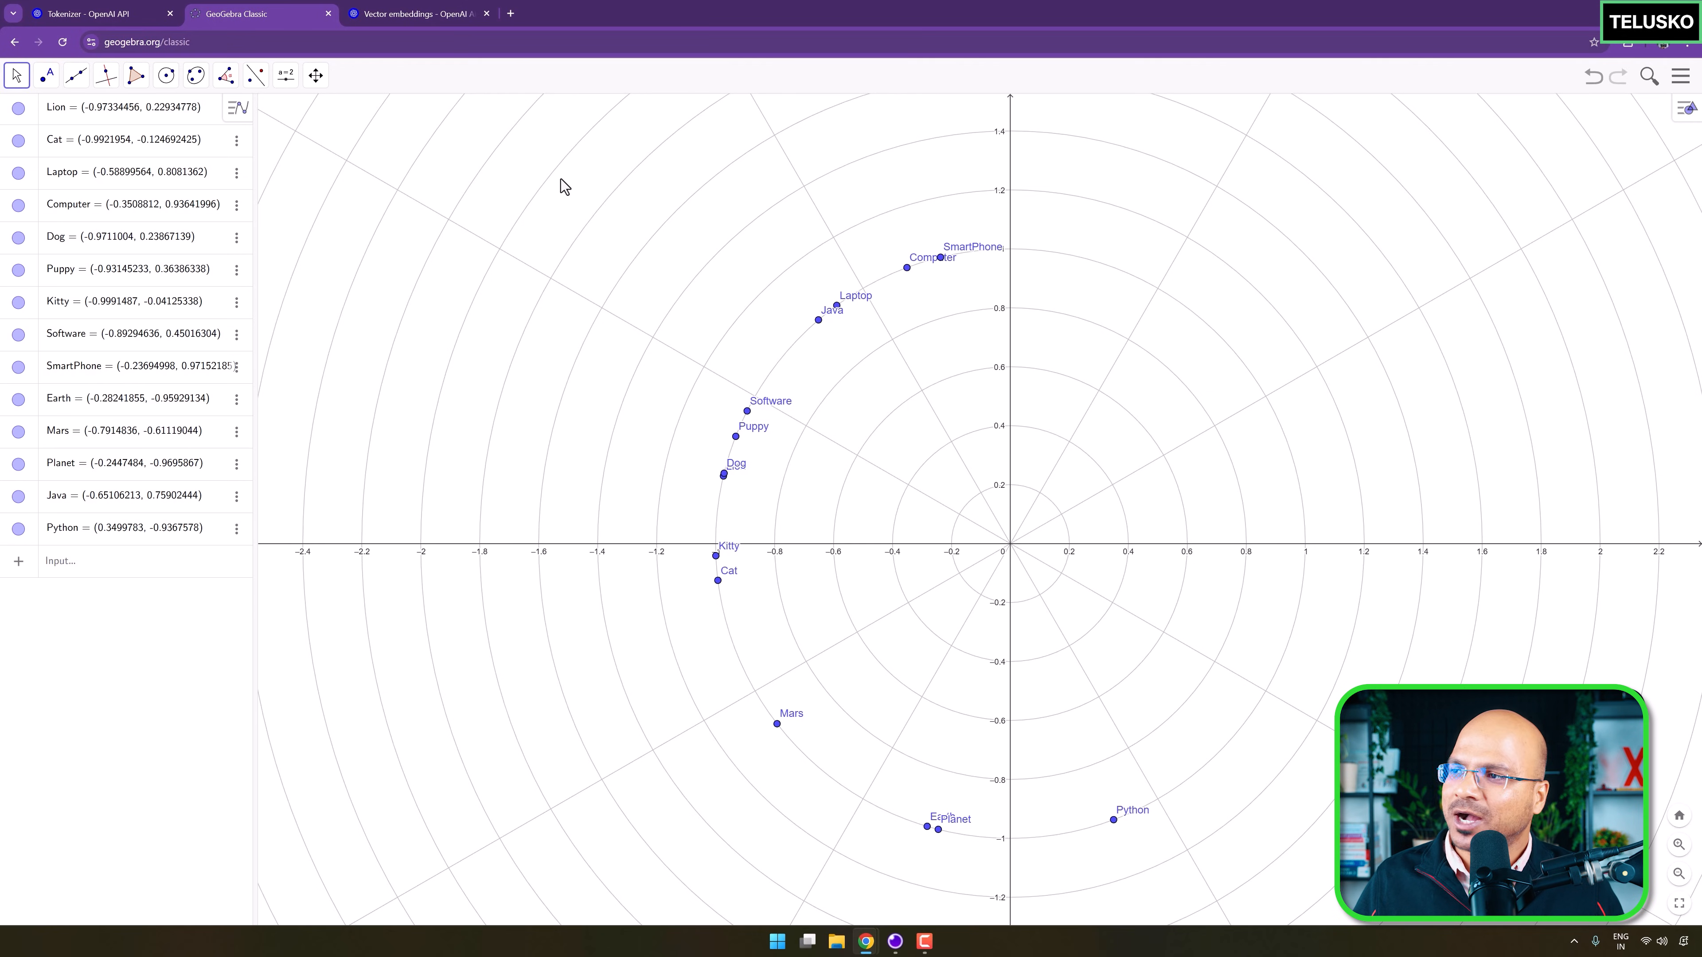
Return to the OpenAI embeddings guide tab and scroll to the curl example and sample response.
{"action": "left_click", "coordinate": [418, 13]}
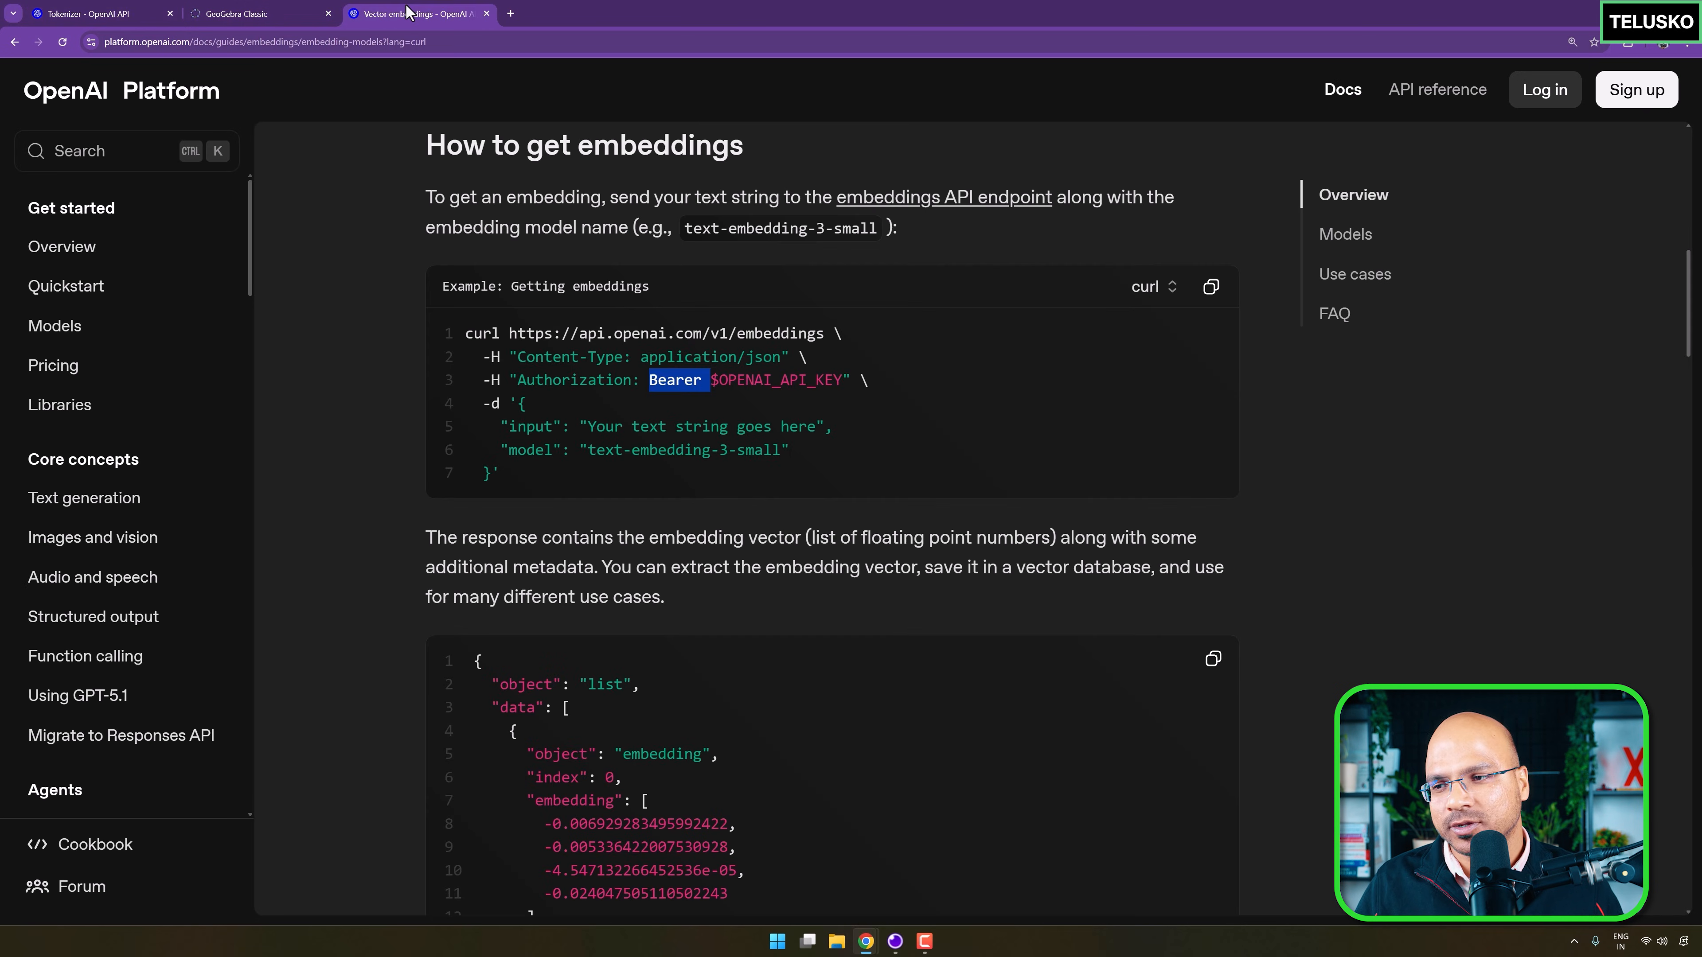
{"action": "scroll", "scroll_direction": "down", "scroll_amount": 3}
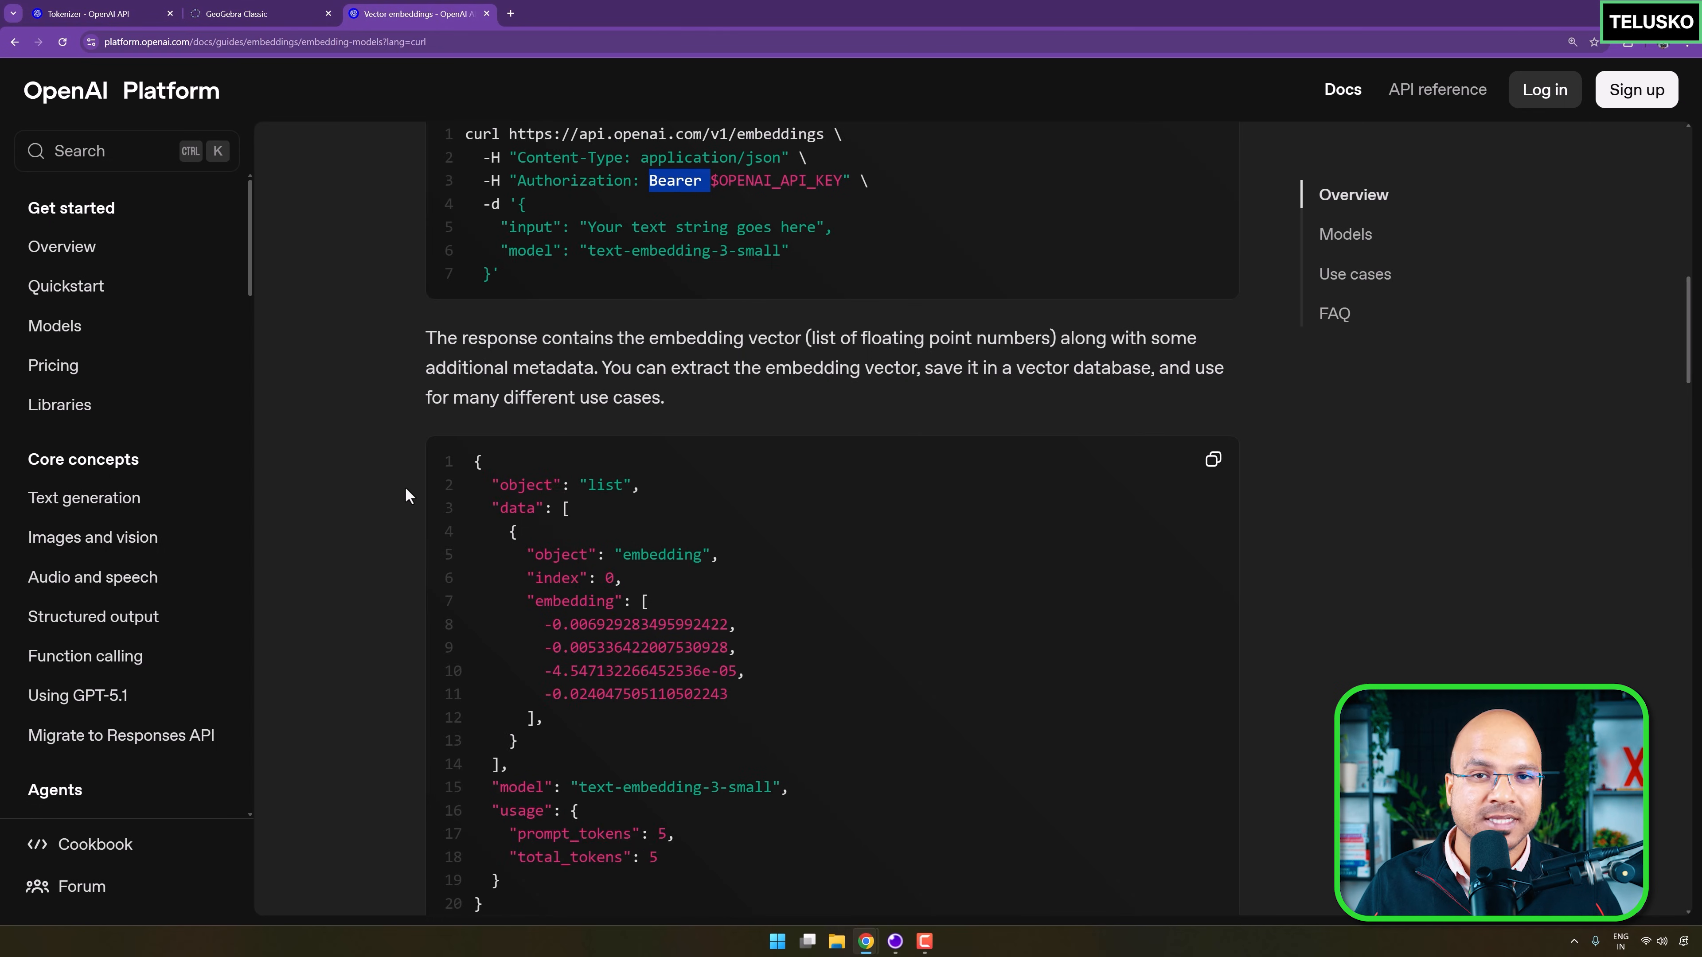